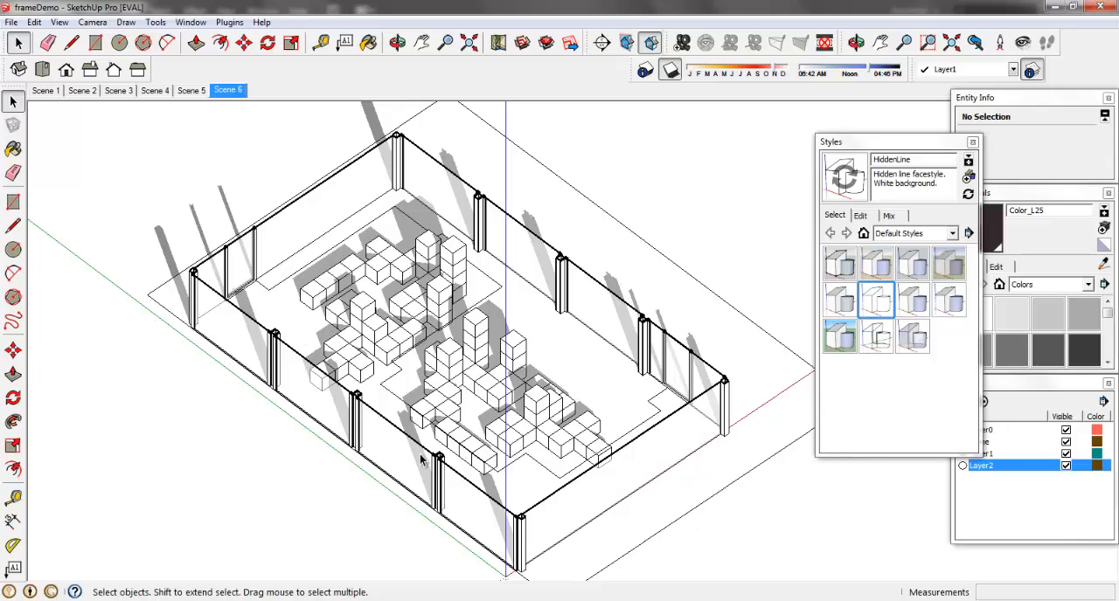
mouse_move(505, 409)
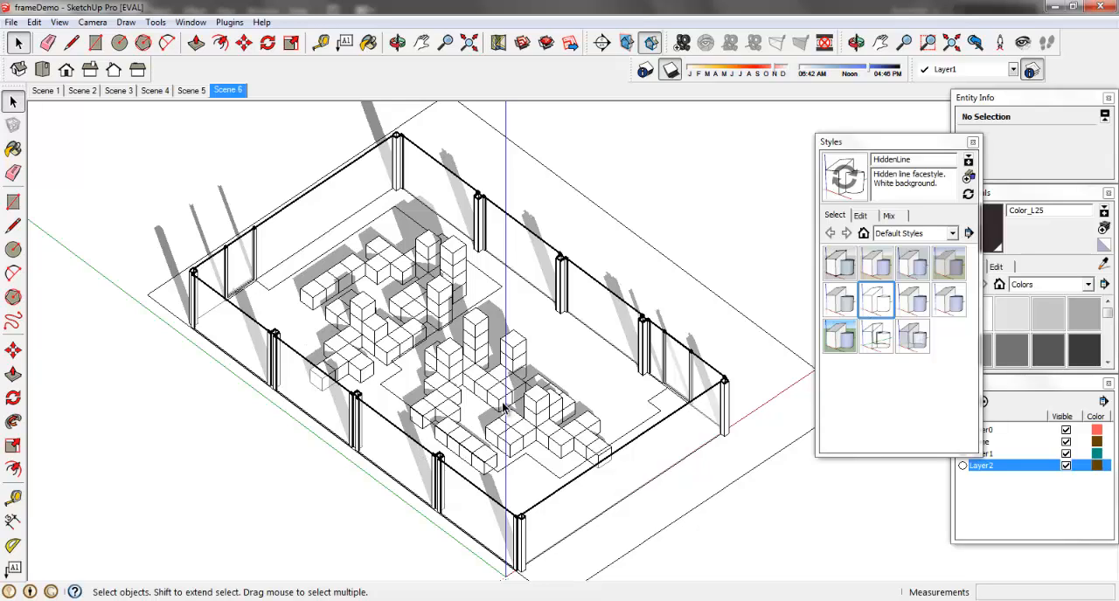
mouse_move(421, 480)
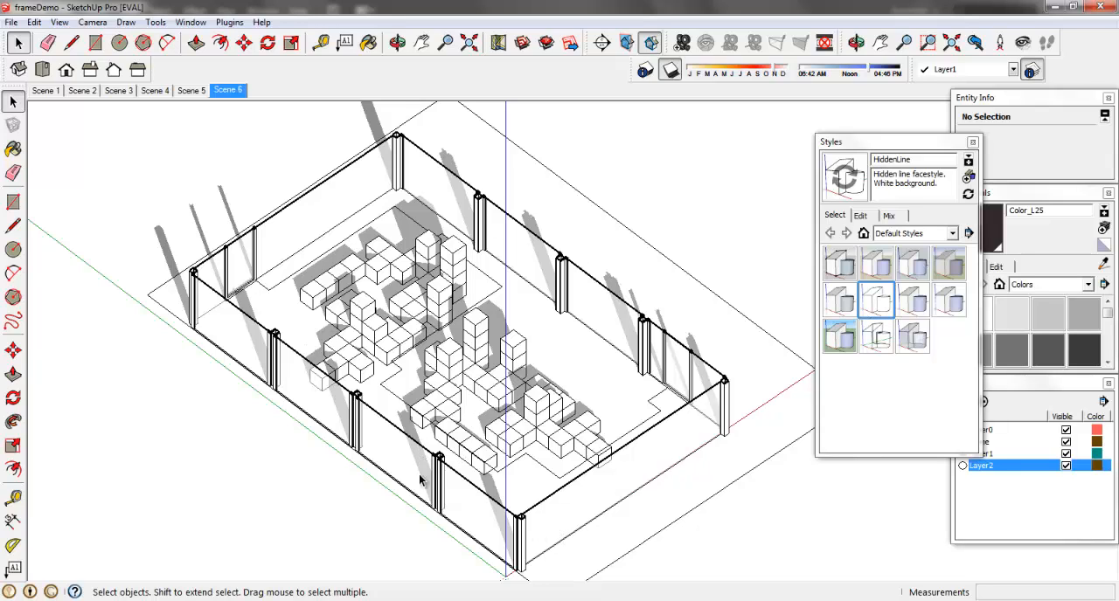
mouse_move(469, 241)
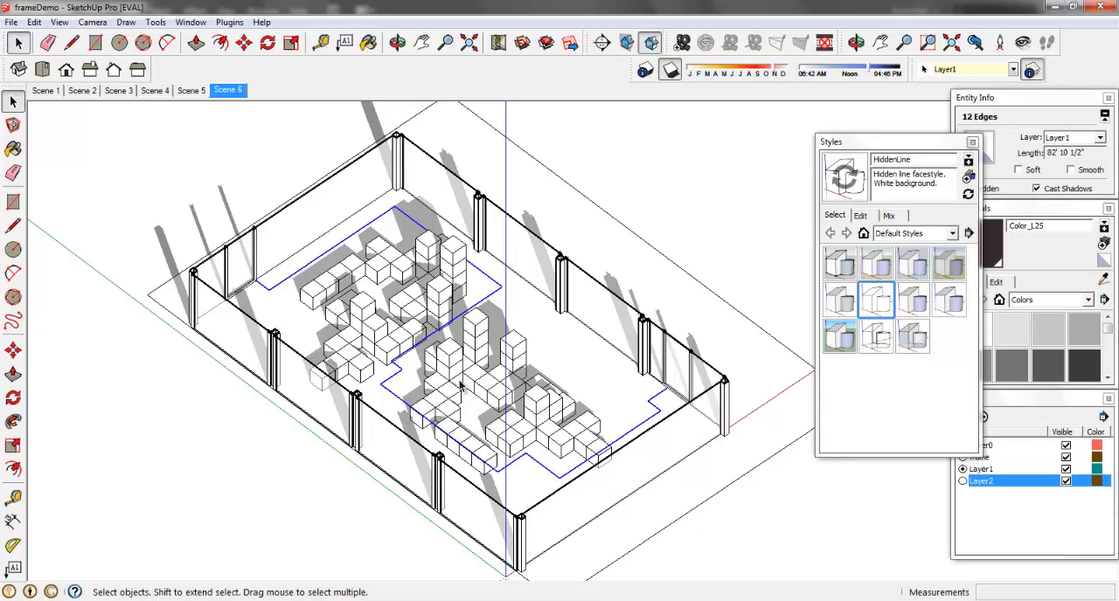
- Select the 12-edge circulation path outline winding between the cube clusters
click(244, 498)
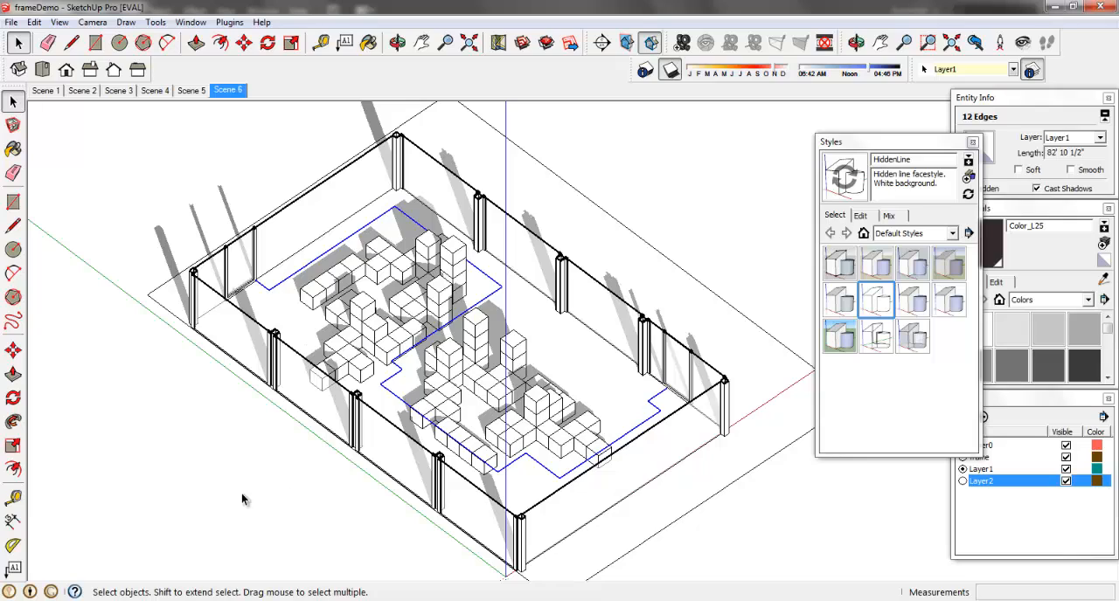
mouse_move(294, 360)
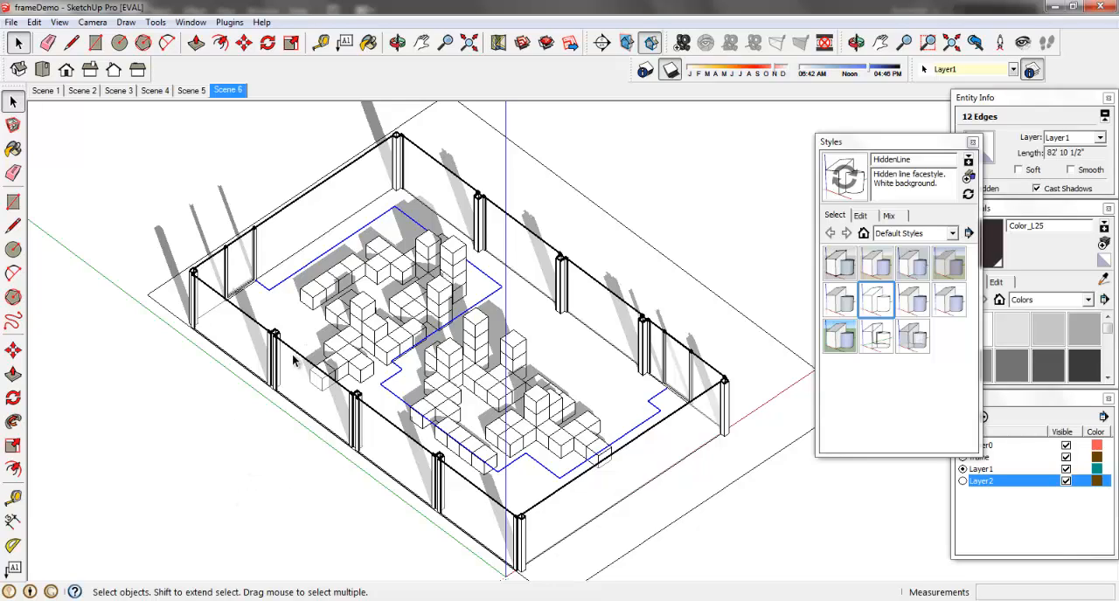
mouse_move(332, 294)
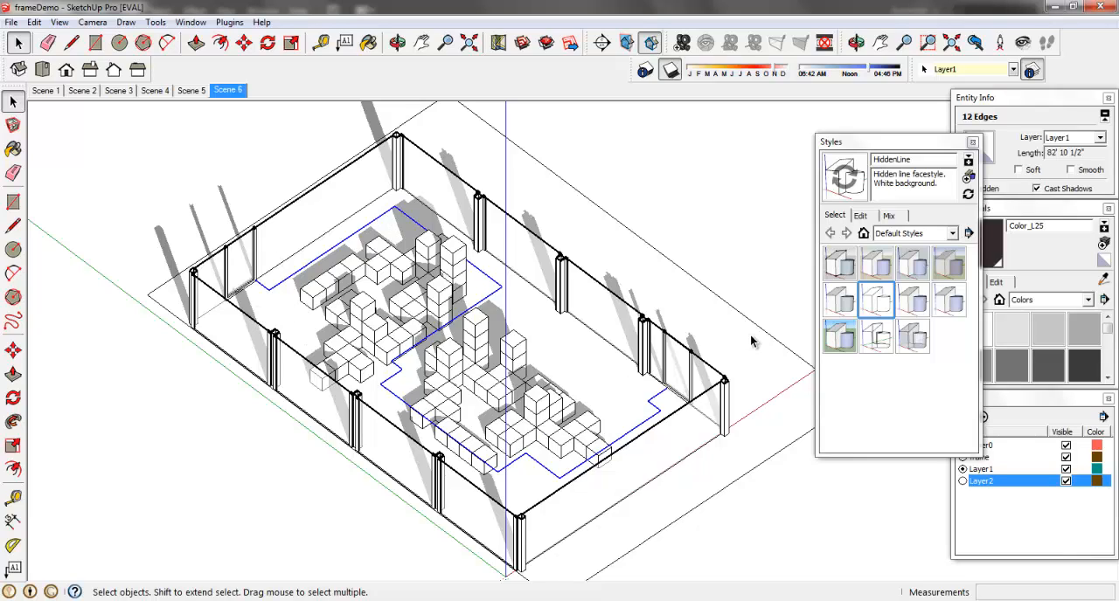
mouse_move(468, 386)
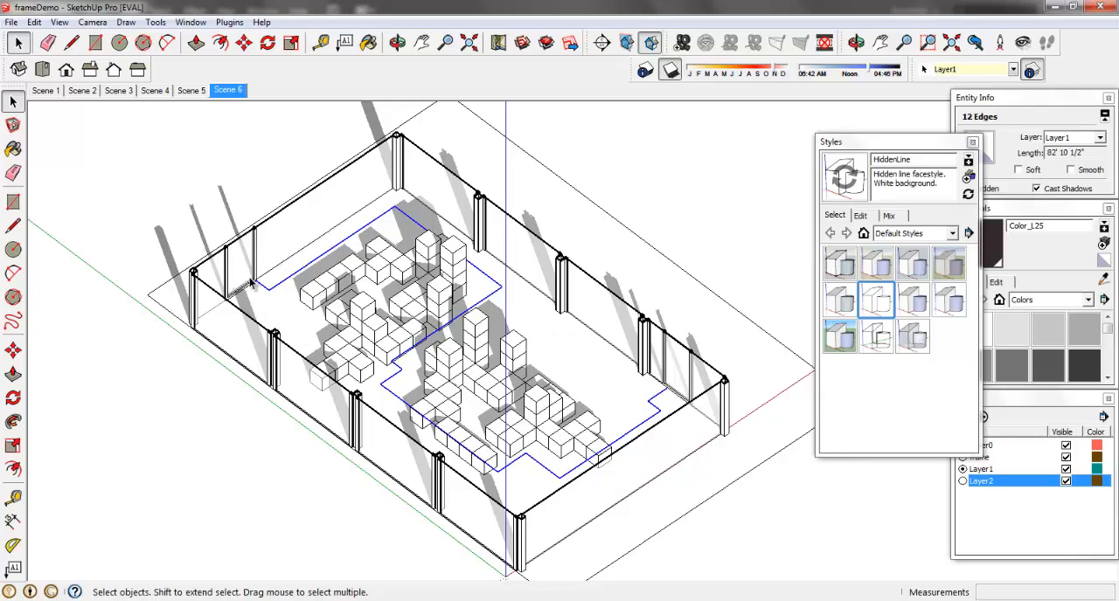
mouse_move(498, 282)
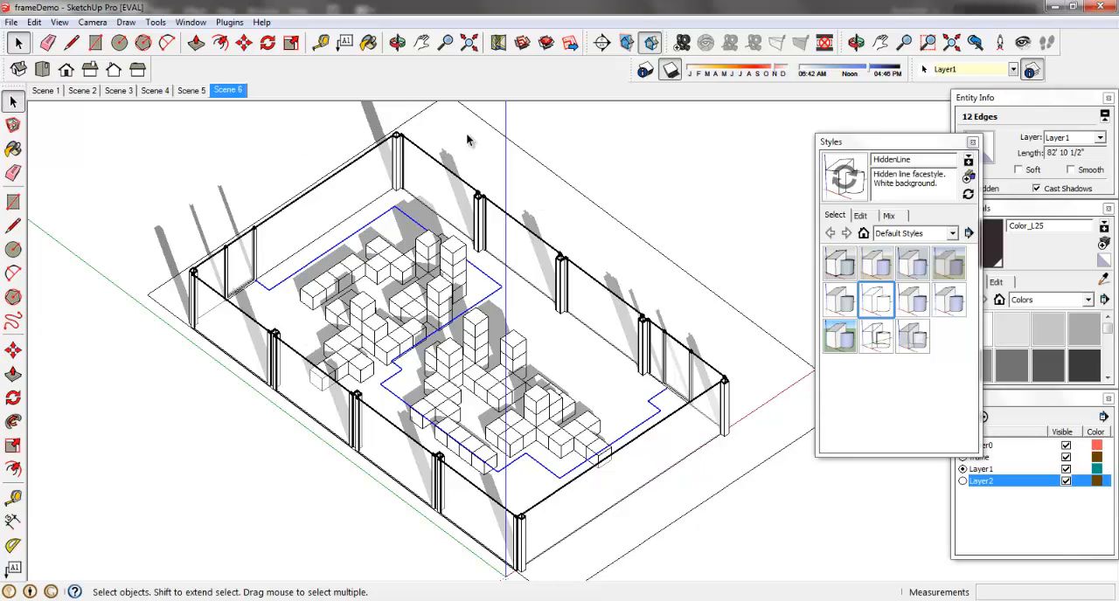
- Shift the shadow time of day so shadows fall short, then clear the path selection
click(668, 71)
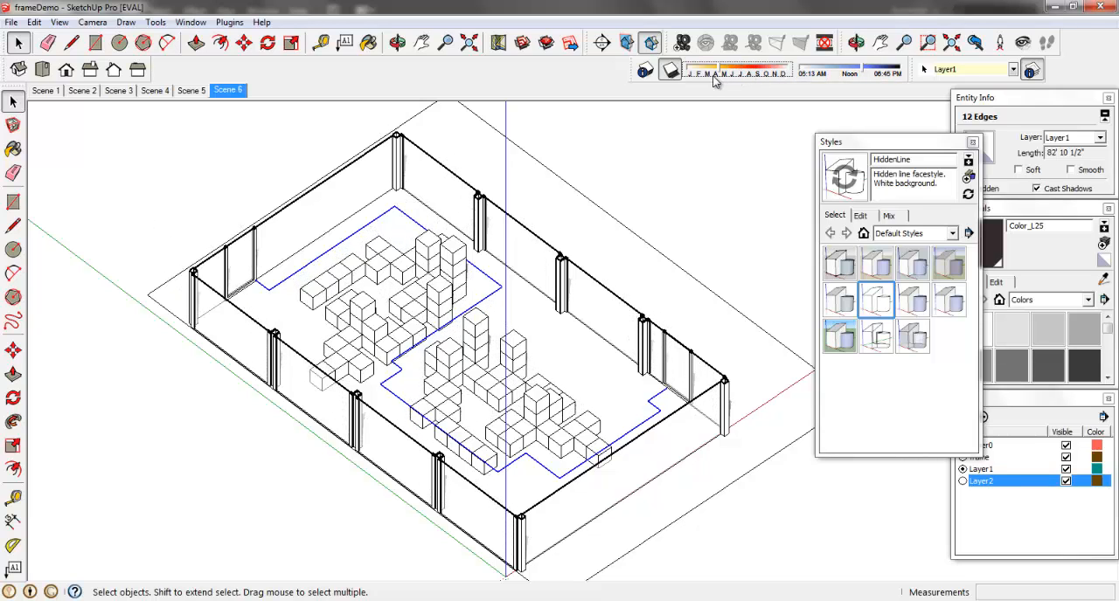
drag(713, 72, 778, 72)
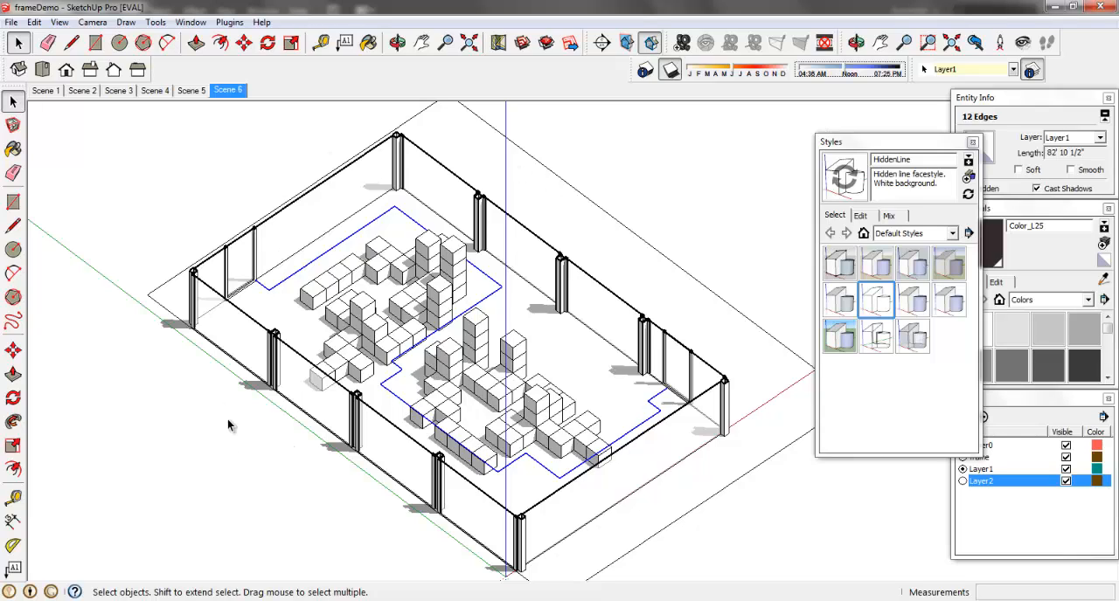
mouse_move(156, 241)
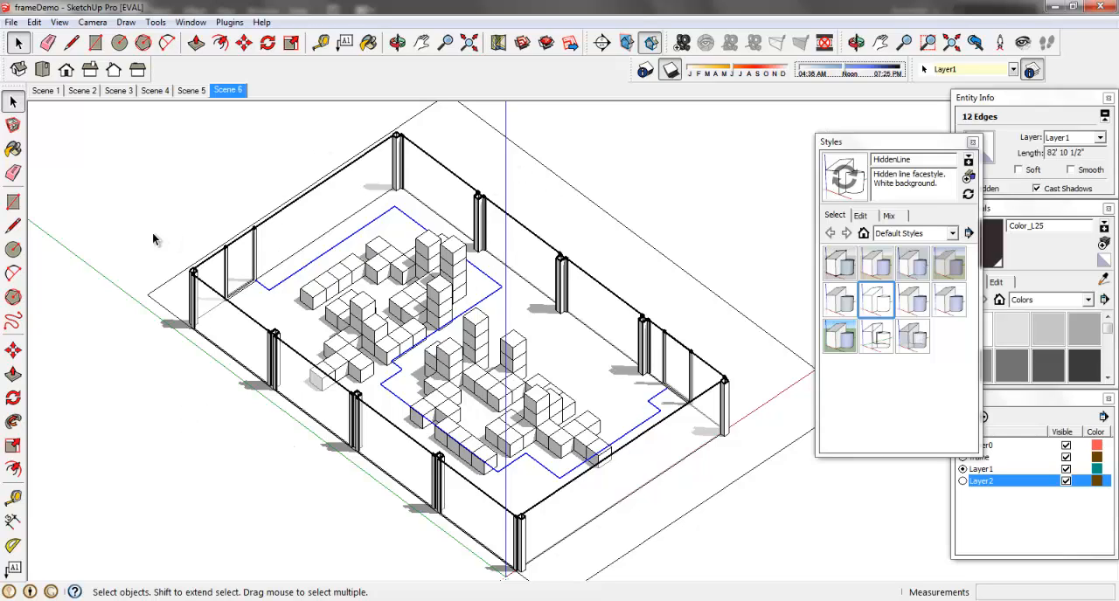
click(420, 120)
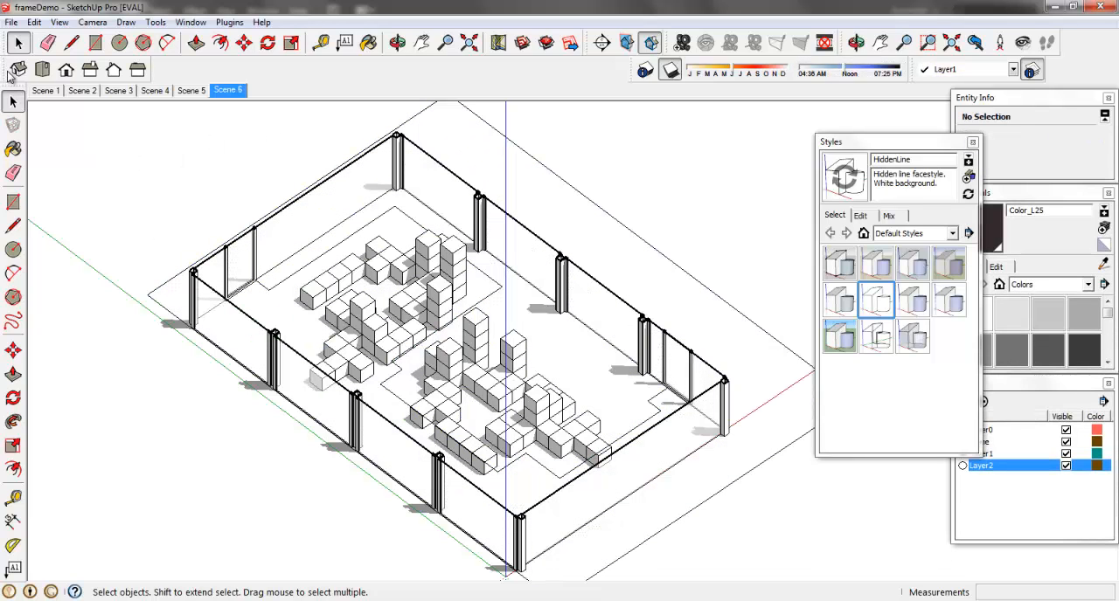
- Start the 2D Graphic export from the File menu, backing out once and reopening it
click(11, 21)
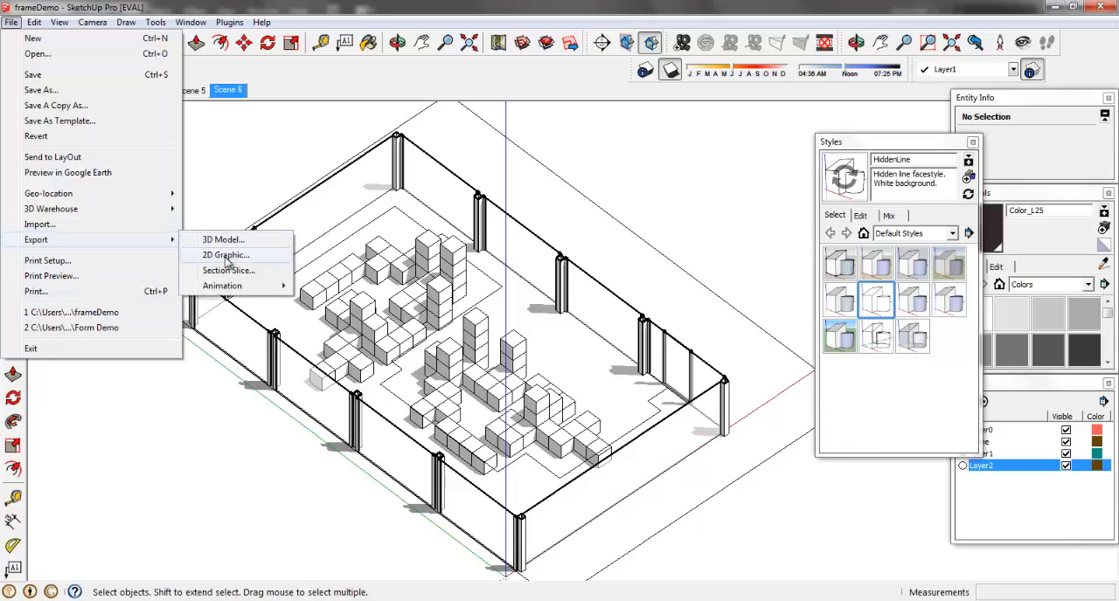
click(226, 256)
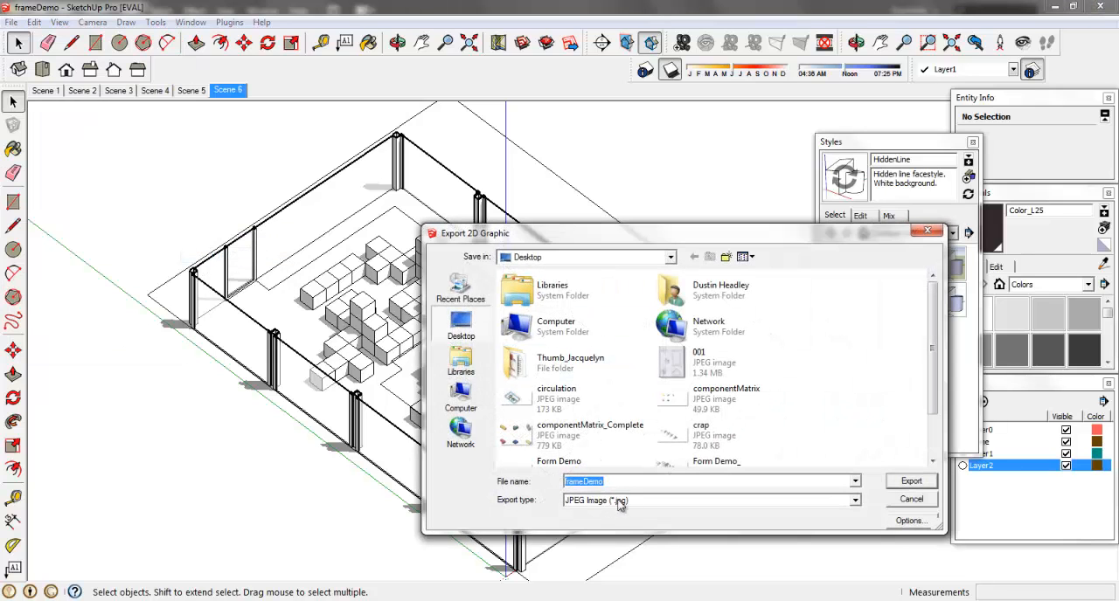
mouse_move(563, 402)
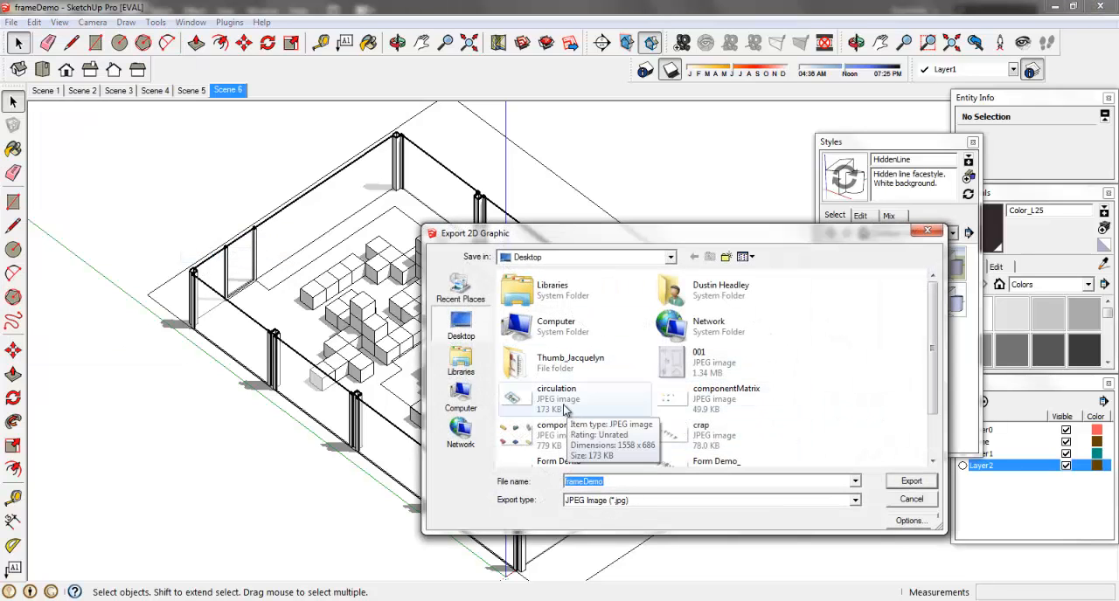
click(556, 399)
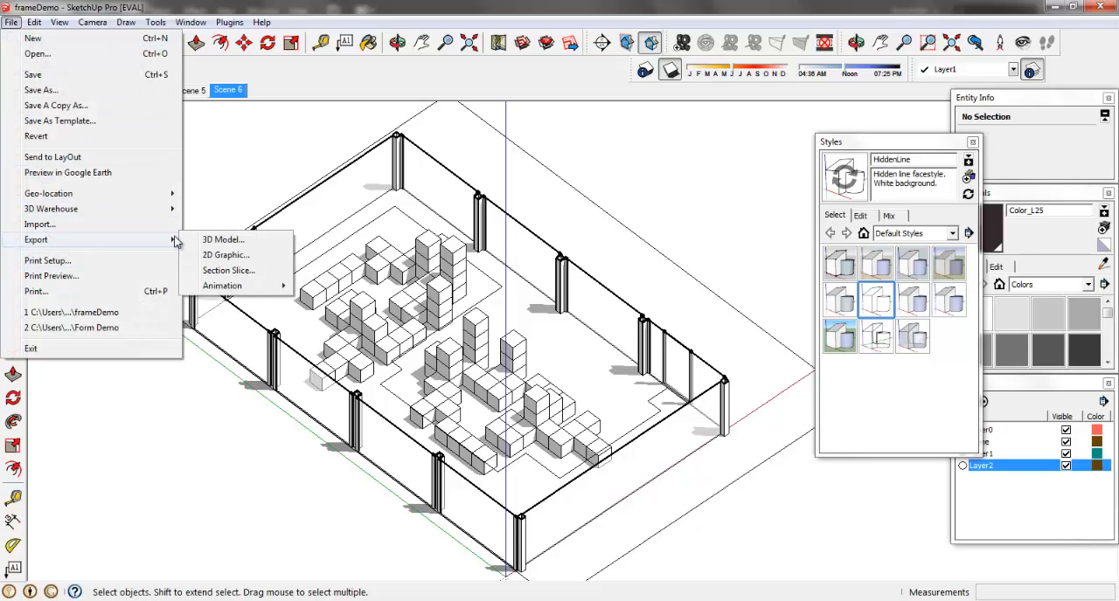
click(225, 255)
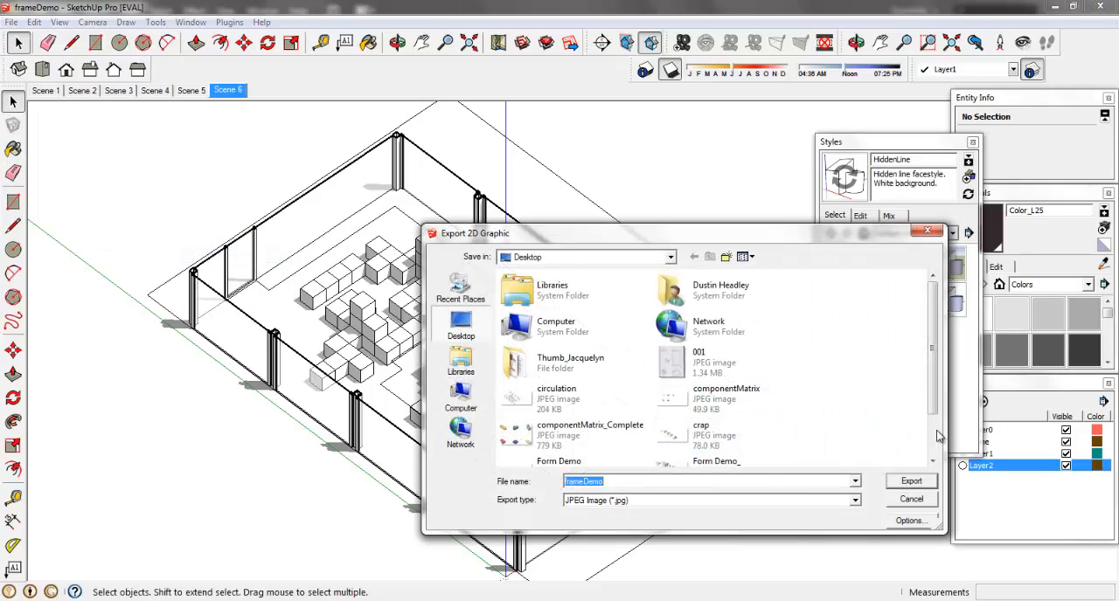
- Export the view as AutoCAD DWG, replacing the existing circulation.dwg on the Desktop
click(853, 500)
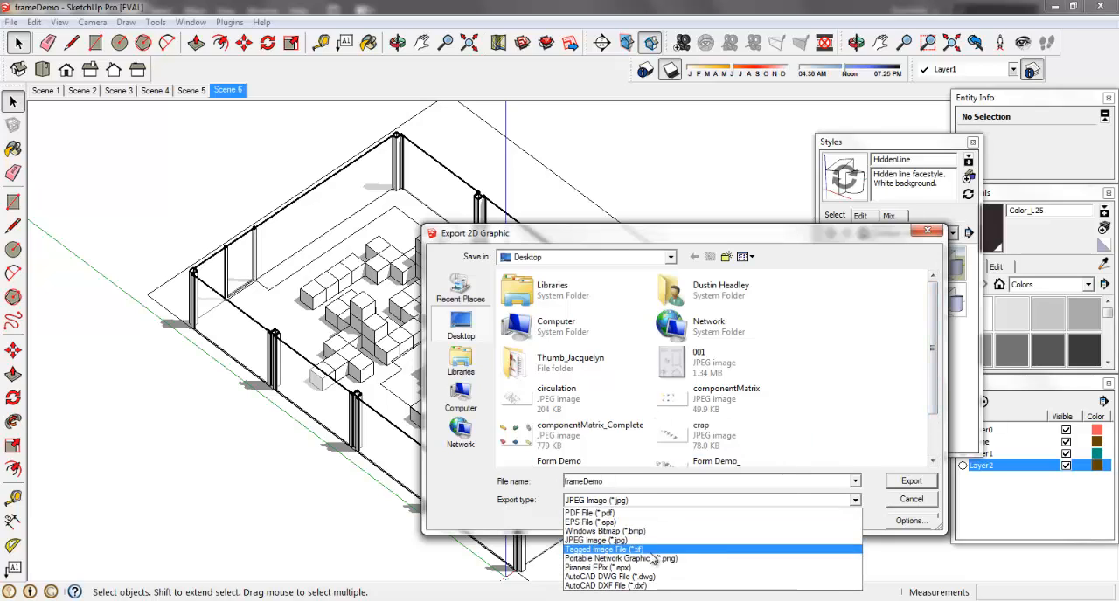
click(608, 577)
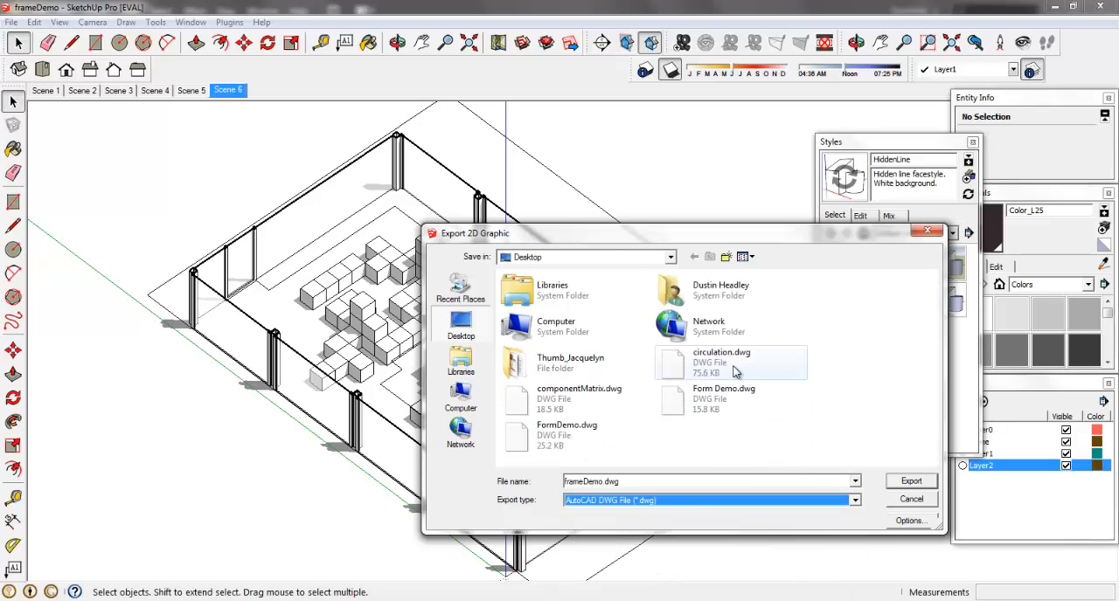
click(911, 480)
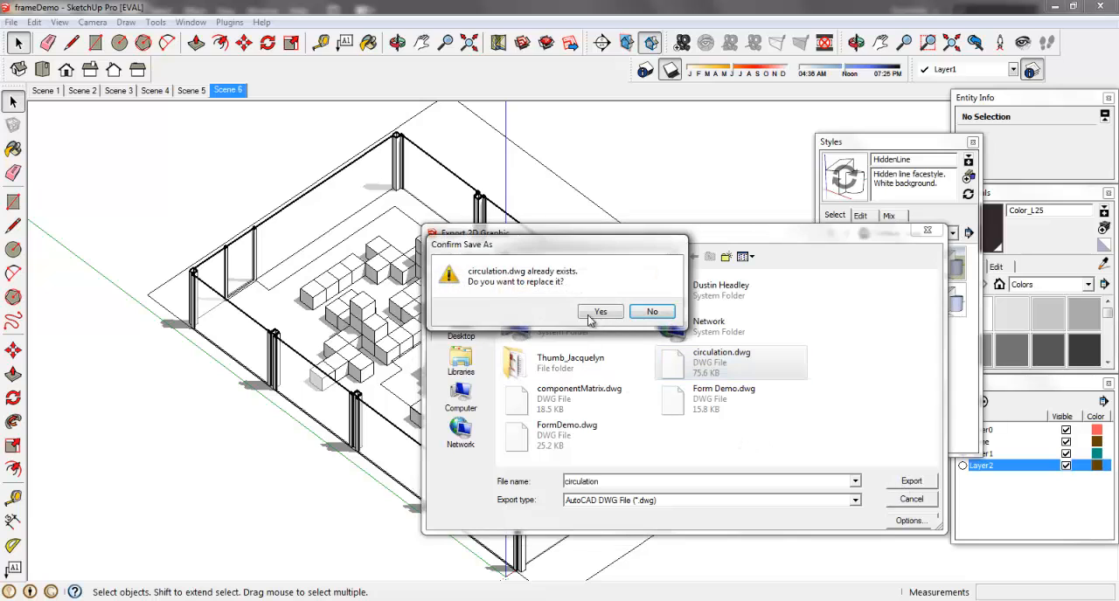
click(600, 311)
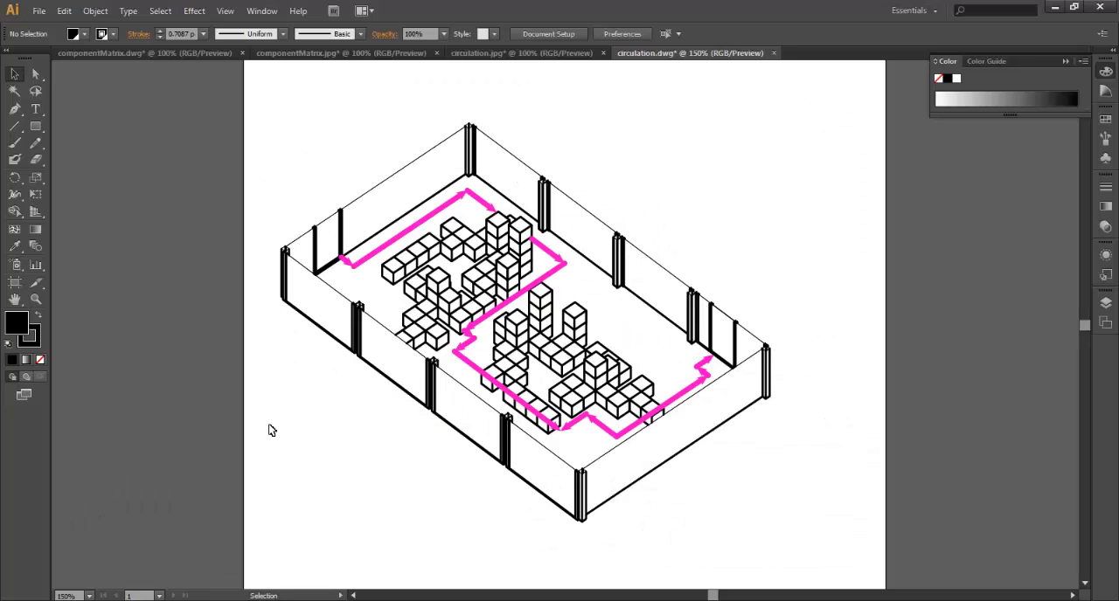
mouse_move(259, 381)
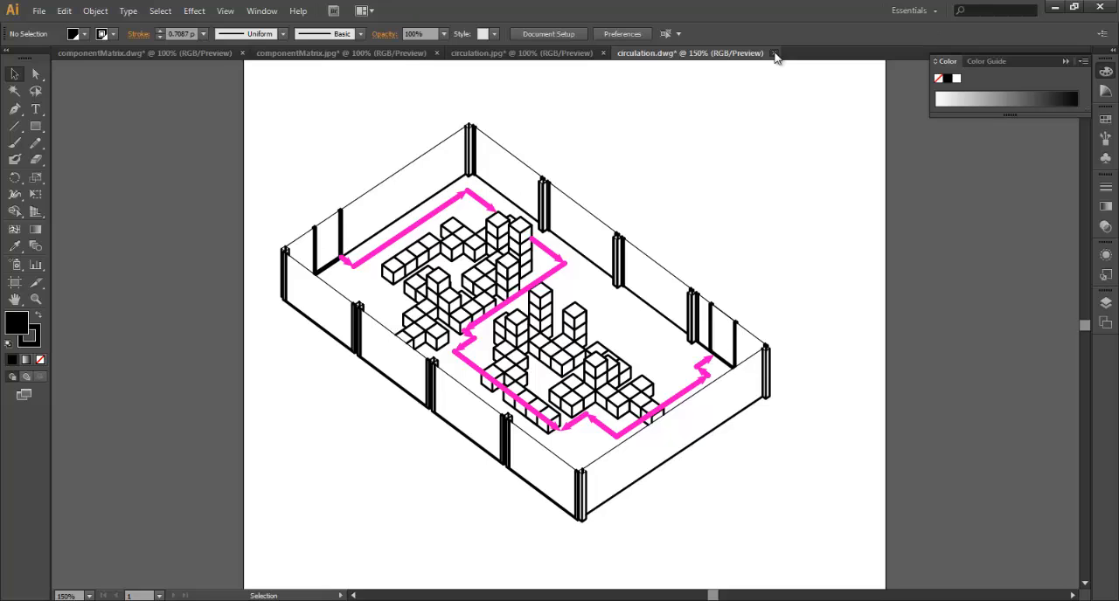
- Close the outdated circulation.jpg and reopen the freshly exported one from the Desktop
click(521, 53)
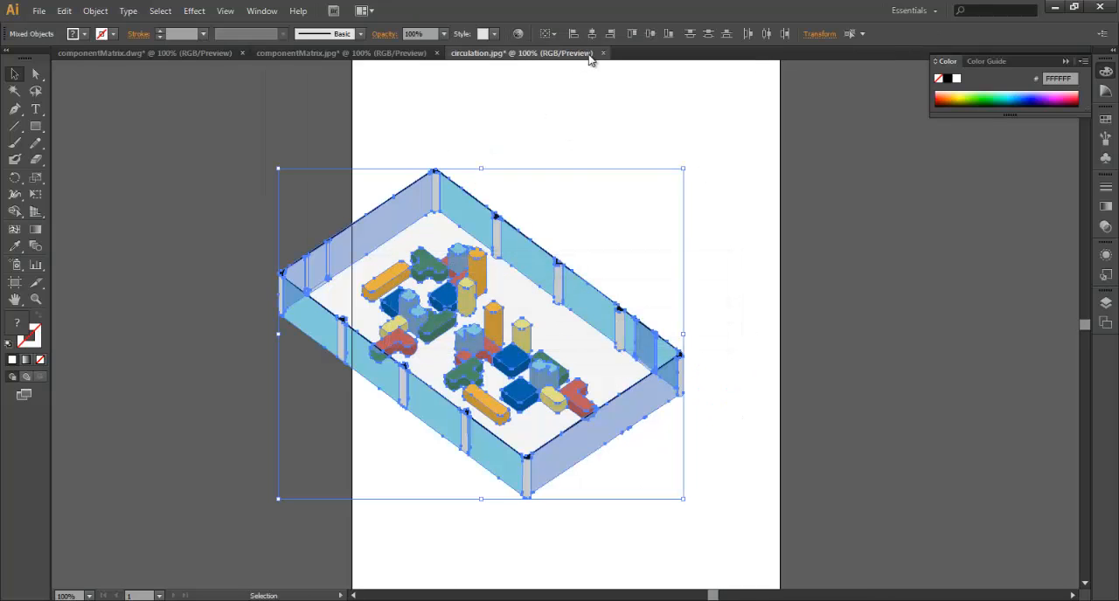
click(601, 52)
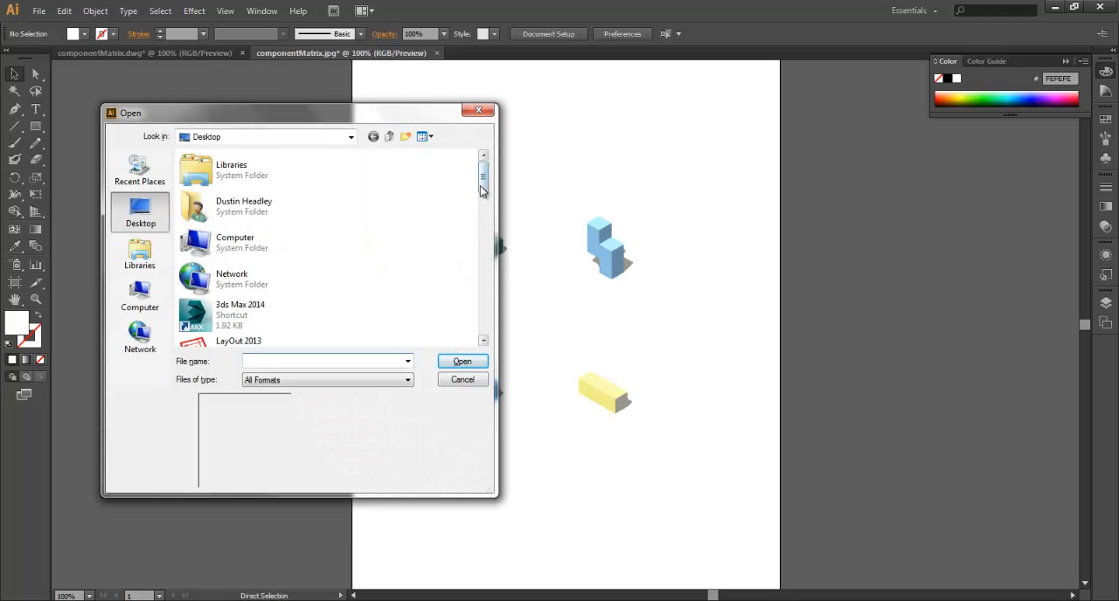
scroll(down, 3)
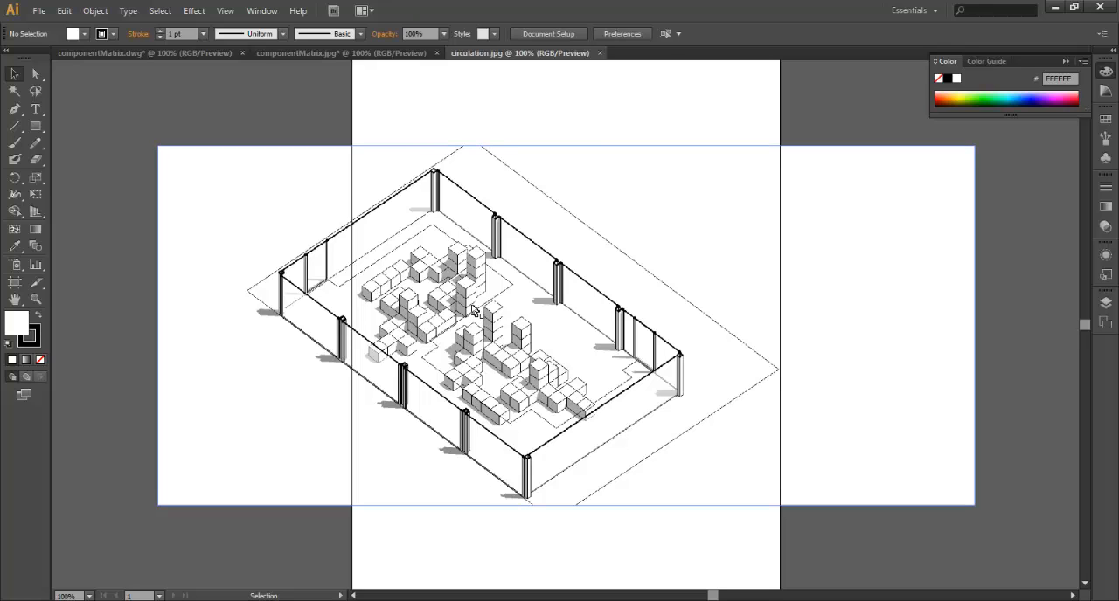
- Image Trace the placed circulation.jpg with the 6 Colors preset into coloured wall and shadow vectors
click(472, 312)
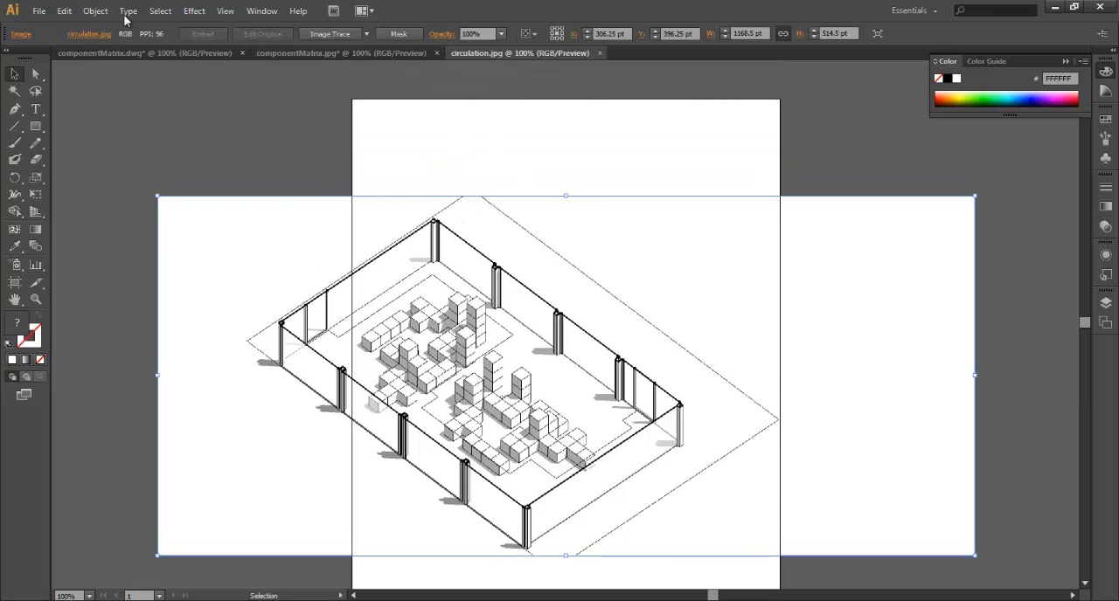
click(94, 10)
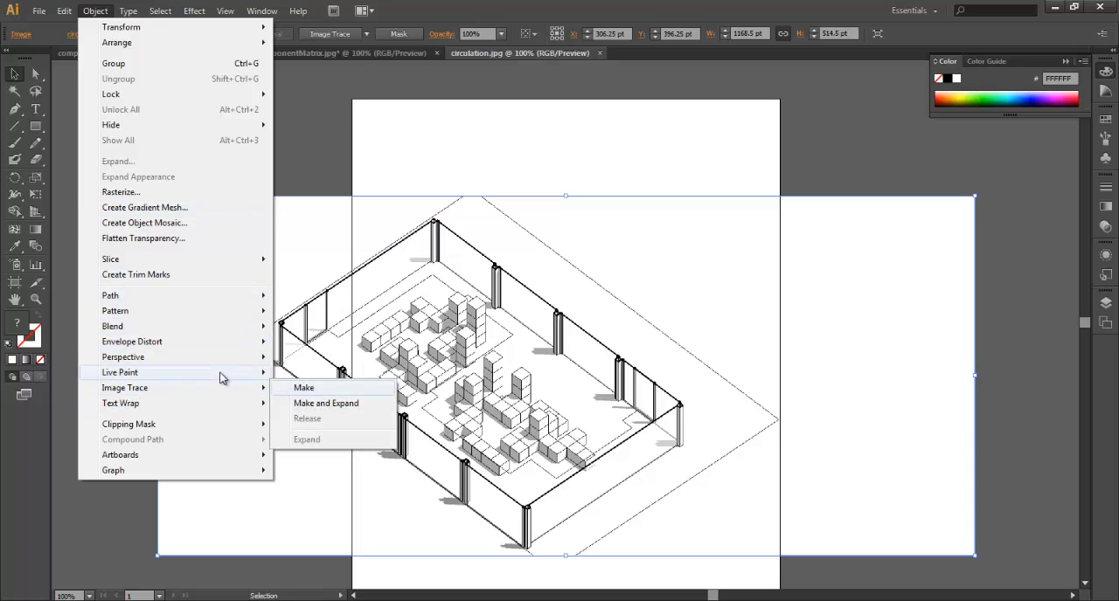
click(304, 389)
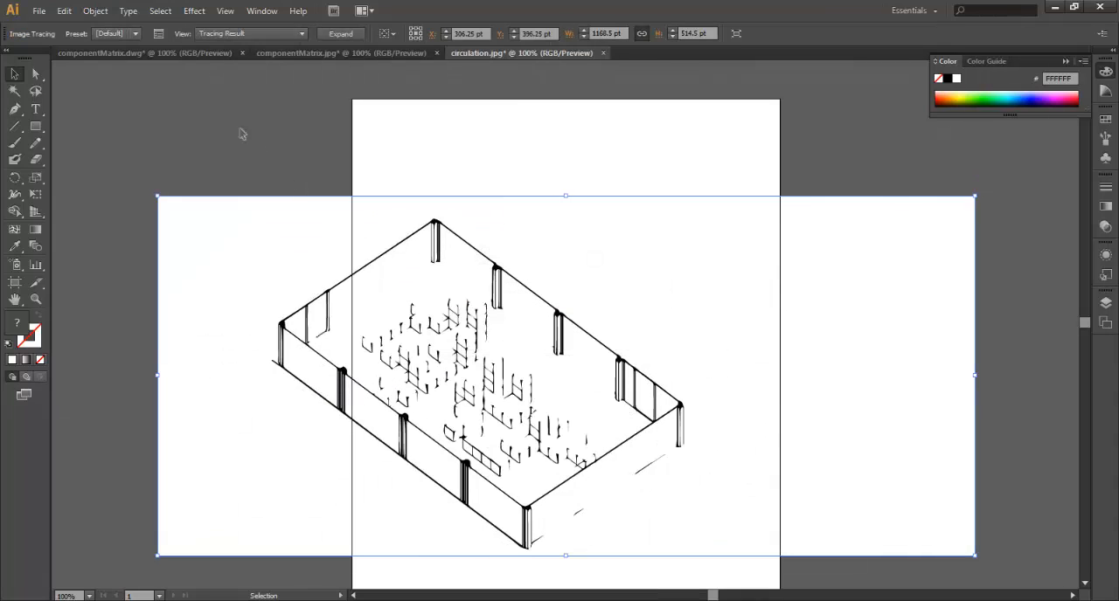
click(134, 34)
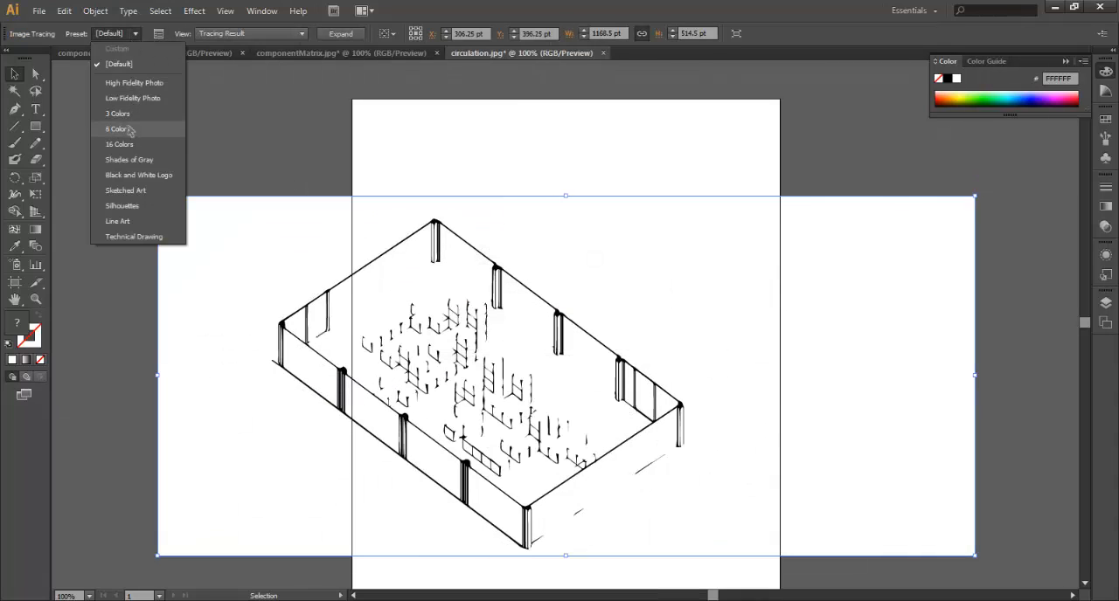
click(117, 130)
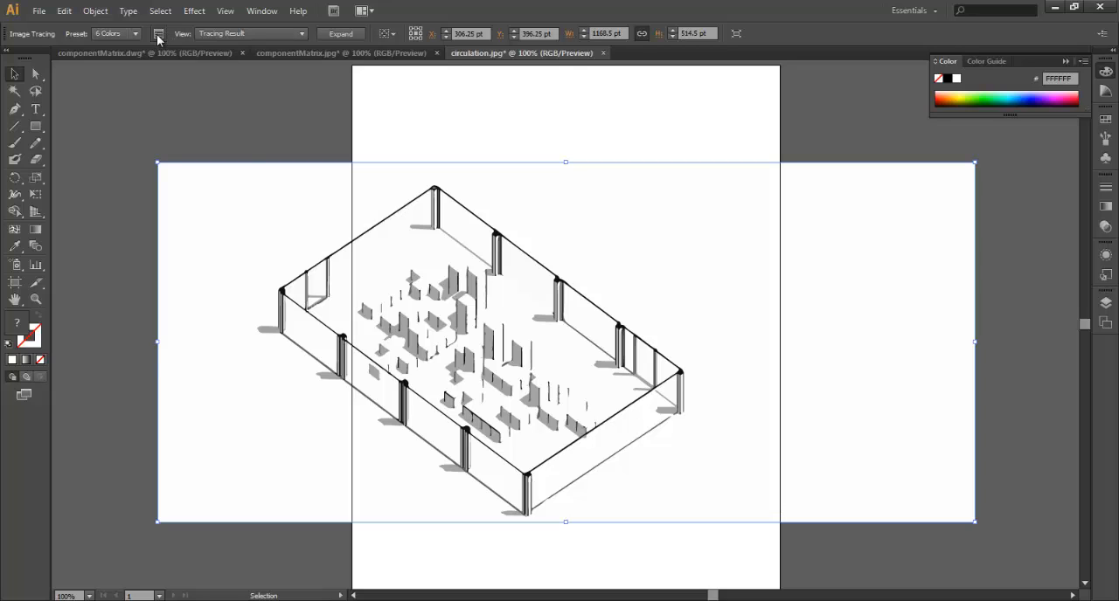
click(159, 33)
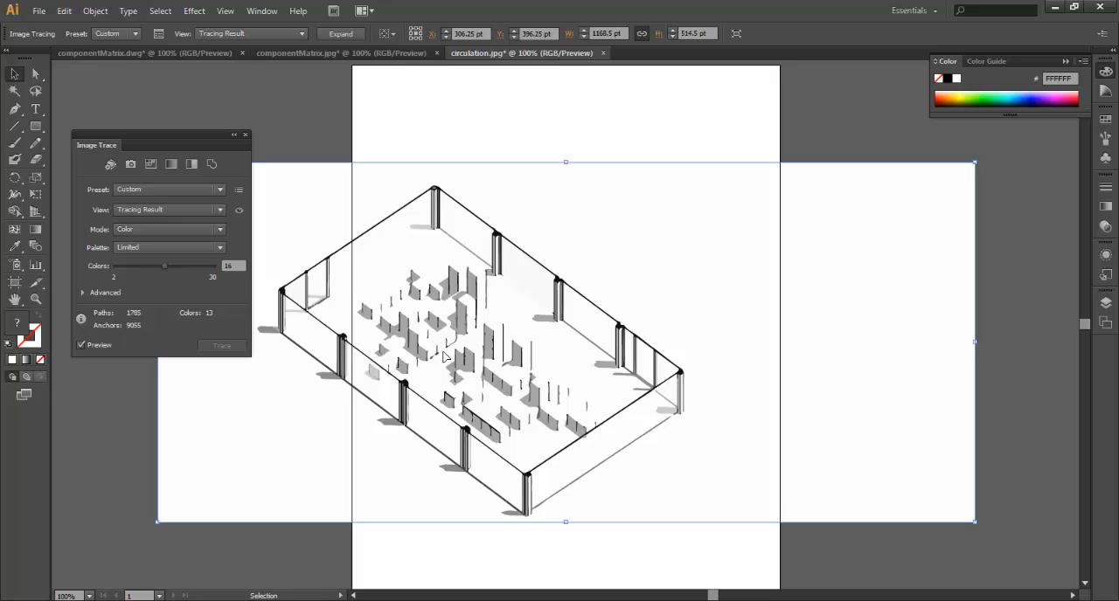
mouse_move(346, 355)
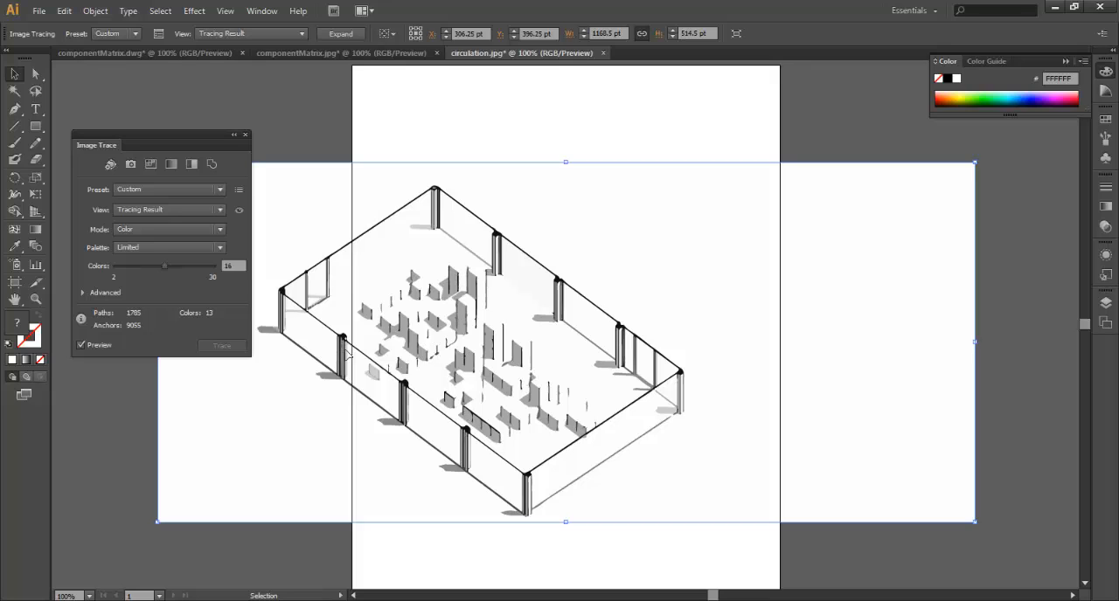
mouse_move(429, 406)
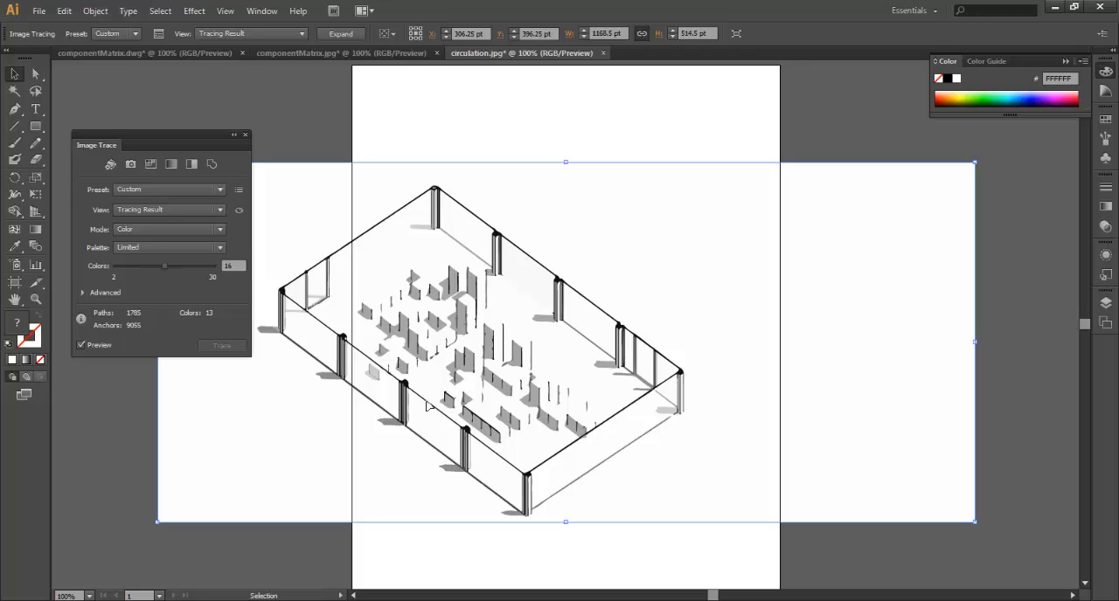
mouse_move(510, 339)
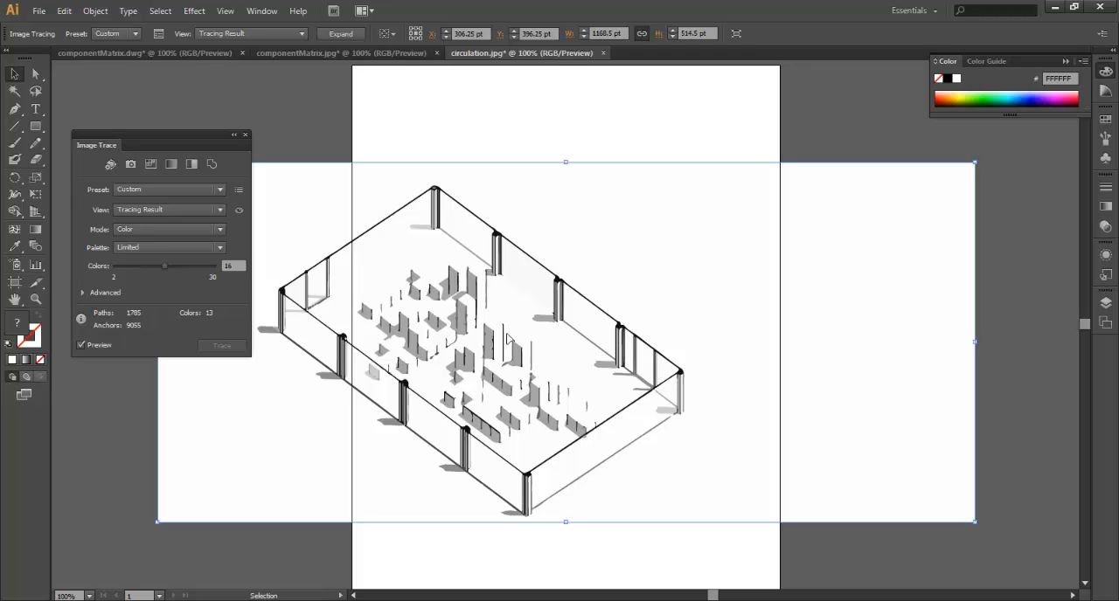
mouse_move(525, 230)
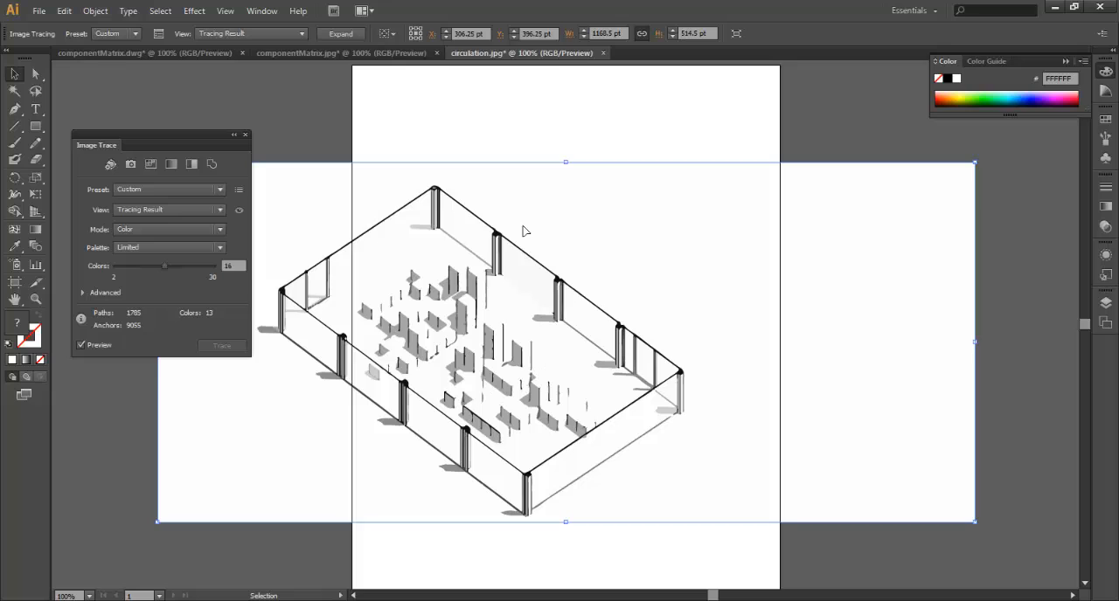
mouse_move(255, 143)
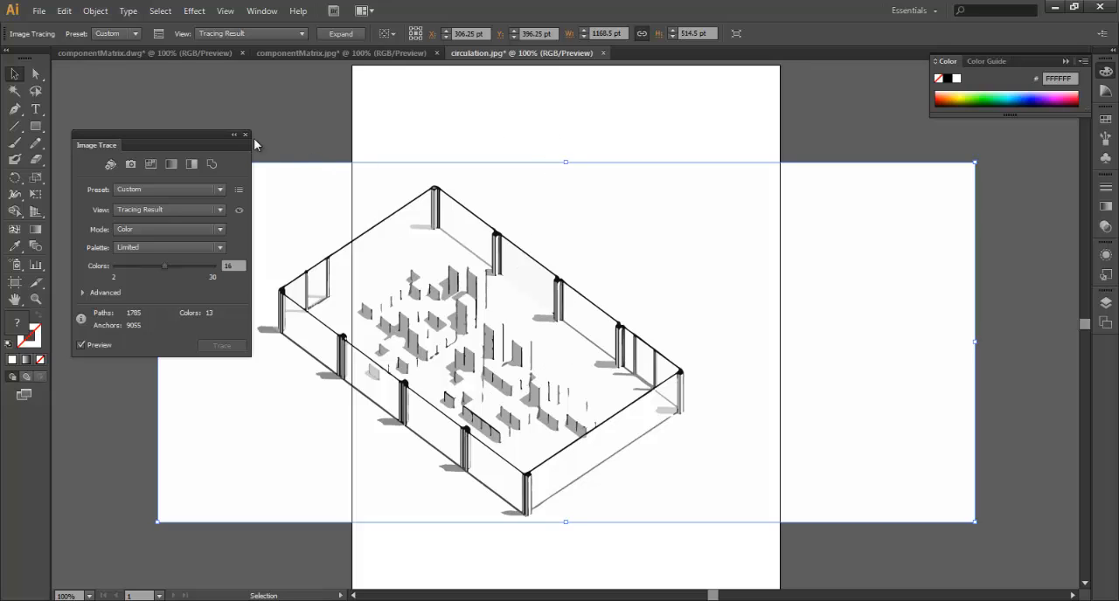
- Expand and ungroup the tracing into editable paths and remove the white background
click(341, 33)
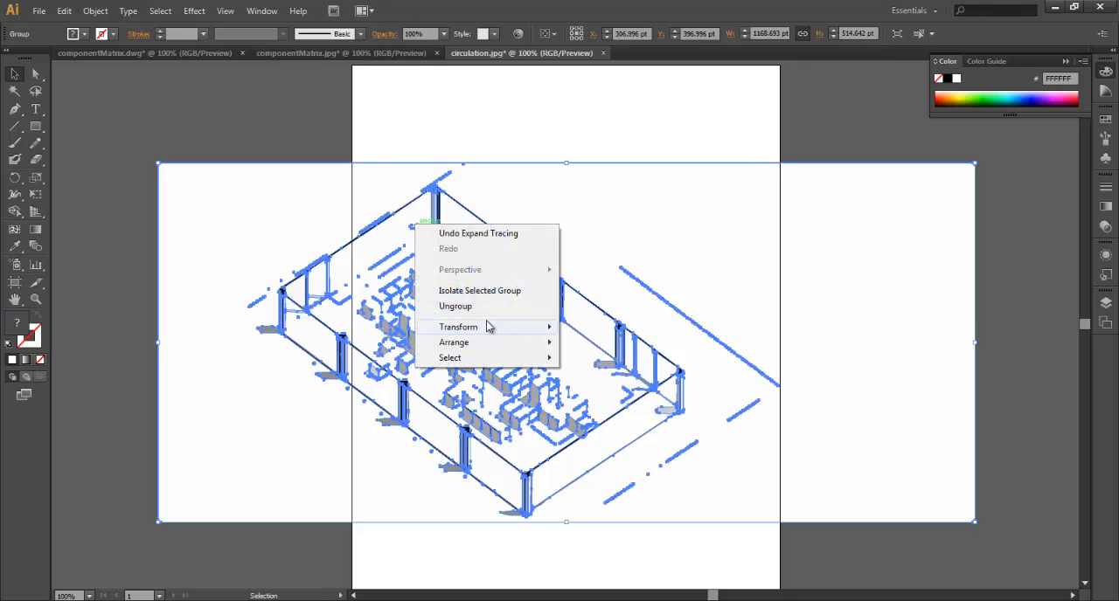
click(454, 306)
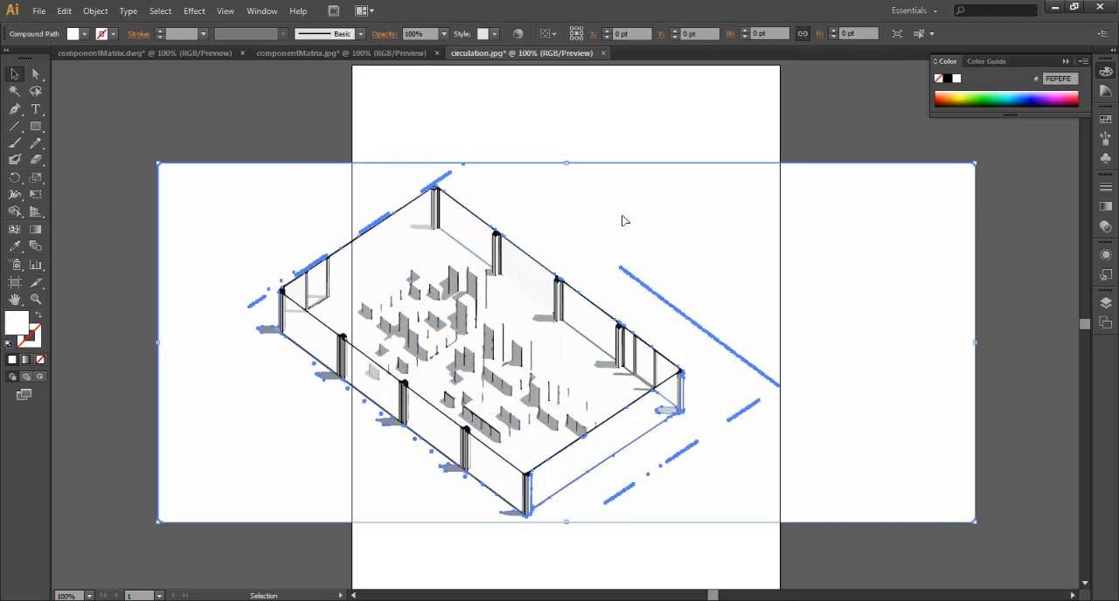
click(626, 221)
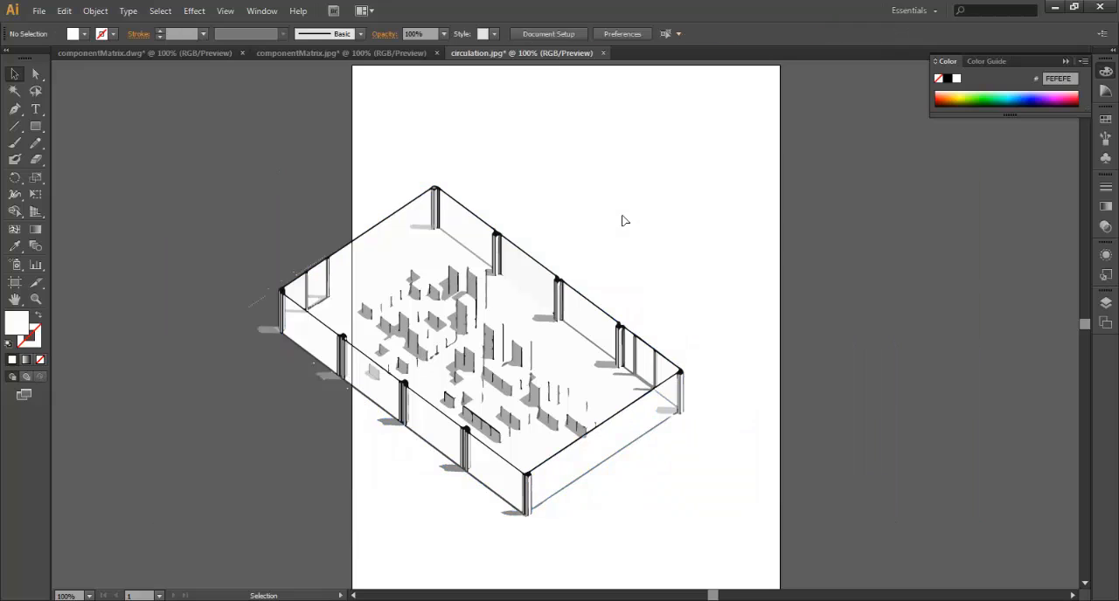
mouse_move(238, 263)
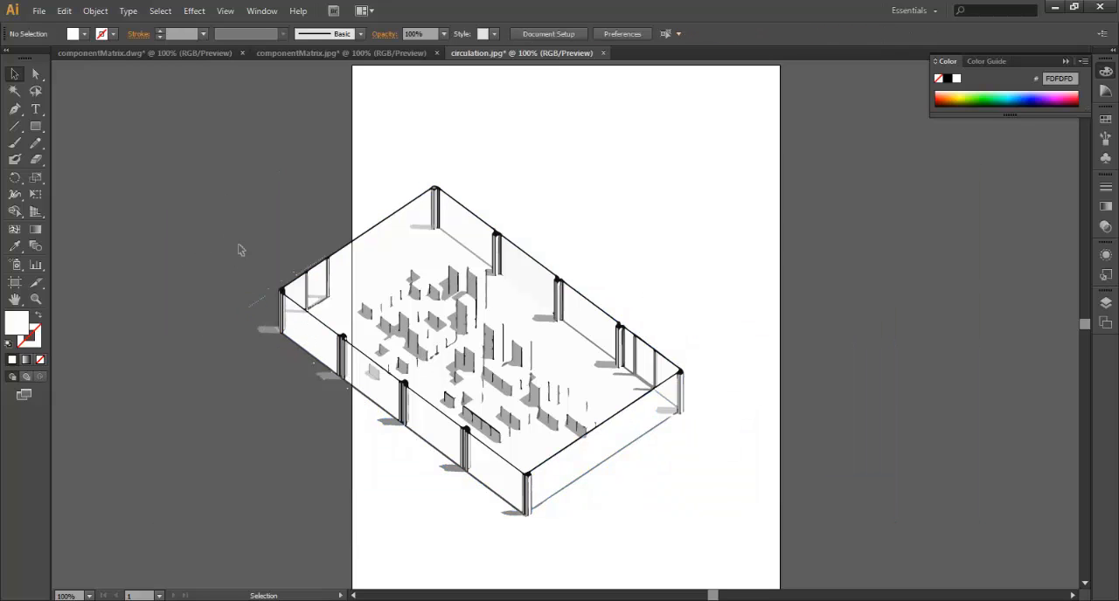
mouse_move(212, 316)
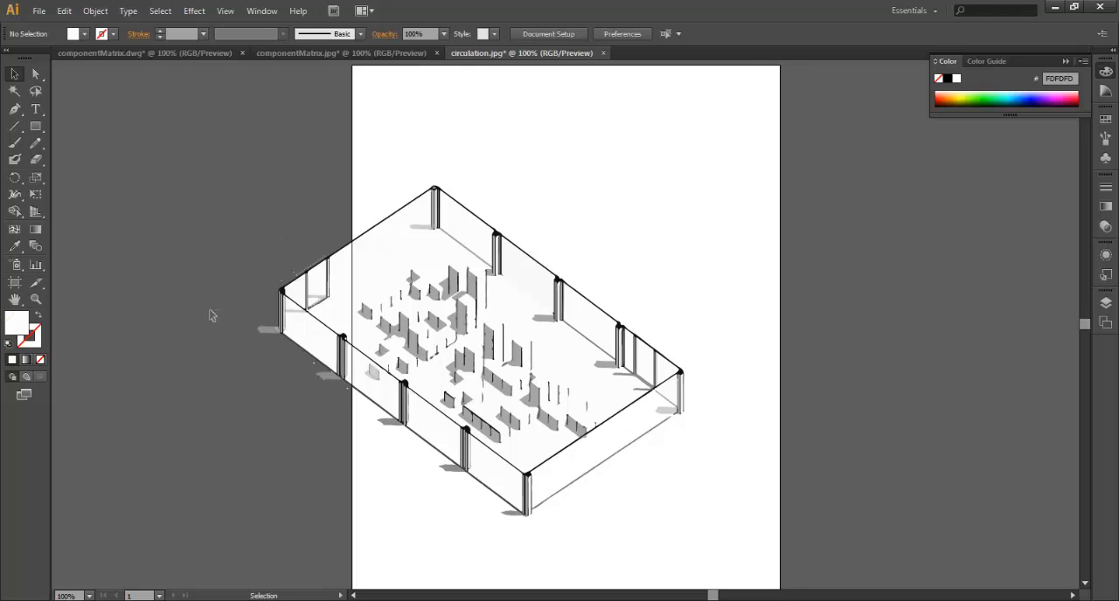
mouse_move(290, 280)
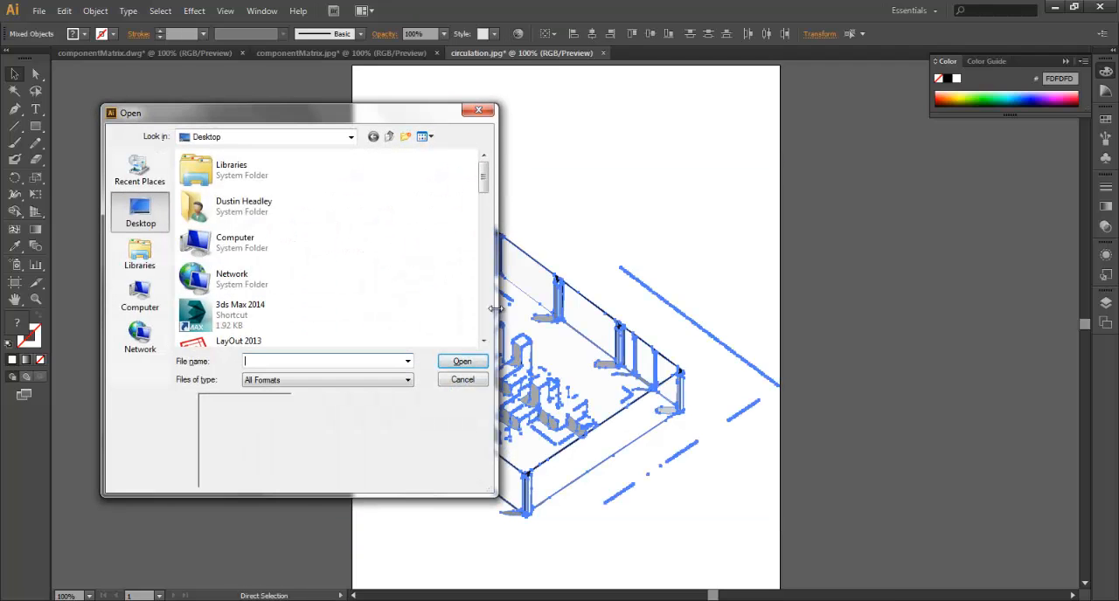
- Open circulation.dwg scaled to fit the artboard in the DXF/DWG options
scroll(down, 3)
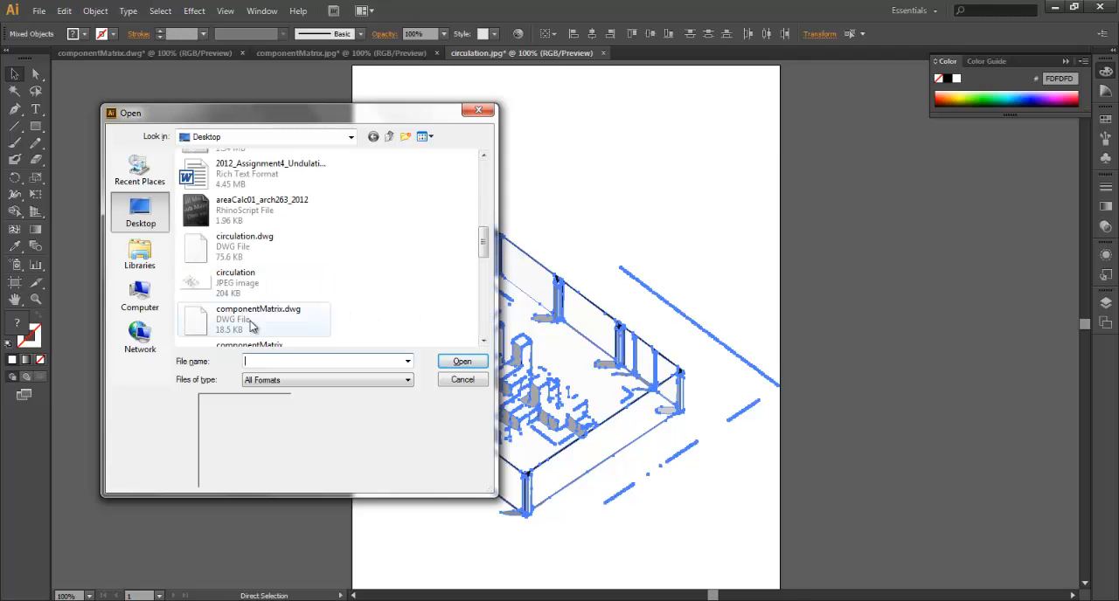
click(462, 360)
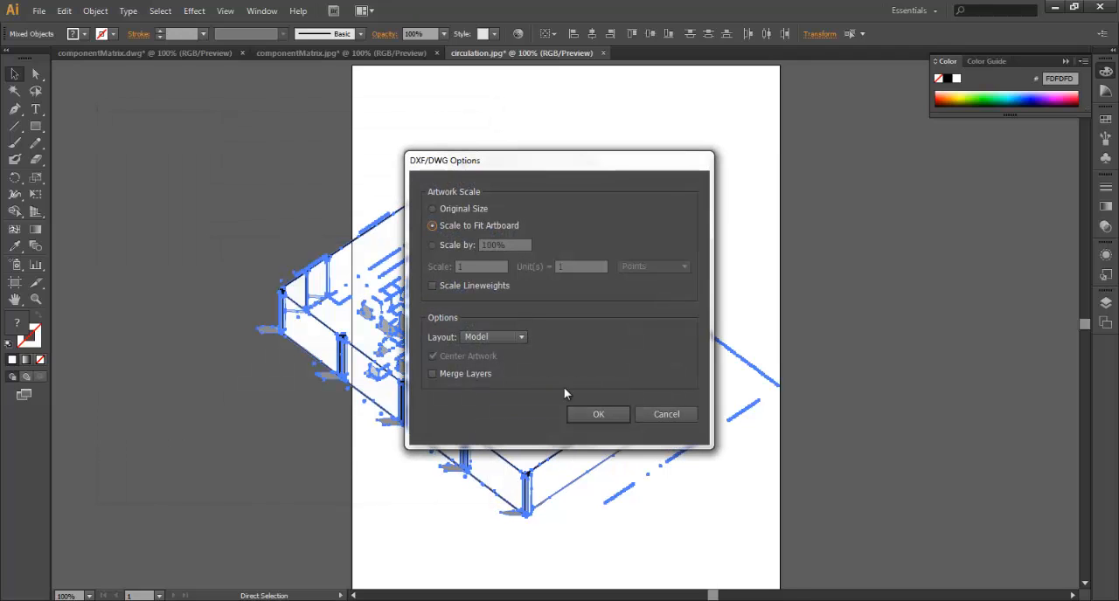
click(598, 412)
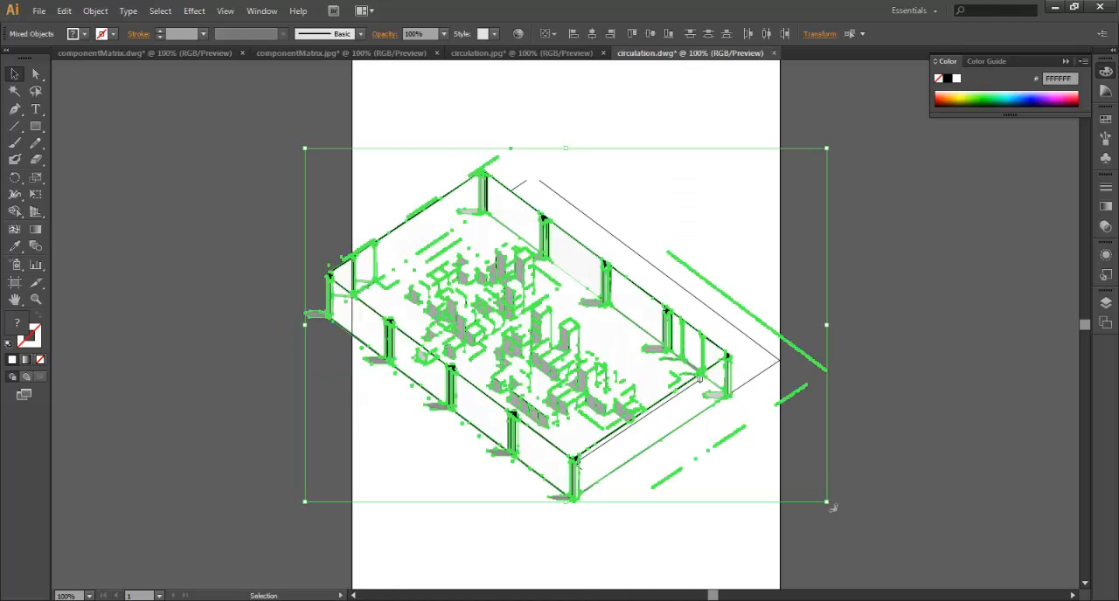
- Zoom in on the DWG linework of the fence, posts and cubes to inspect its layers
drag(825, 499, 778, 481)
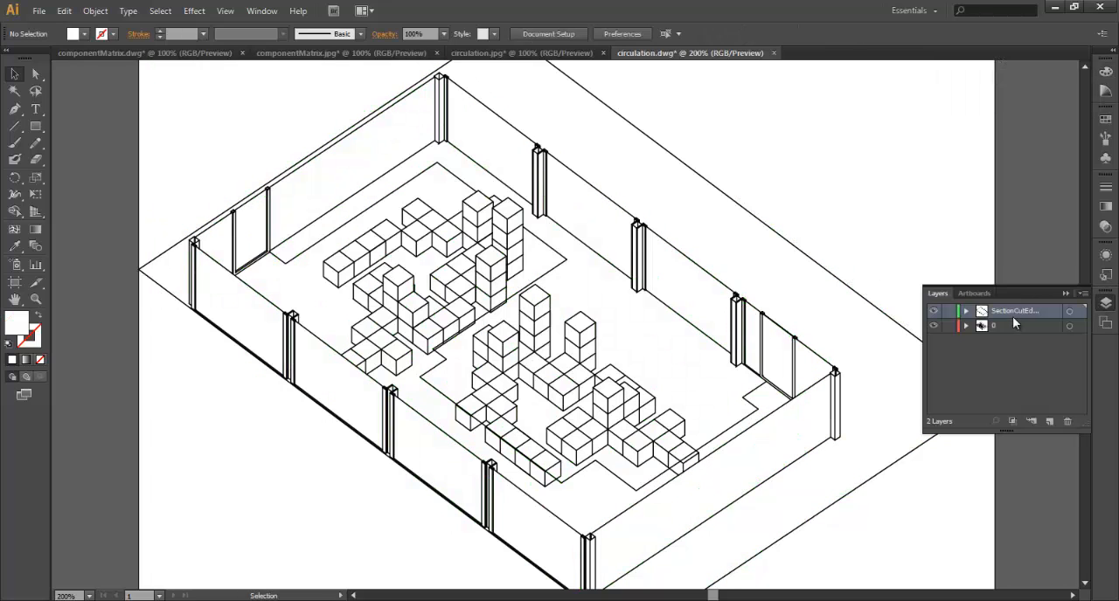
- Add a new bottom layer and place the traced shaded drawing beneath the DWG linework
click(1032, 422)
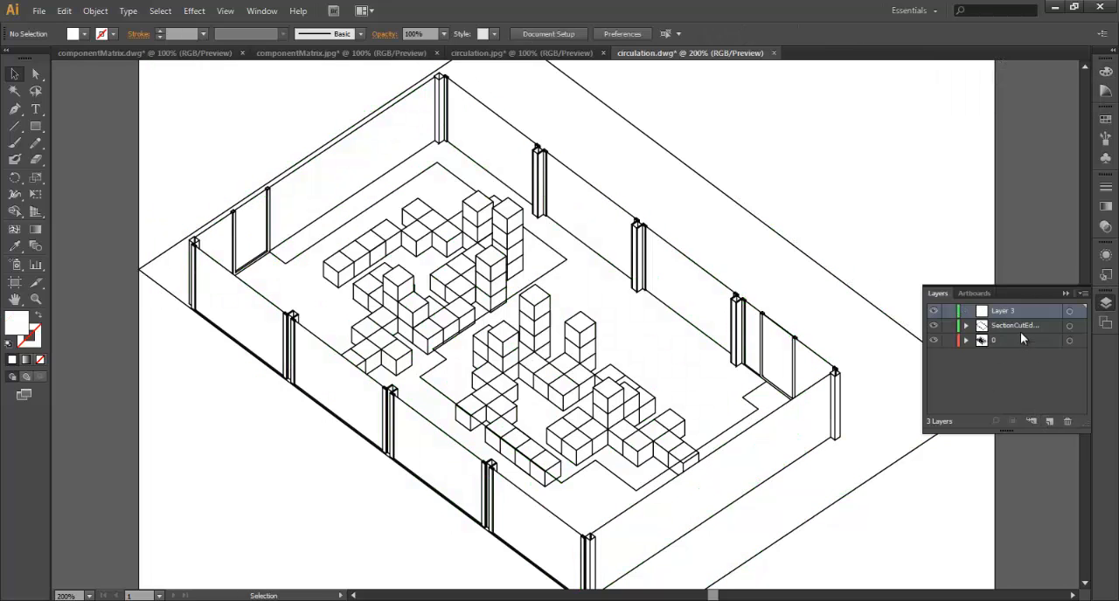
drag(1003, 311, 1004, 339)
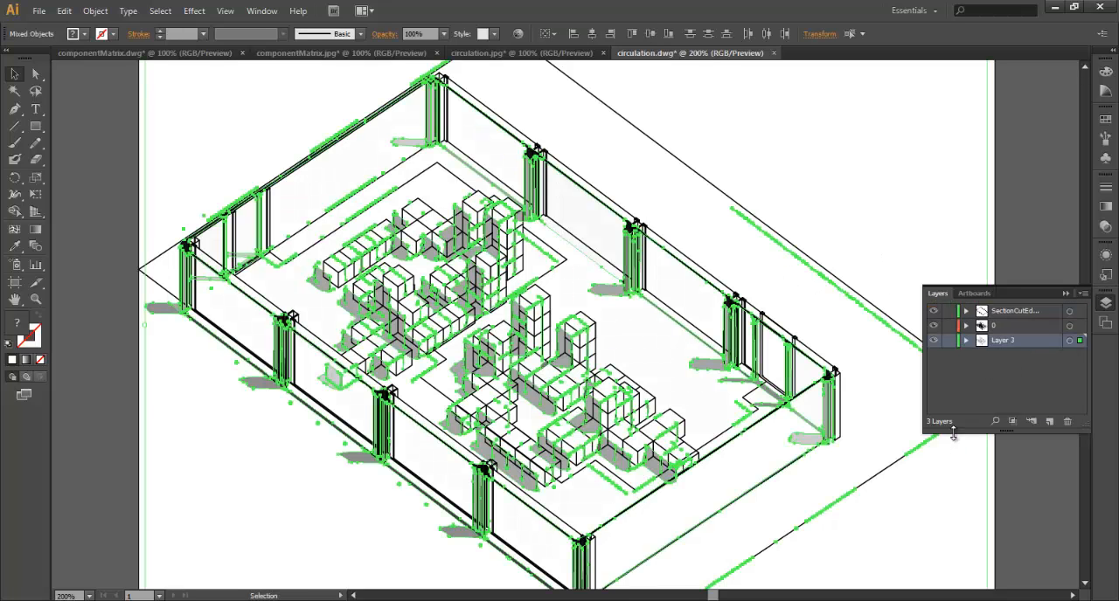
click(948, 312)
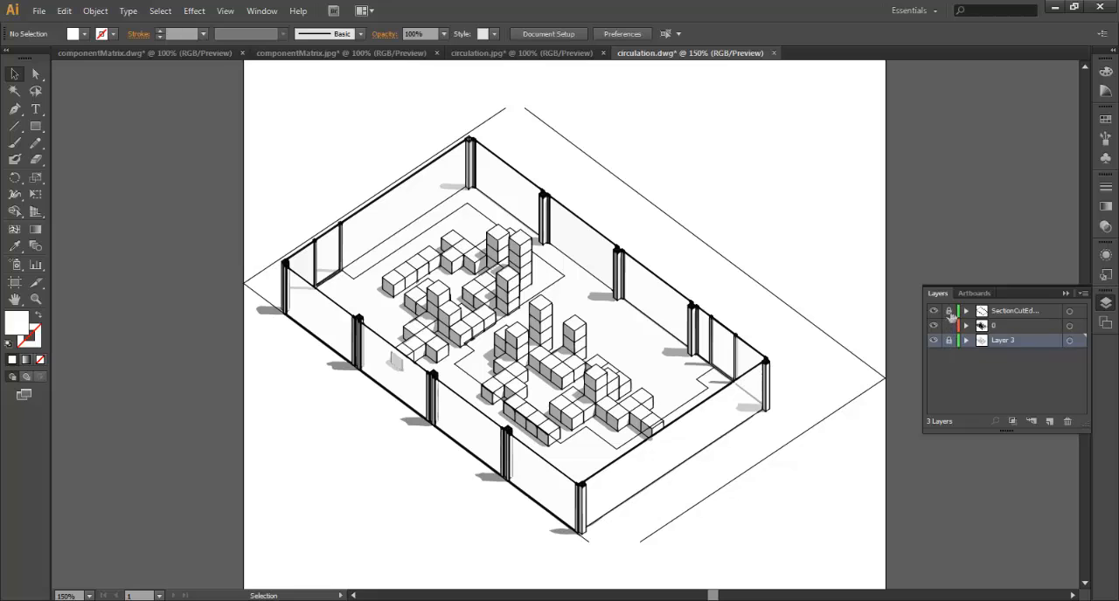
- Toggle the DWG linework visibility to check the traced layer, then target the linework layer
click(933, 312)
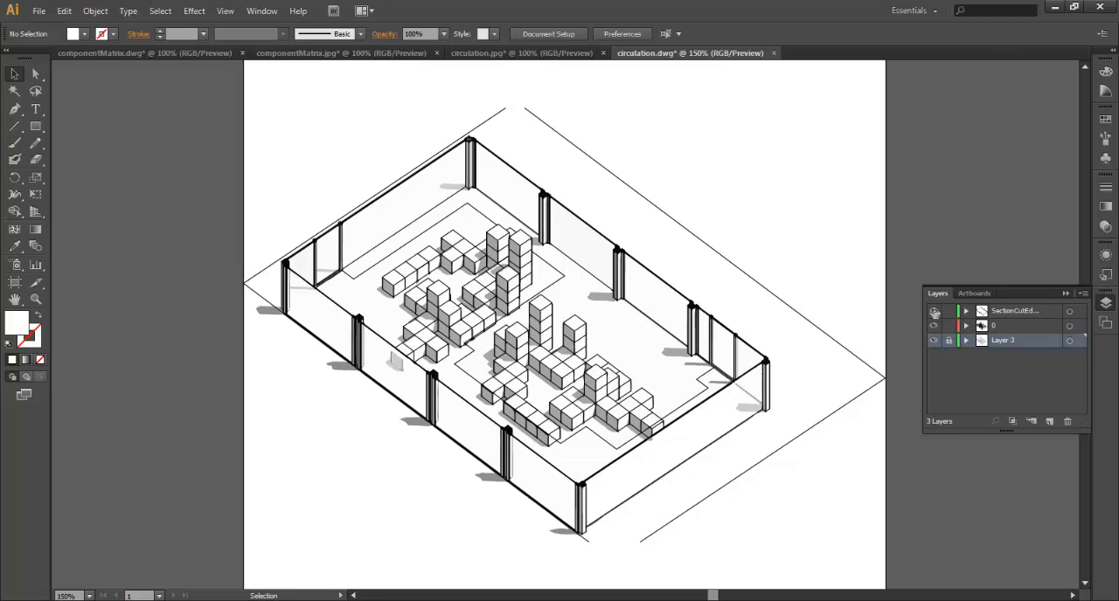
click(933, 325)
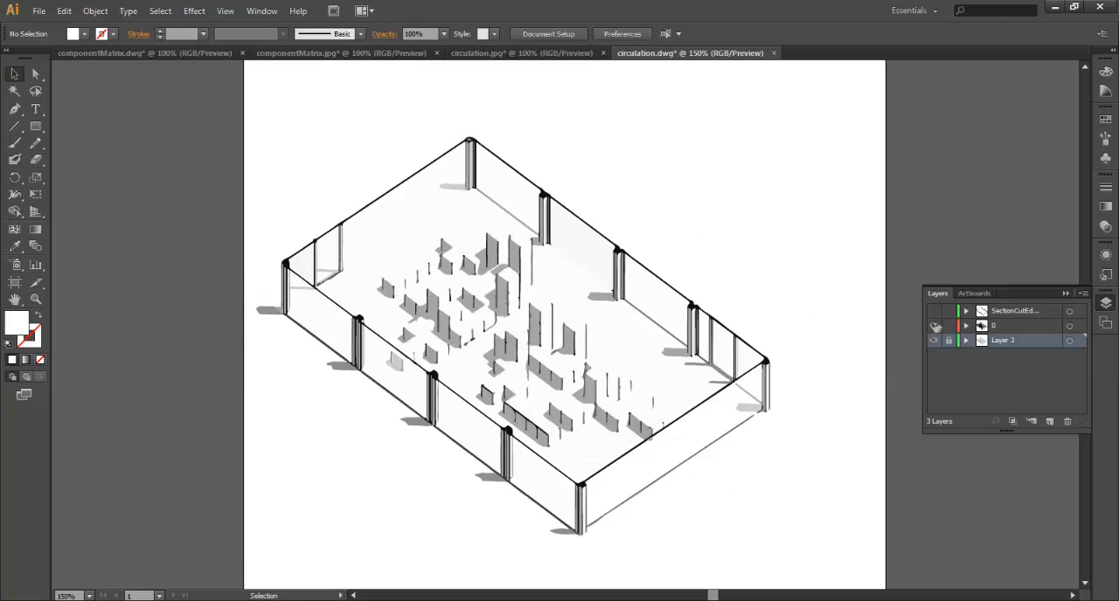
click(934, 325)
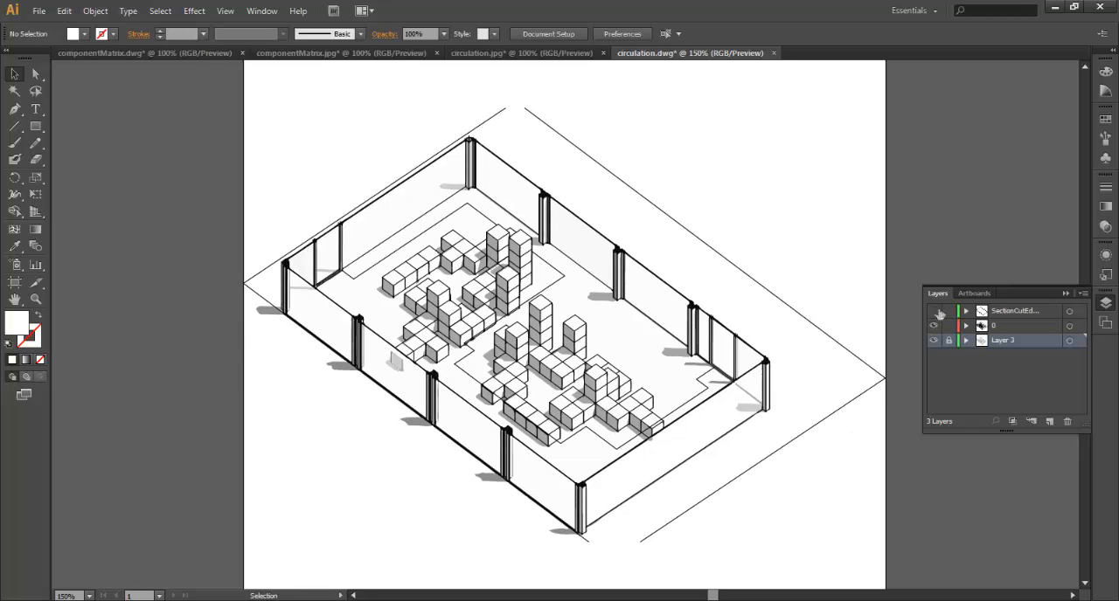
click(1013, 325)
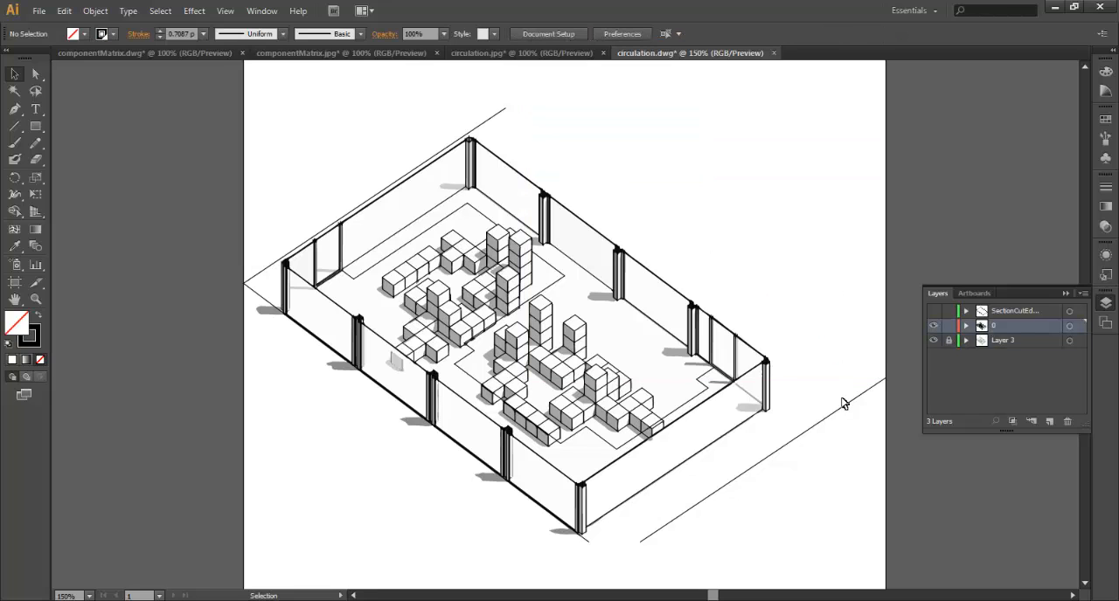
mouse_move(856, 418)
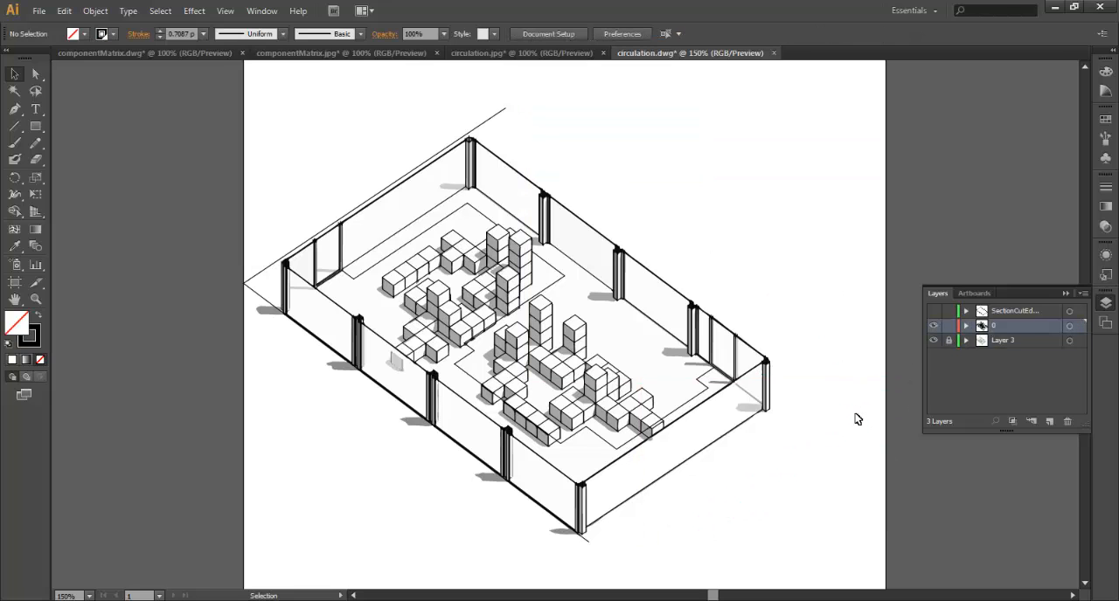
mouse_move(586, 549)
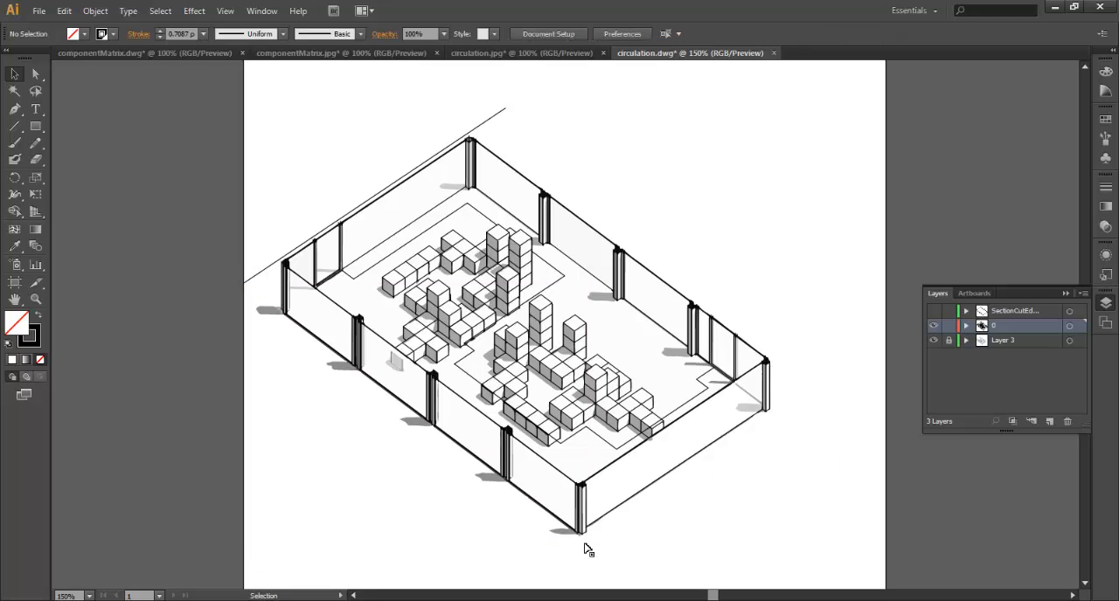
- Delete the leftover long outer boundary line around the enclosure and deselect
click(486, 122)
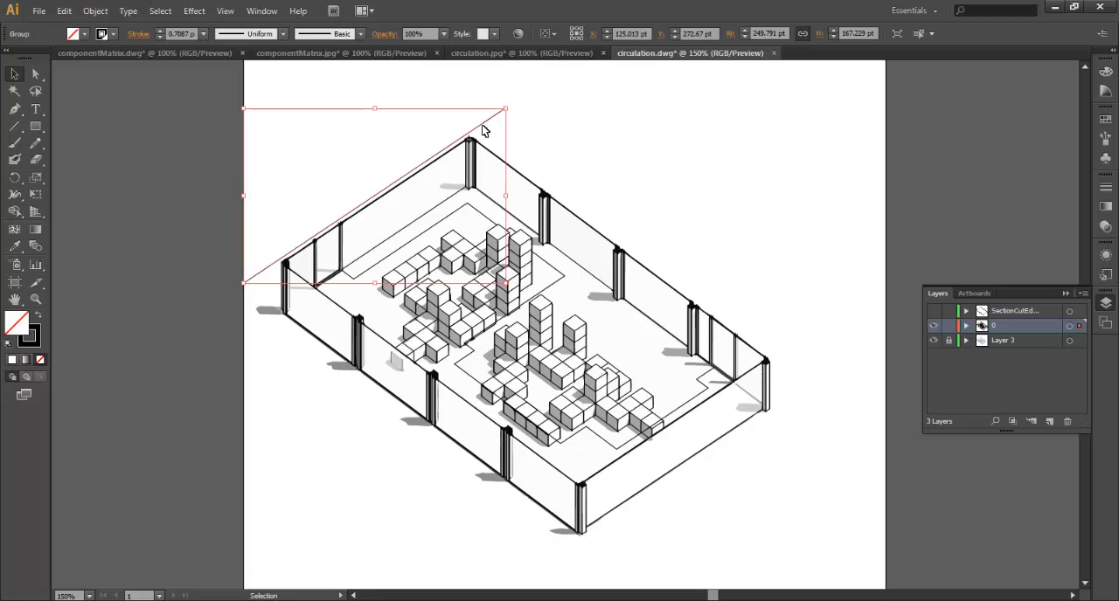
click(472, 312)
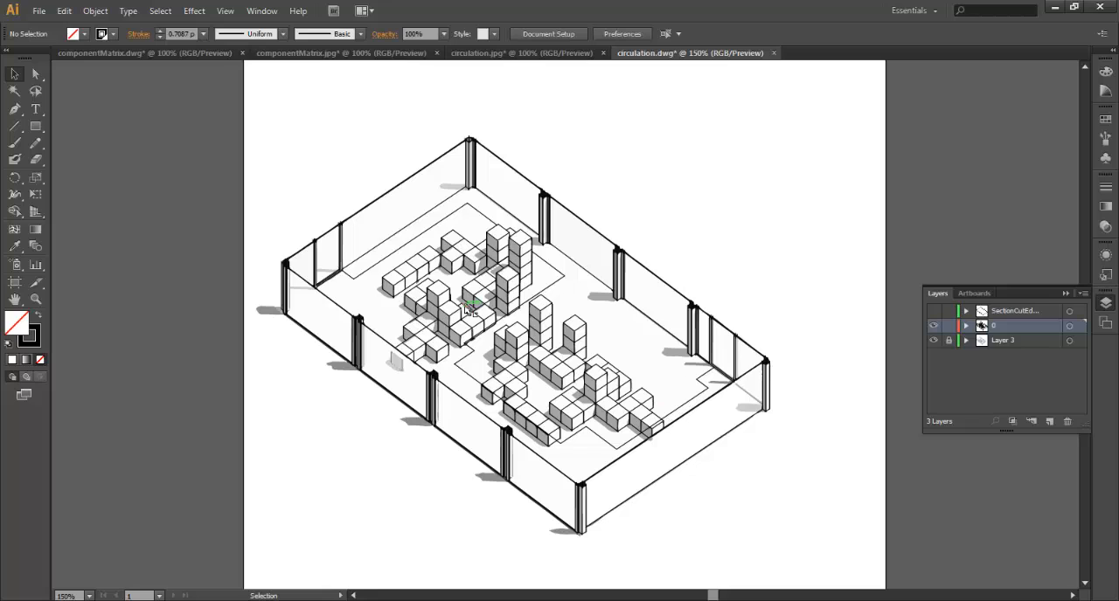
mouse_move(439, 423)
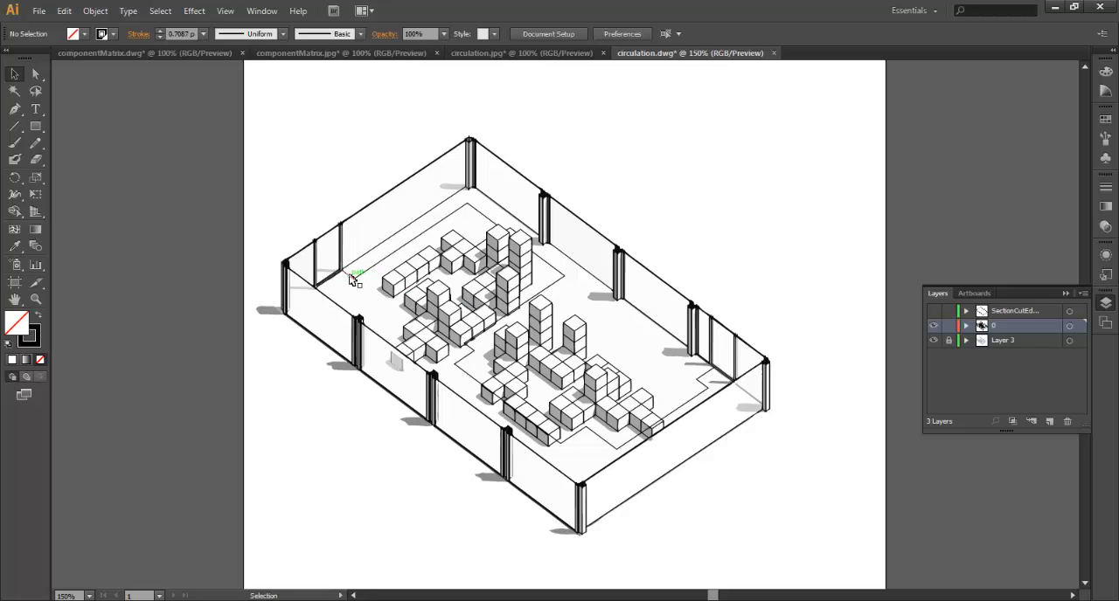
- Give the black circulation path a much thicker stroke weight and select its group
click(357, 276)
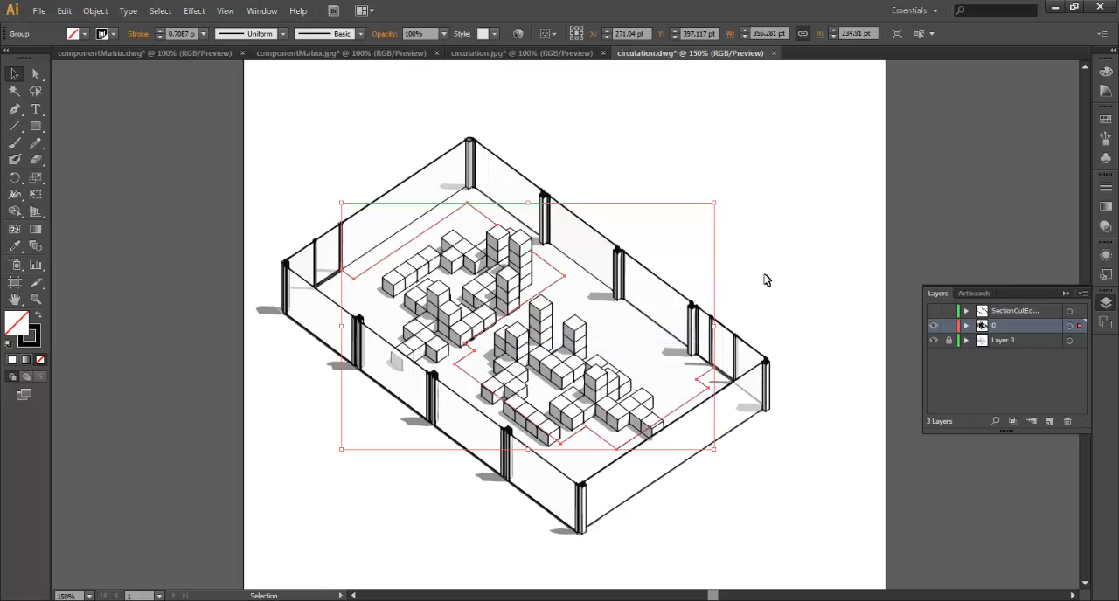
click(203, 33)
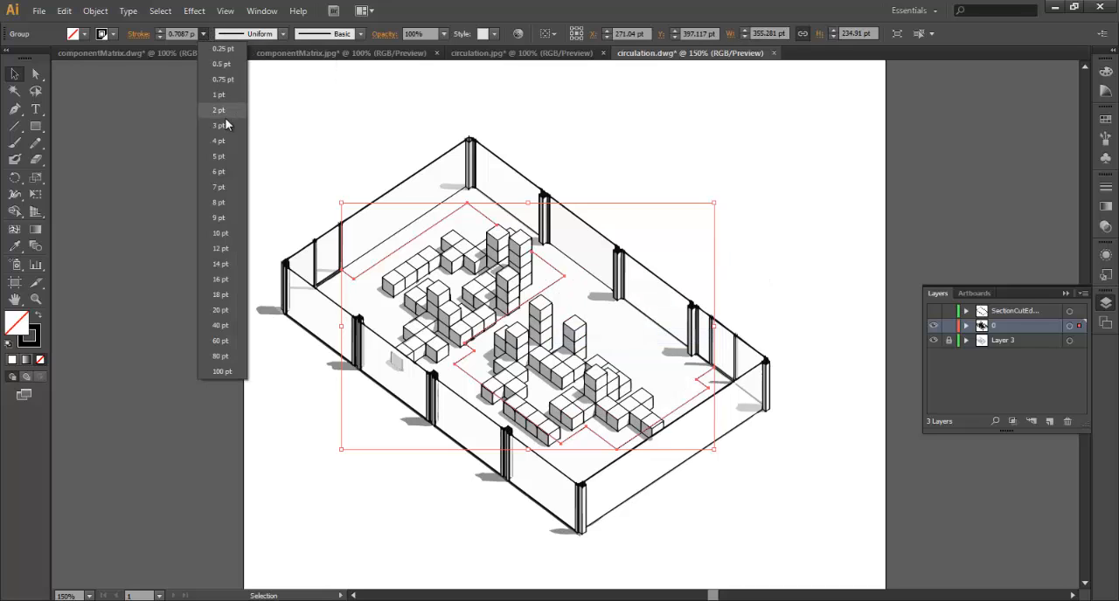
click(216, 156)
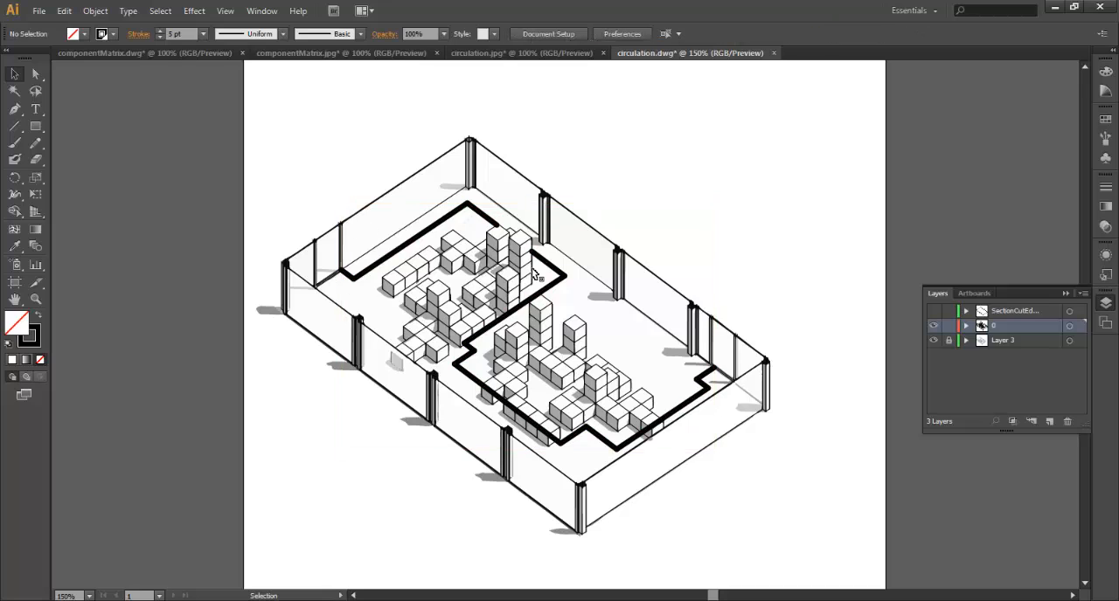
mouse_move(486, 217)
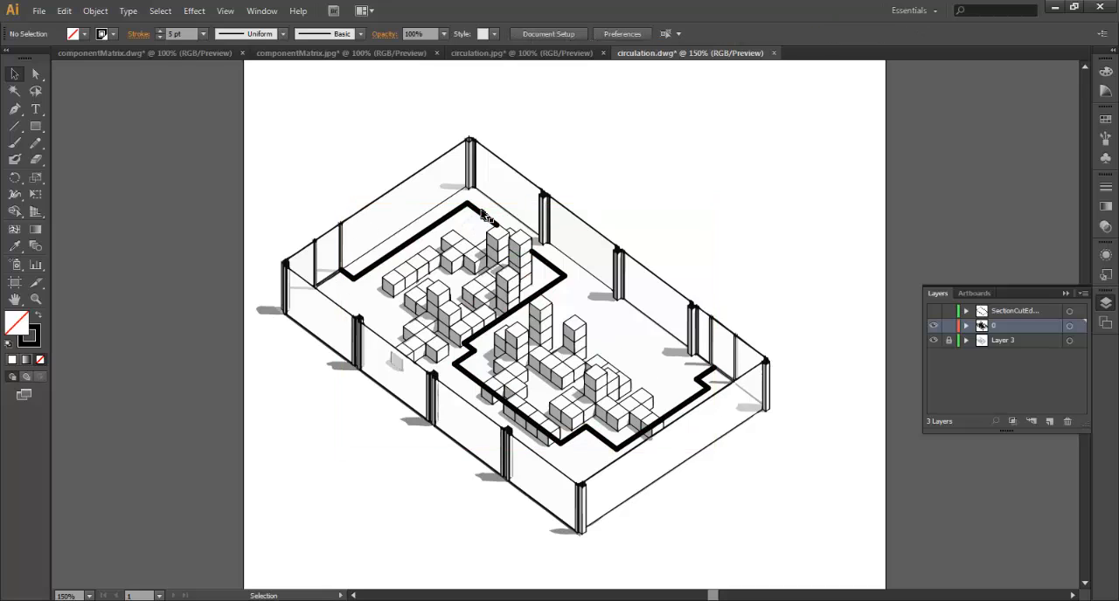
click(521, 363)
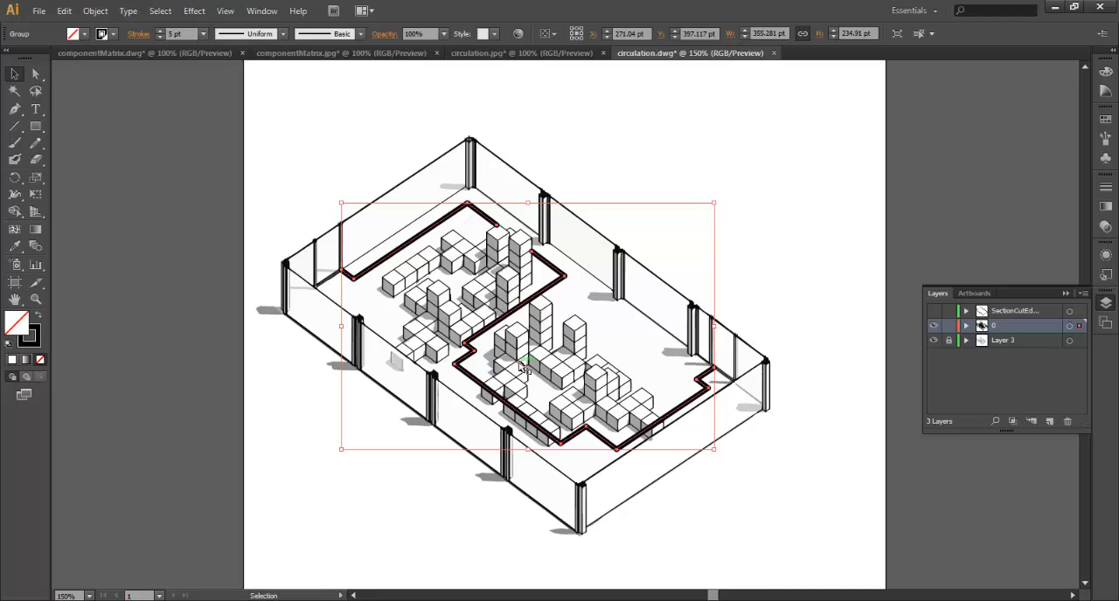
mouse_move(1116, 189)
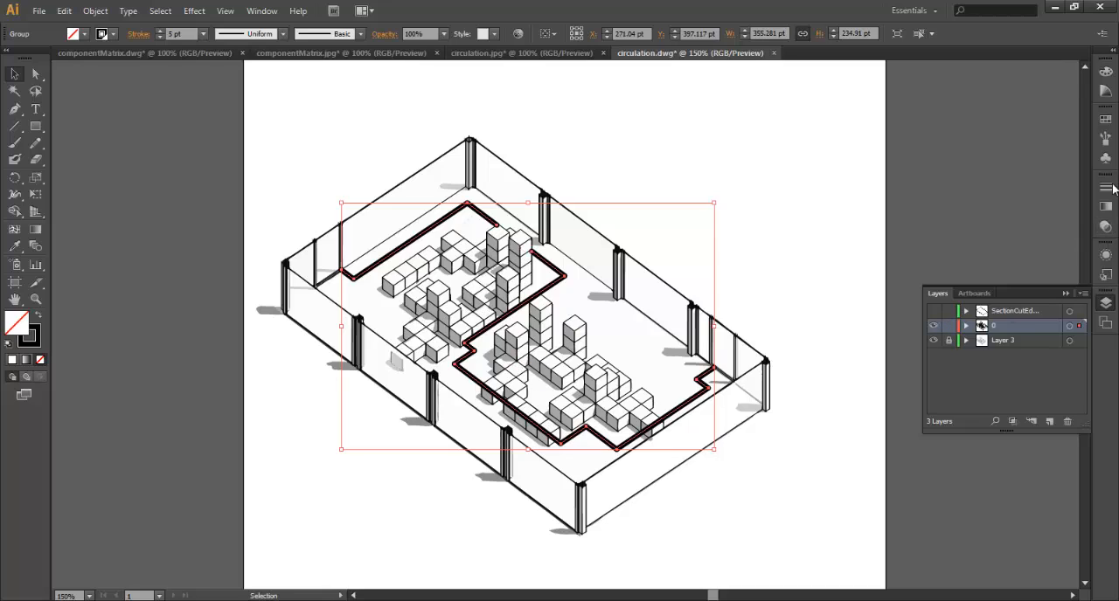
- Add a small starting arrowhead style to the circulation path from the Stroke panel
click(1105, 187)
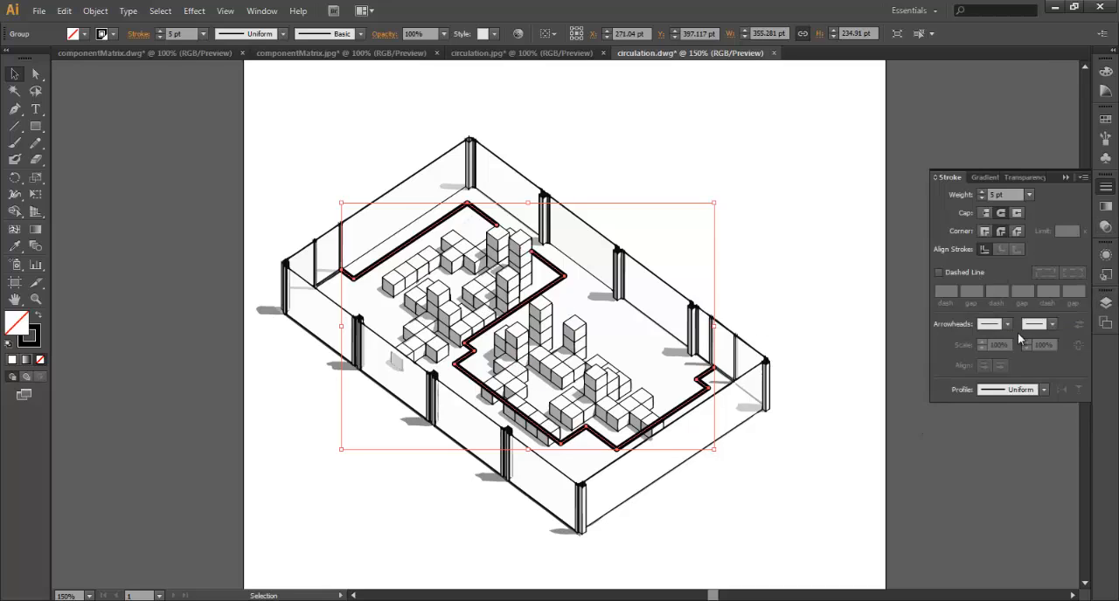
click(1010, 325)
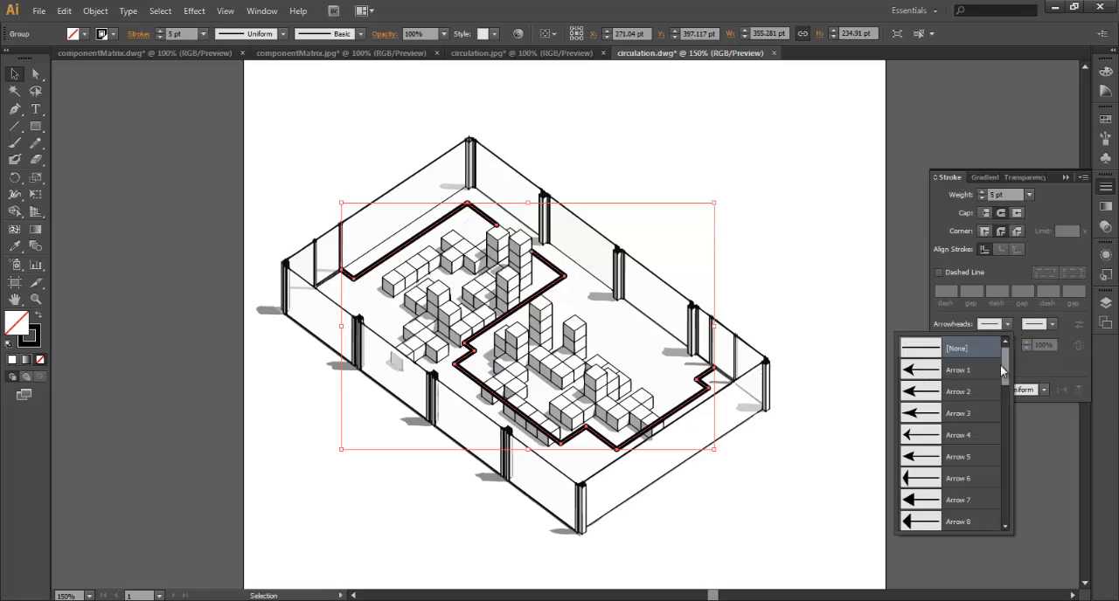
scroll(down, 3)
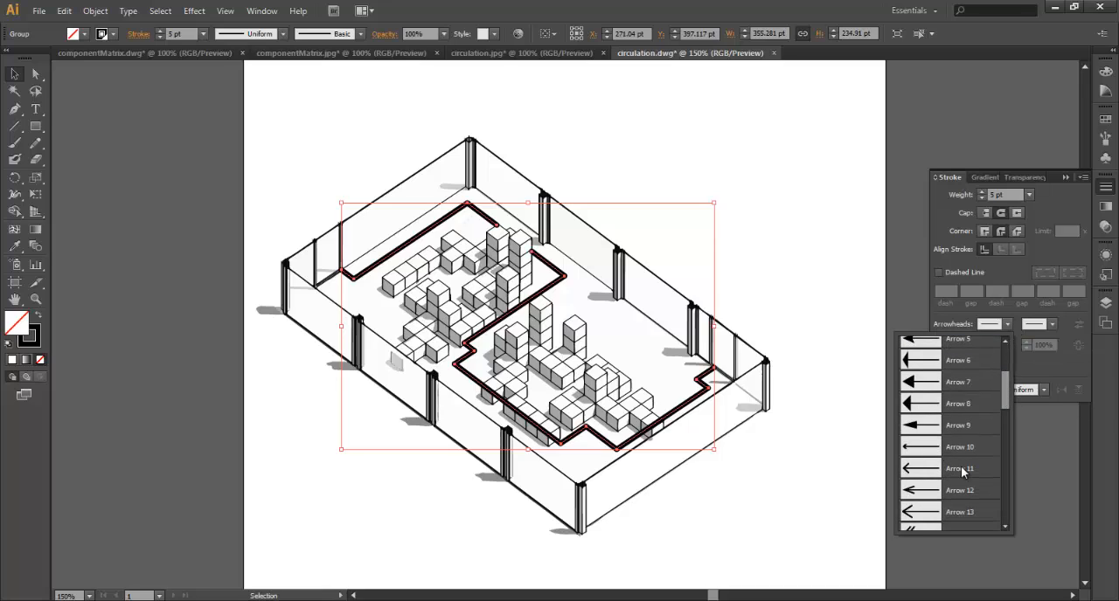
click(958, 469)
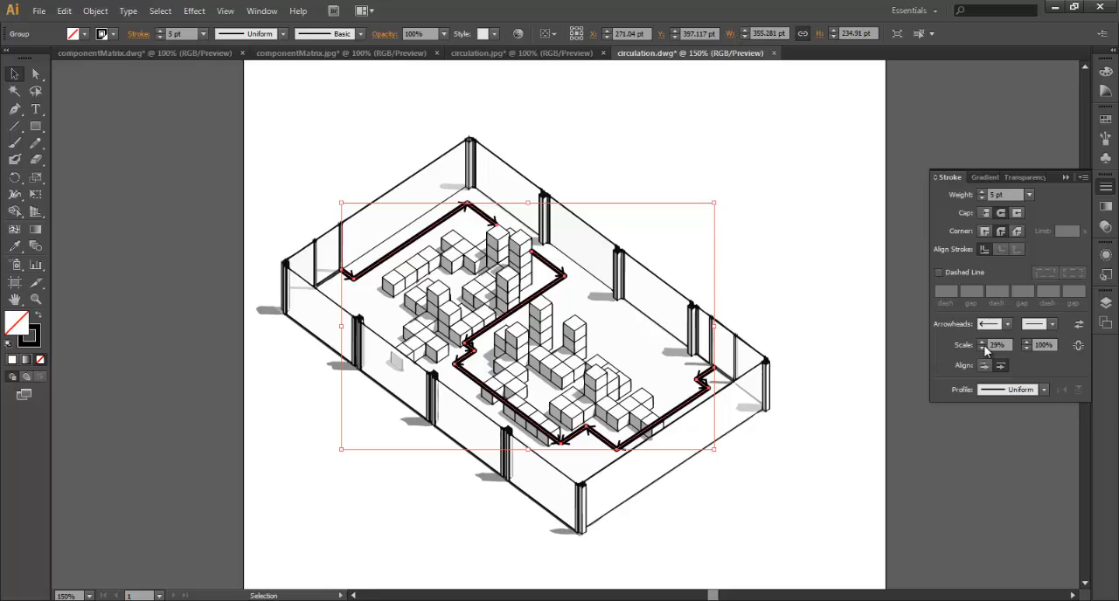
mouse_move(829, 448)
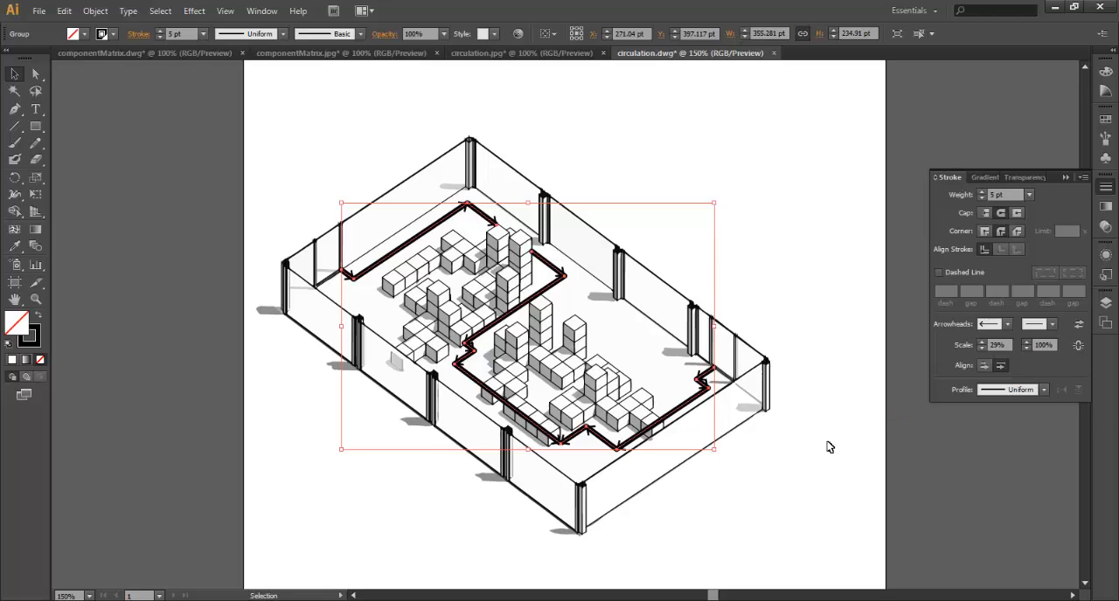
mouse_move(657, 339)
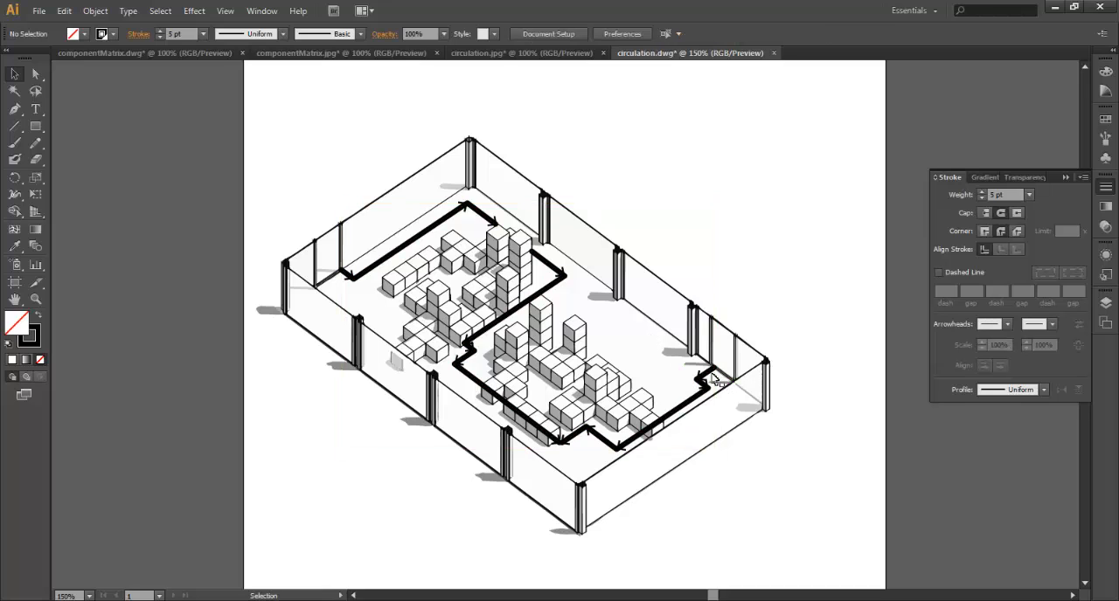
mouse_move(680, 418)
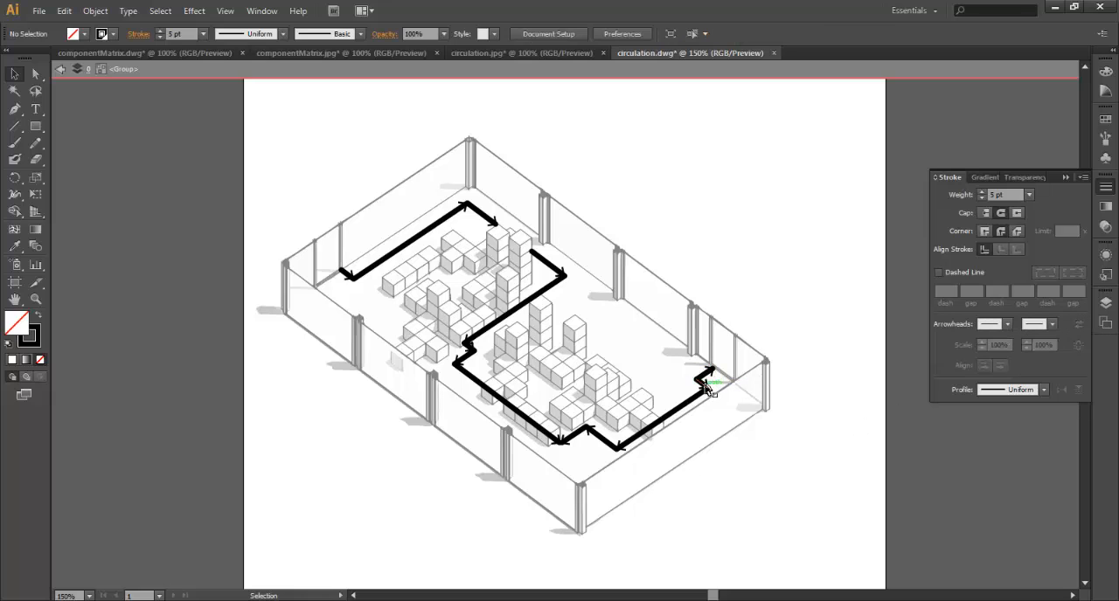
- Give a path segment an arrowhead and swap it to the end pointing along the route
click(706, 383)
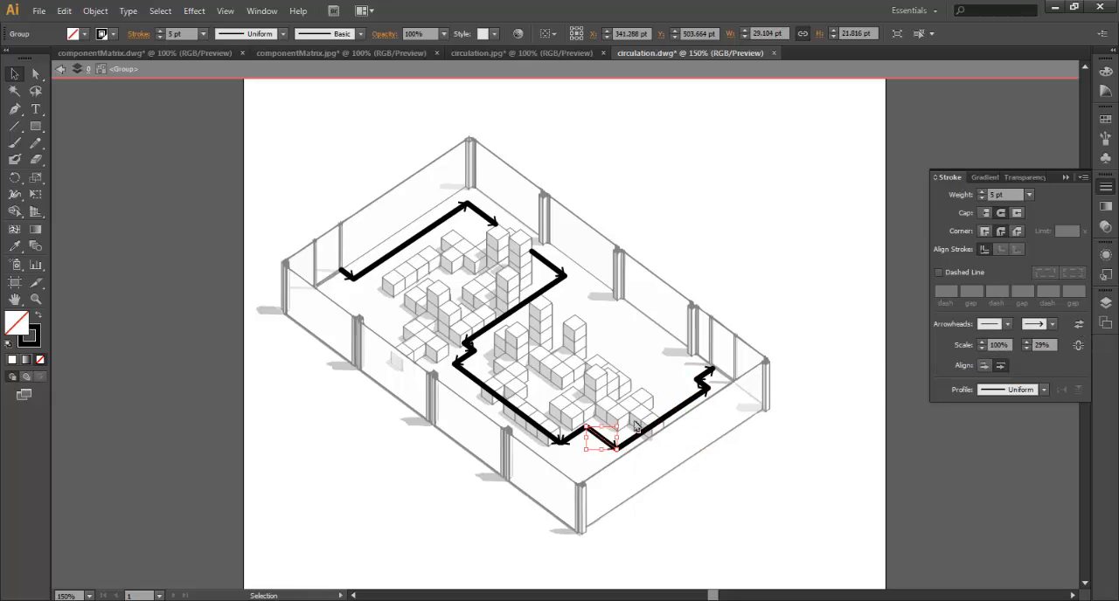
click(1077, 325)
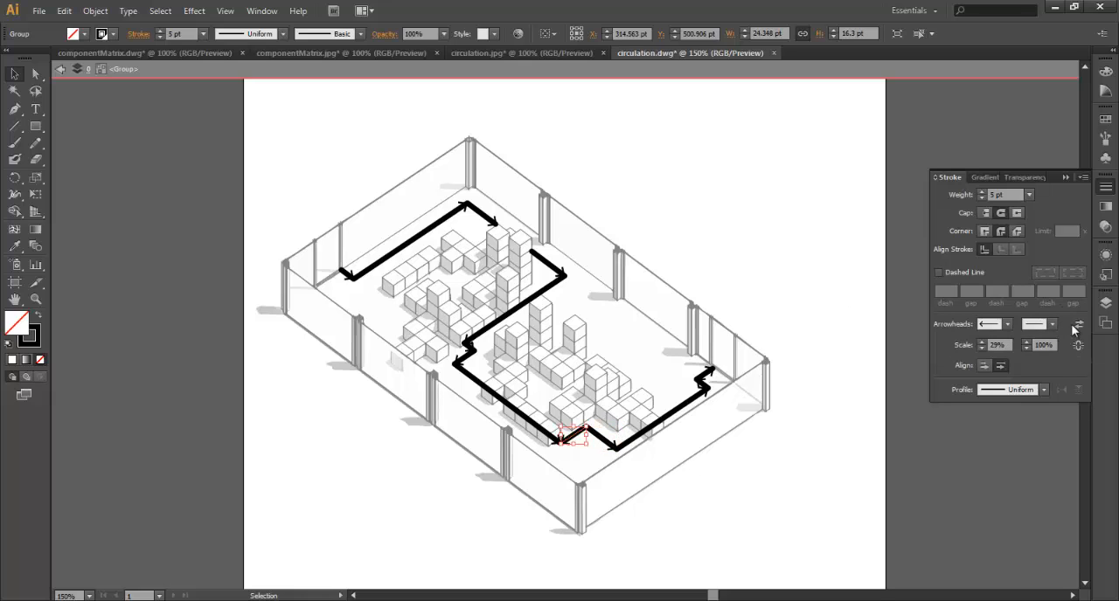
click(647, 336)
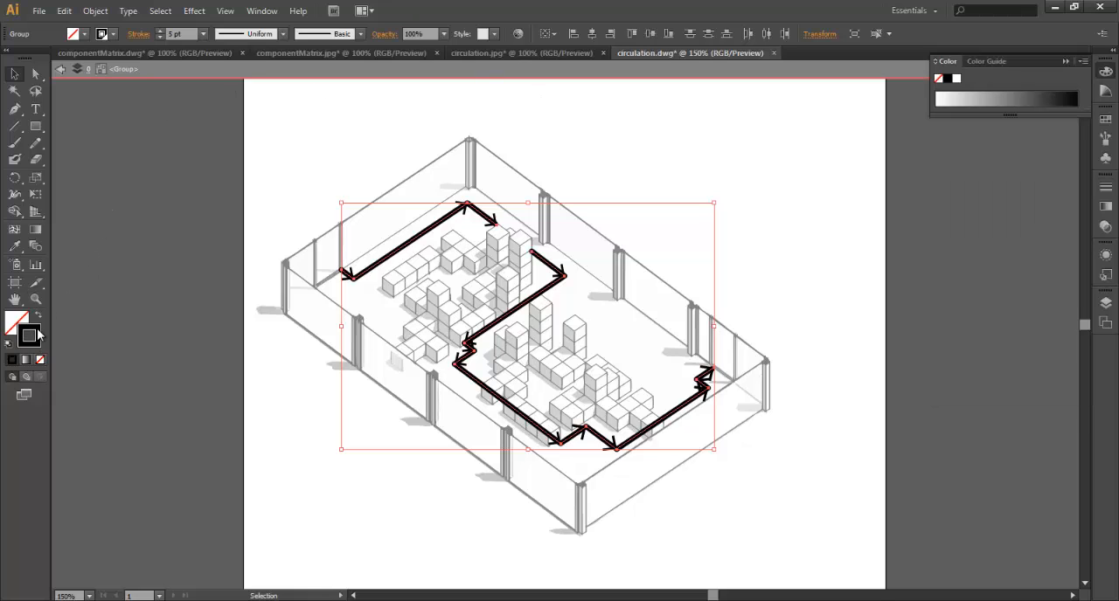
- Recolour the arrowed circulation path's stroke to bright magenta in the Color Picker
double_click(14, 336)
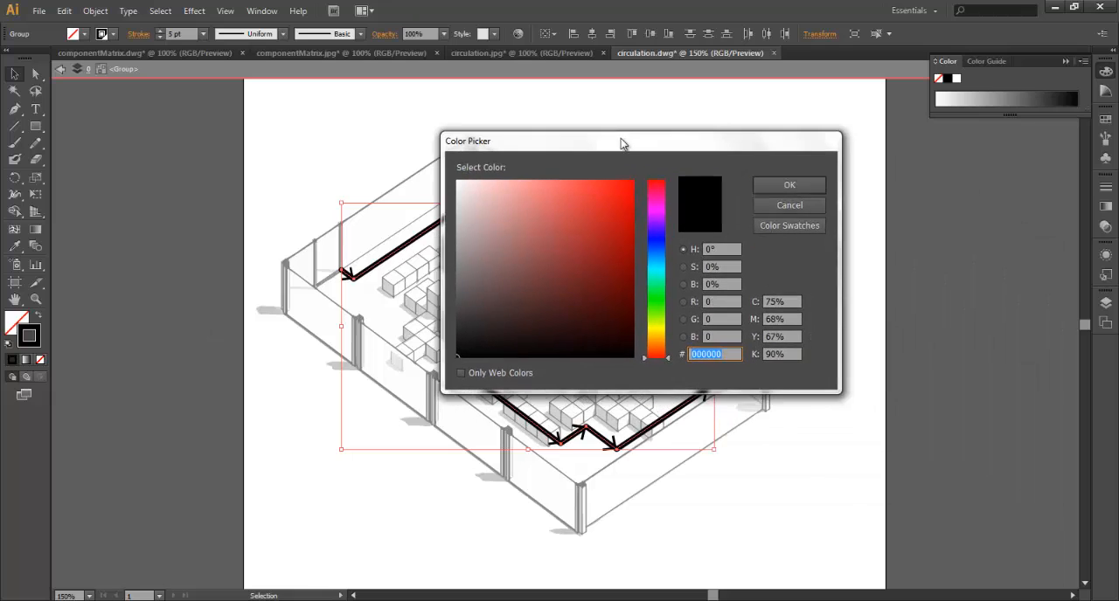
click(638, 177)
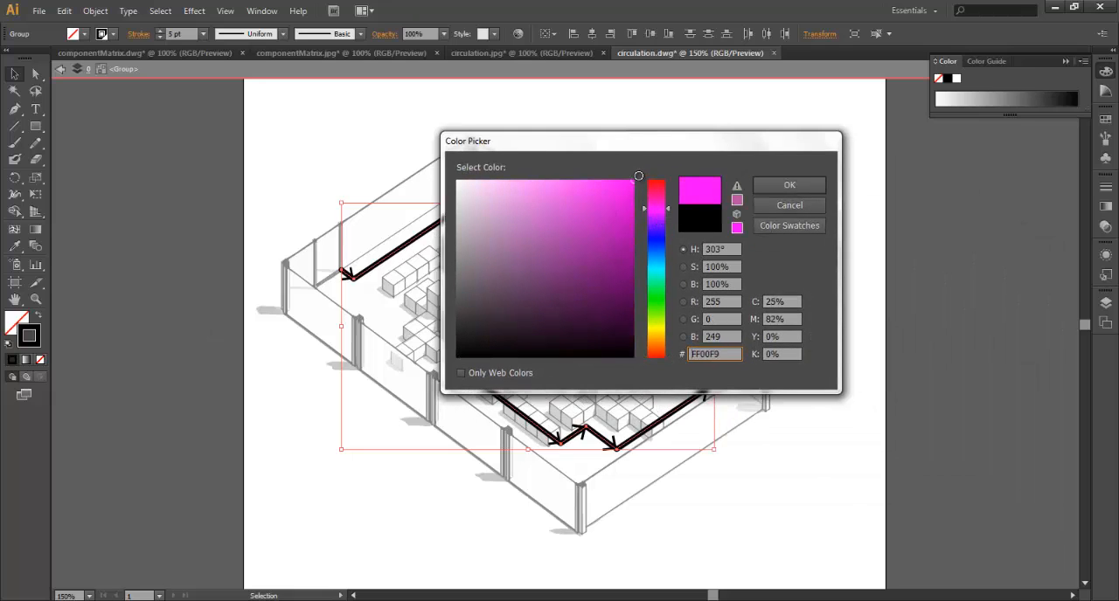
click(786, 186)
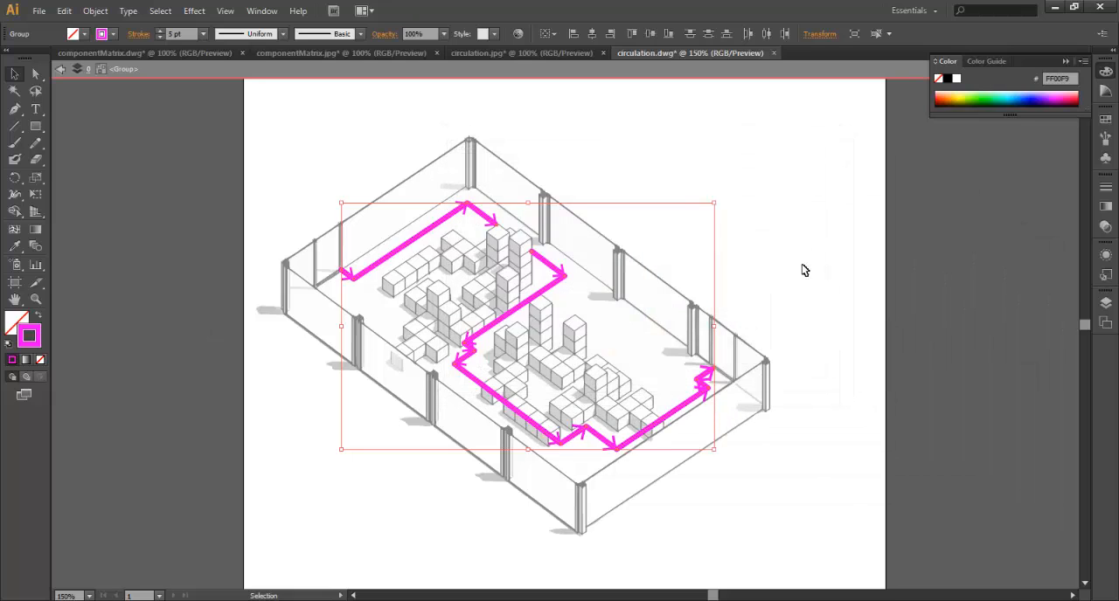
- Leave group isolation so the room drawing is unfaded, leaving the magenta path deselected
click(856, 248)
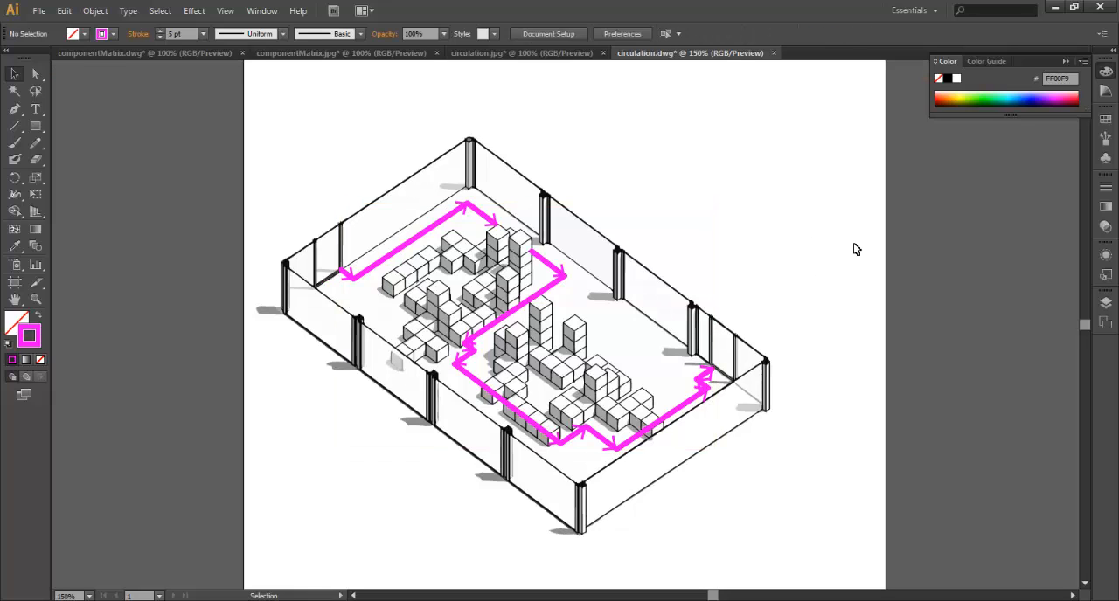
mouse_move(423, 241)
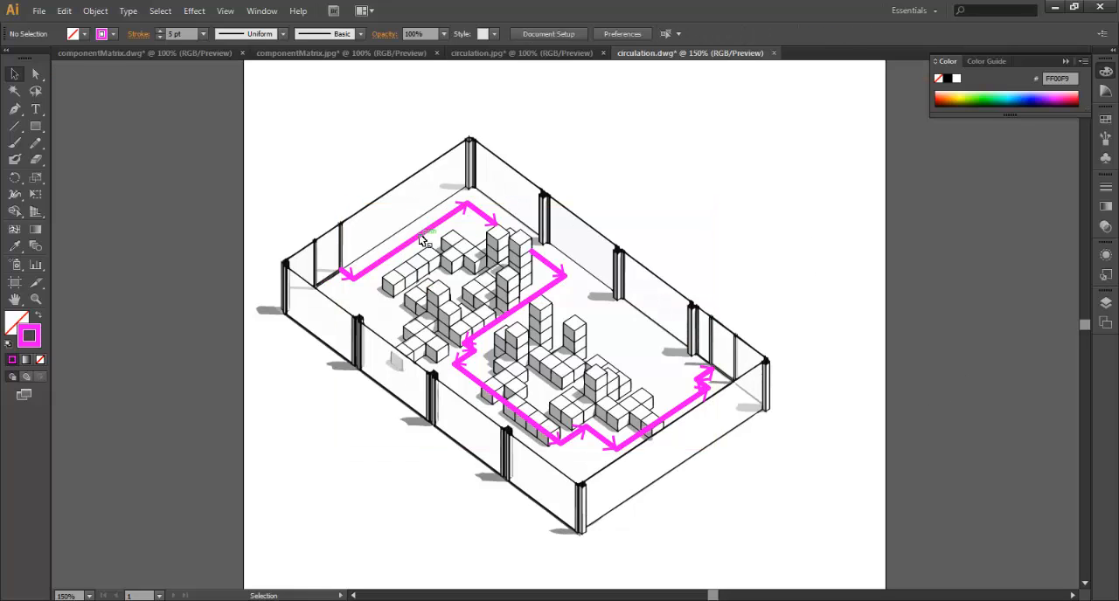
click(423, 236)
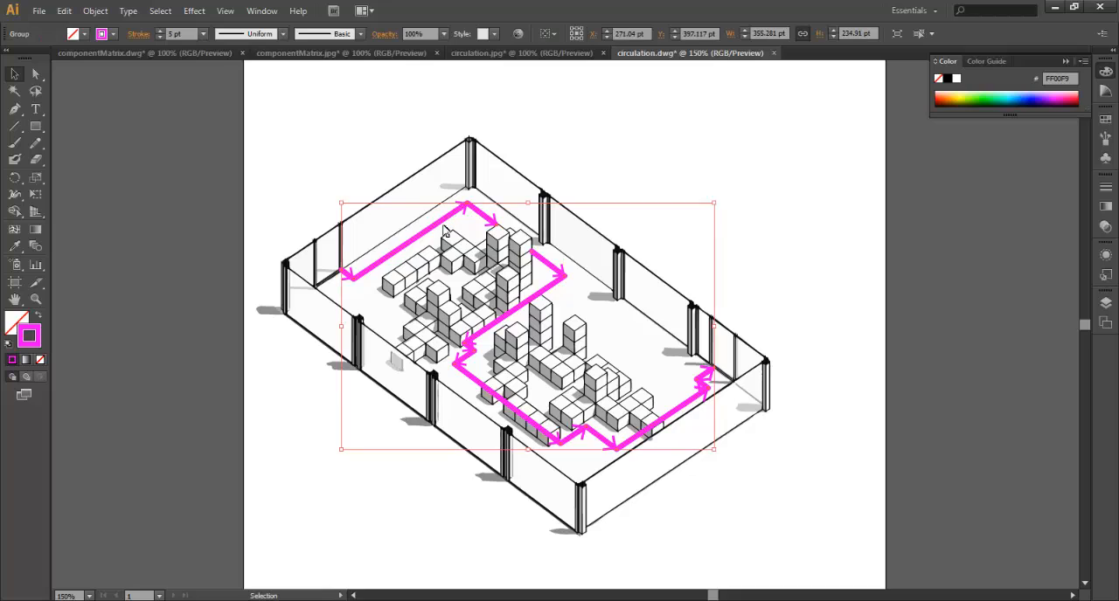
click(283, 216)
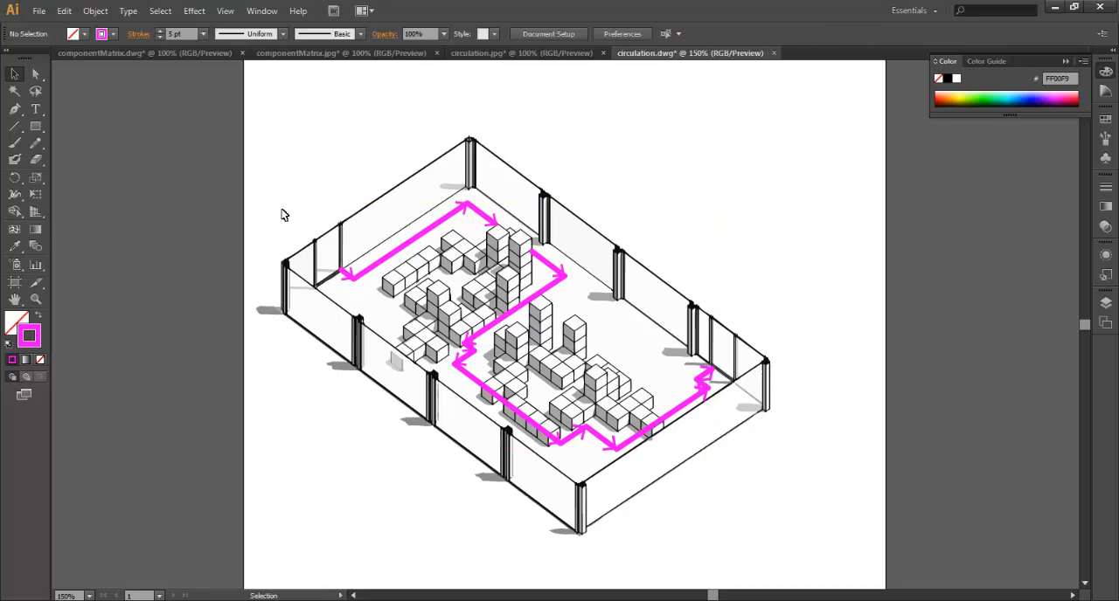
mouse_move(1112, 297)
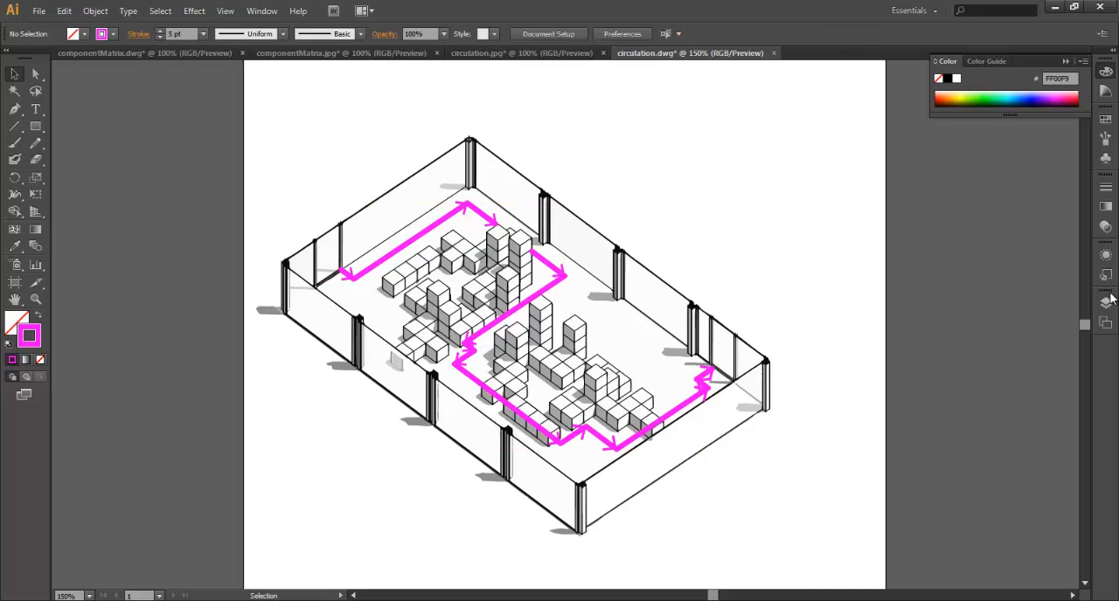
- Show the Layers panel listing the drawing's three layers
click(1105, 304)
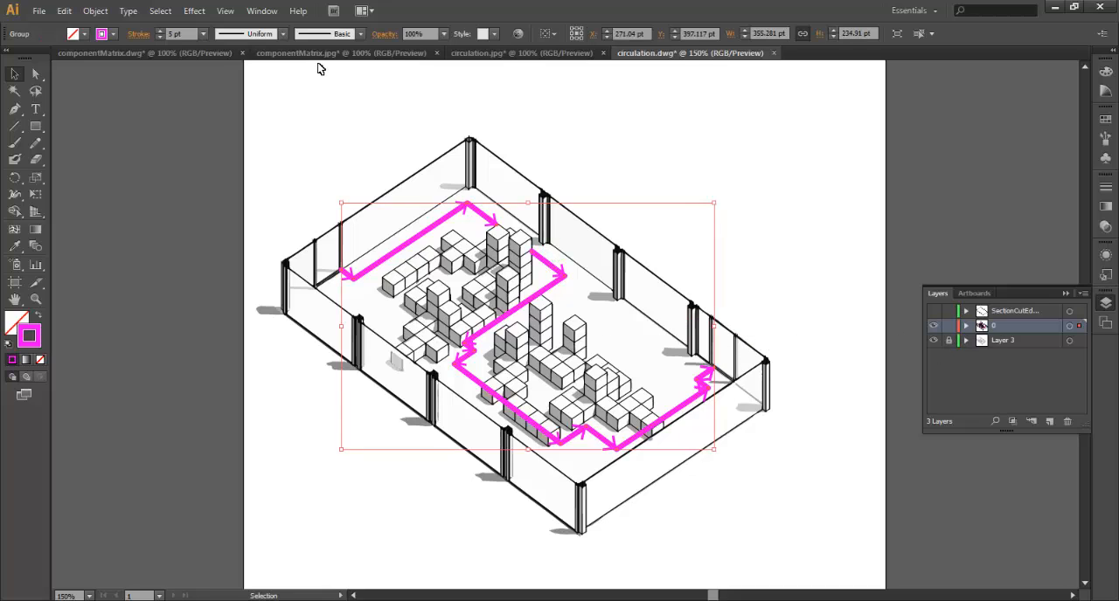
mouse_move(346, 112)
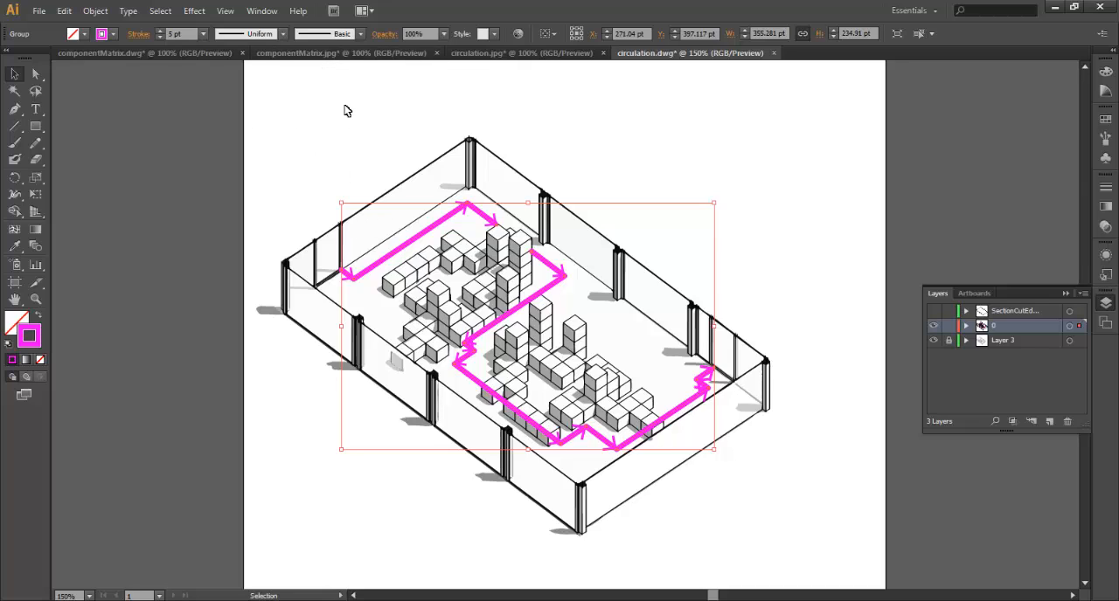
mouse_move(255, 105)
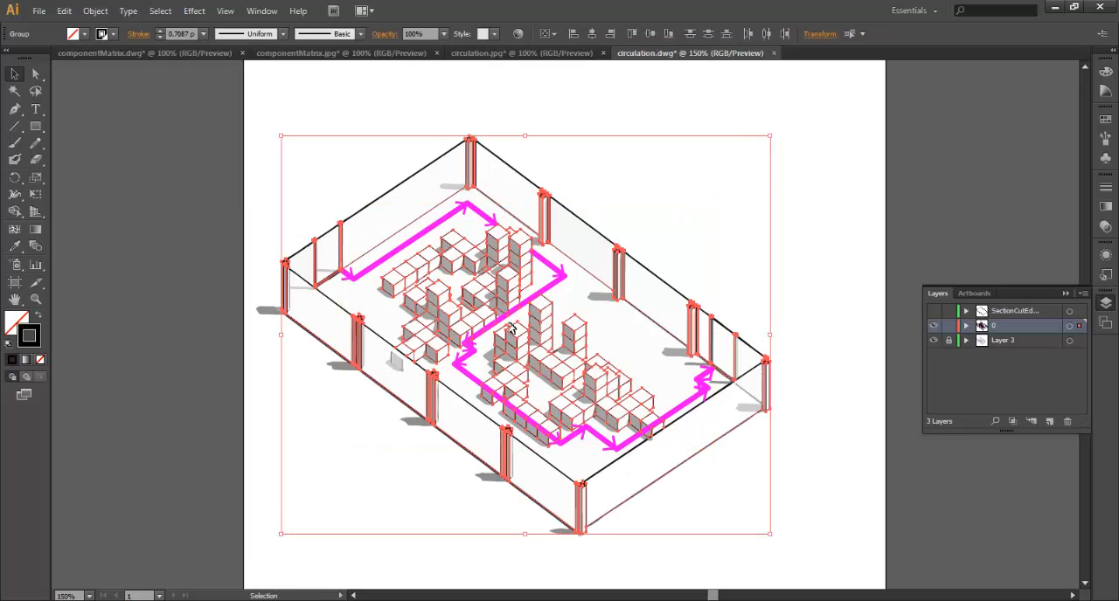
mouse_move(647, 341)
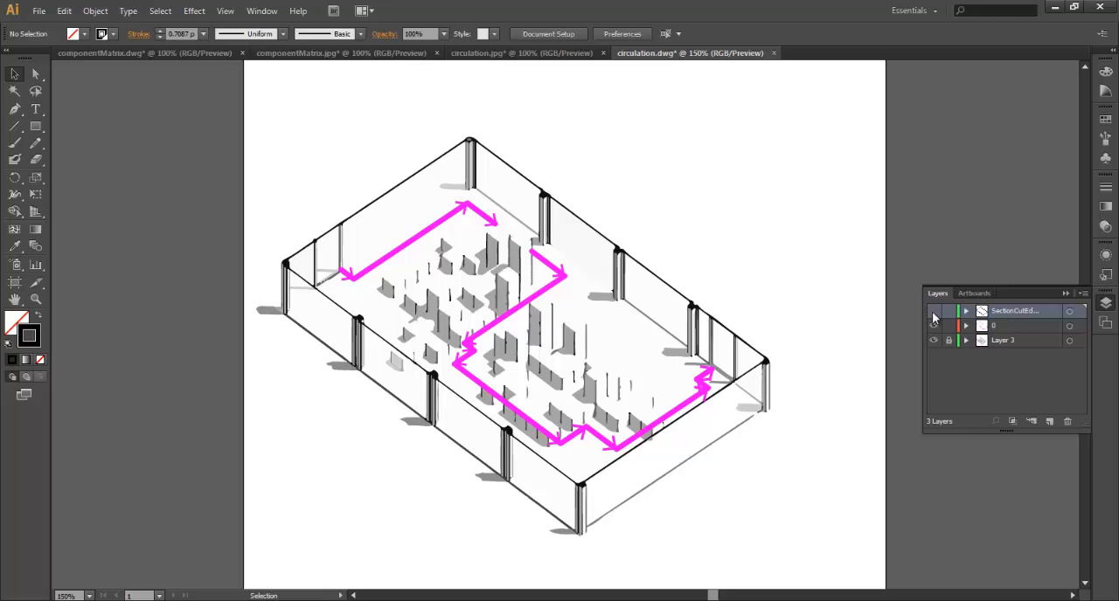
- Paste the cut furniture blocks in place onto the top layer via Edit > Paste in Place
click(933, 311)
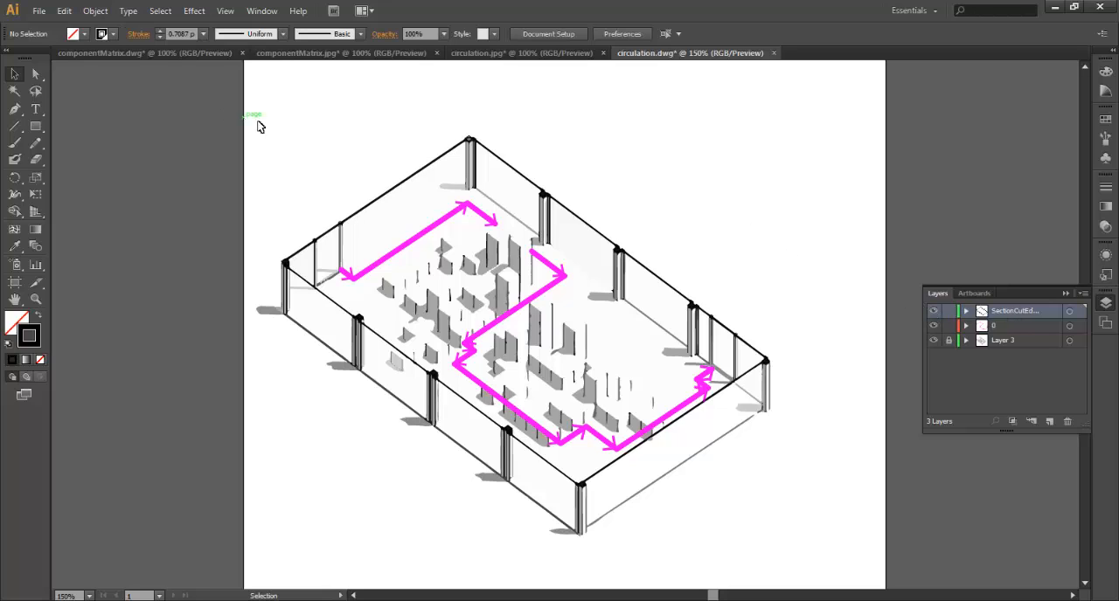
click(63, 11)
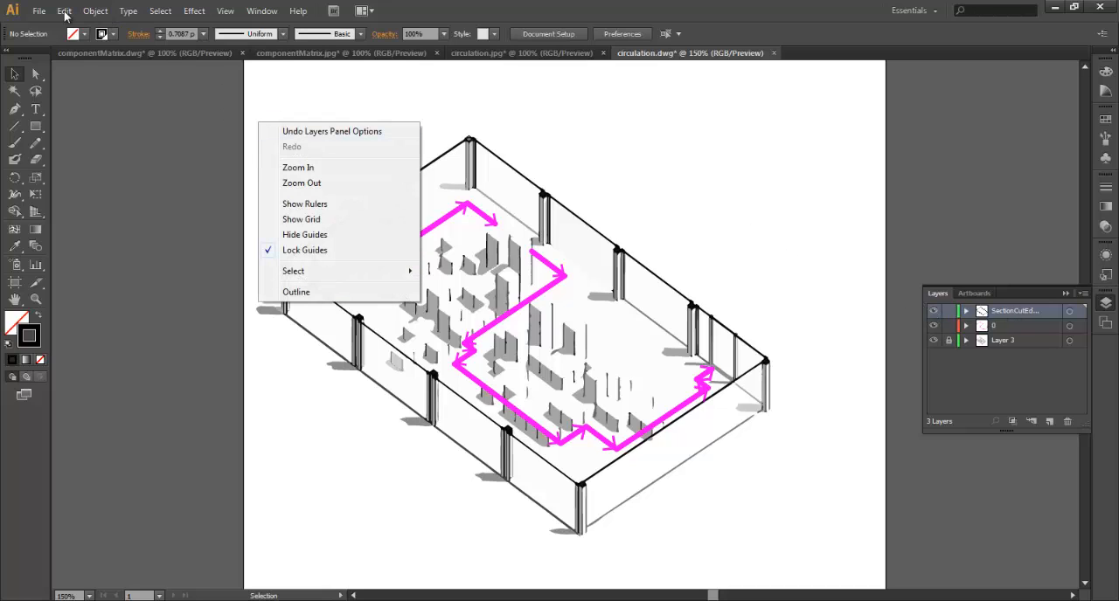
click(63, 10)
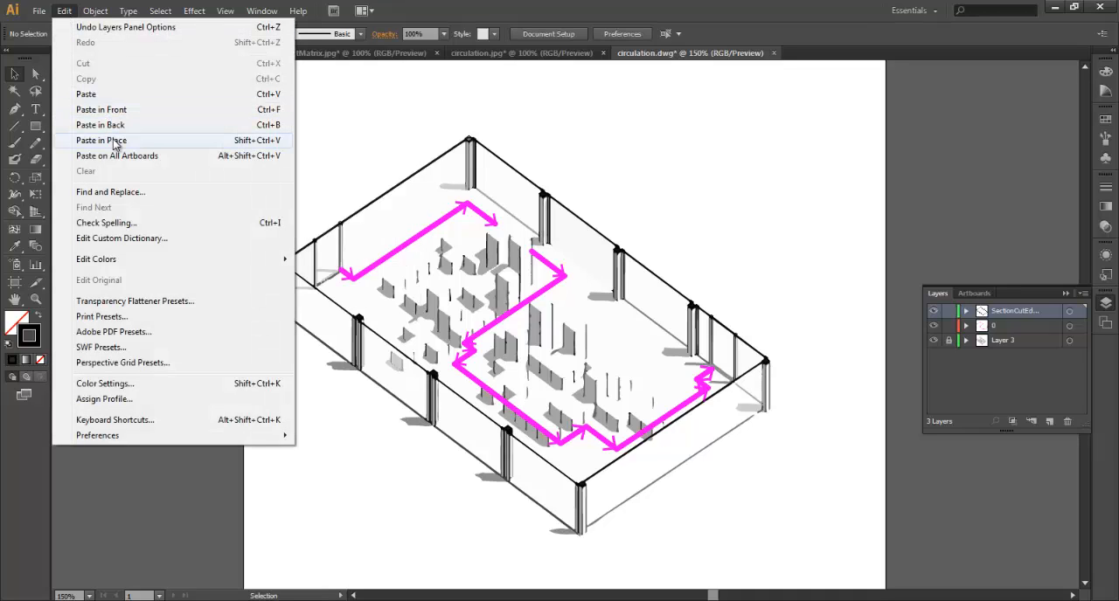
click(102, 140)
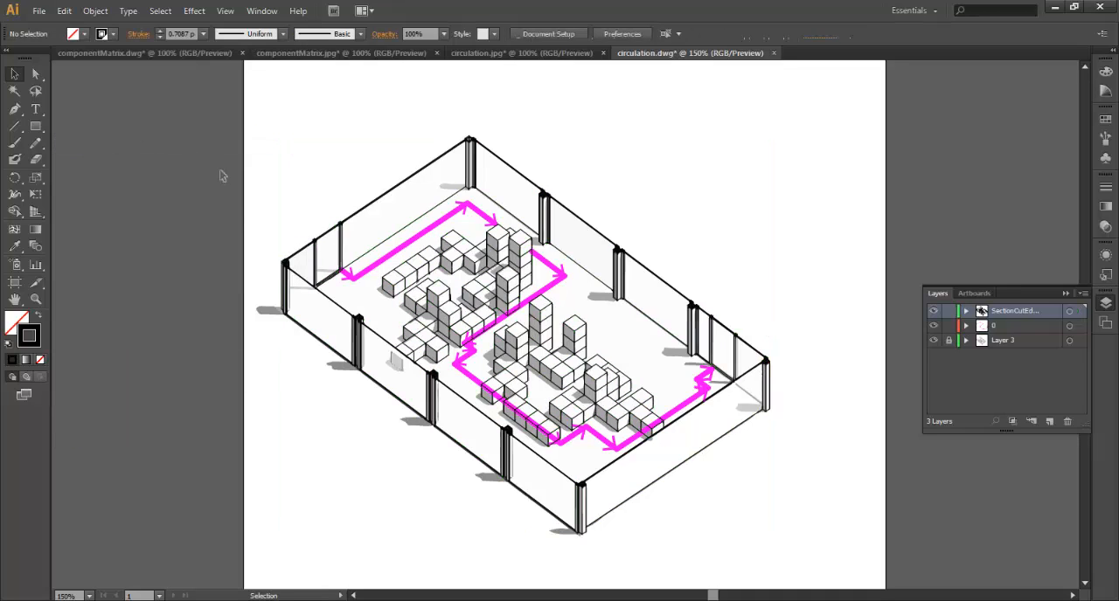
mouse_move(633, 388)
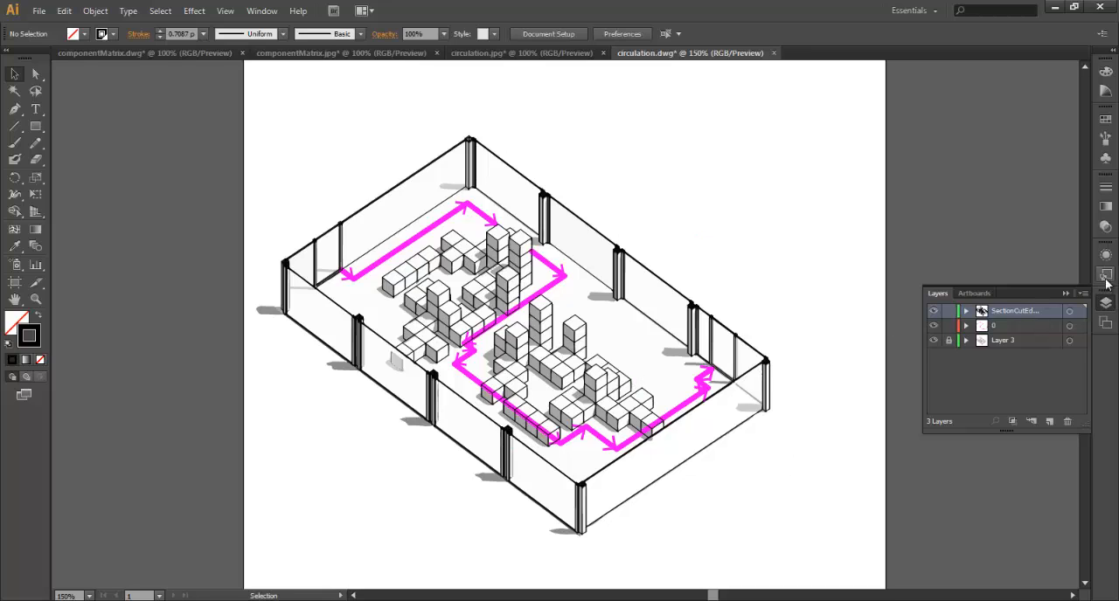
- Change the layer selection in the Layers panel after the paste
click(1066, 294)
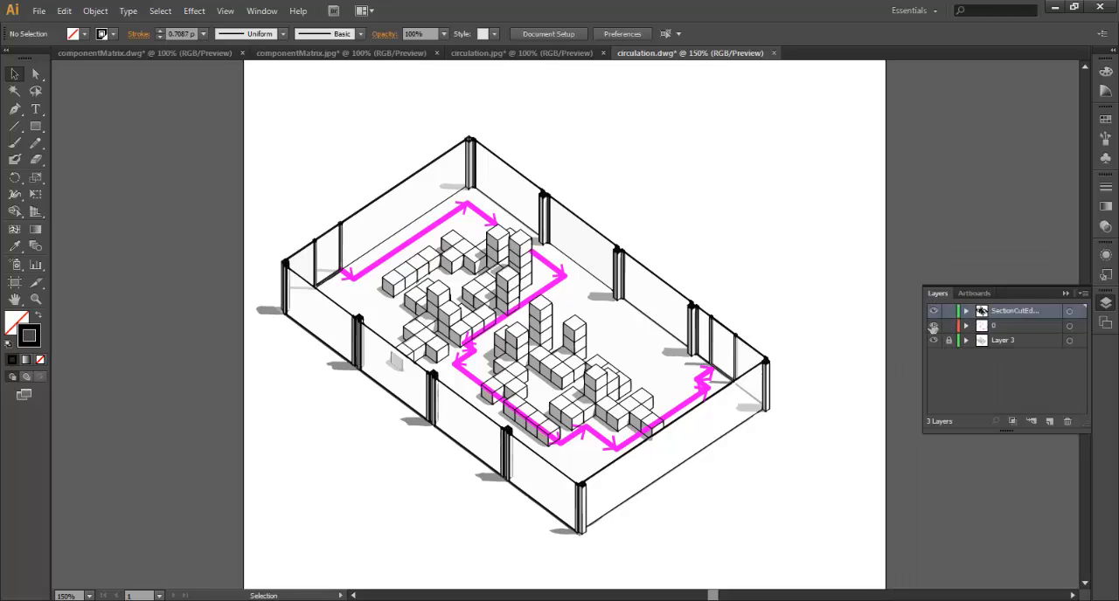
click(934, 325)
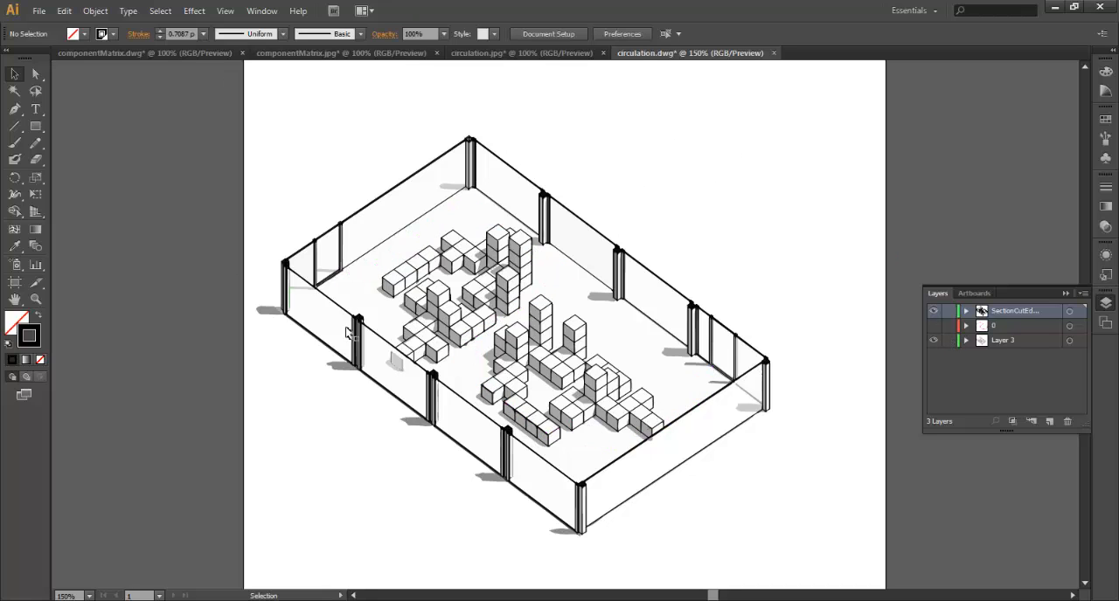
- Fade every object in the room drawing to 30% opacity
key(ctrl+a)
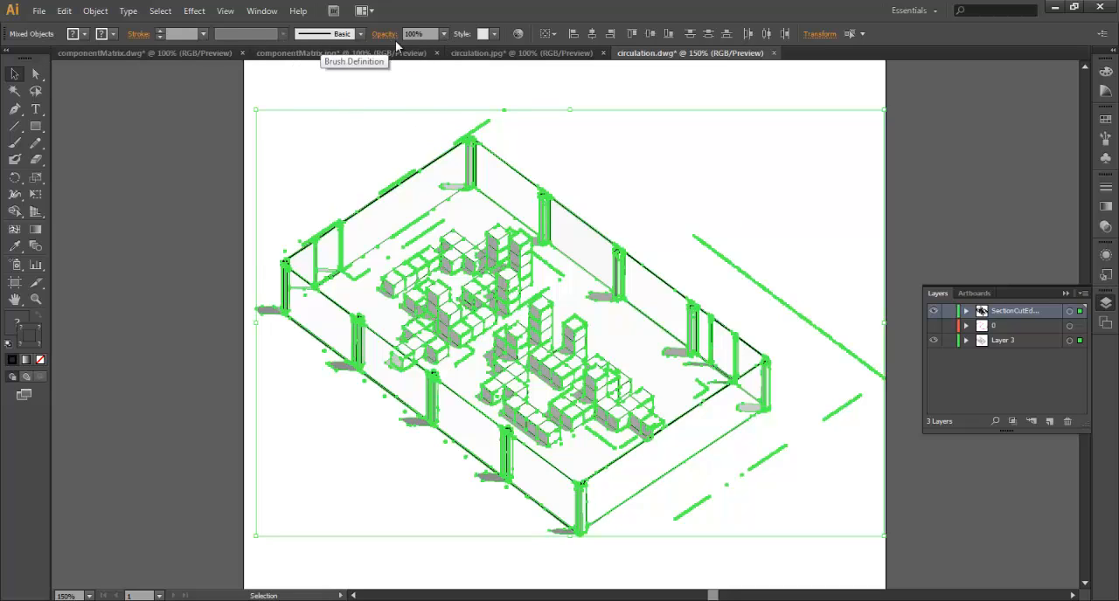
click(444, 34)
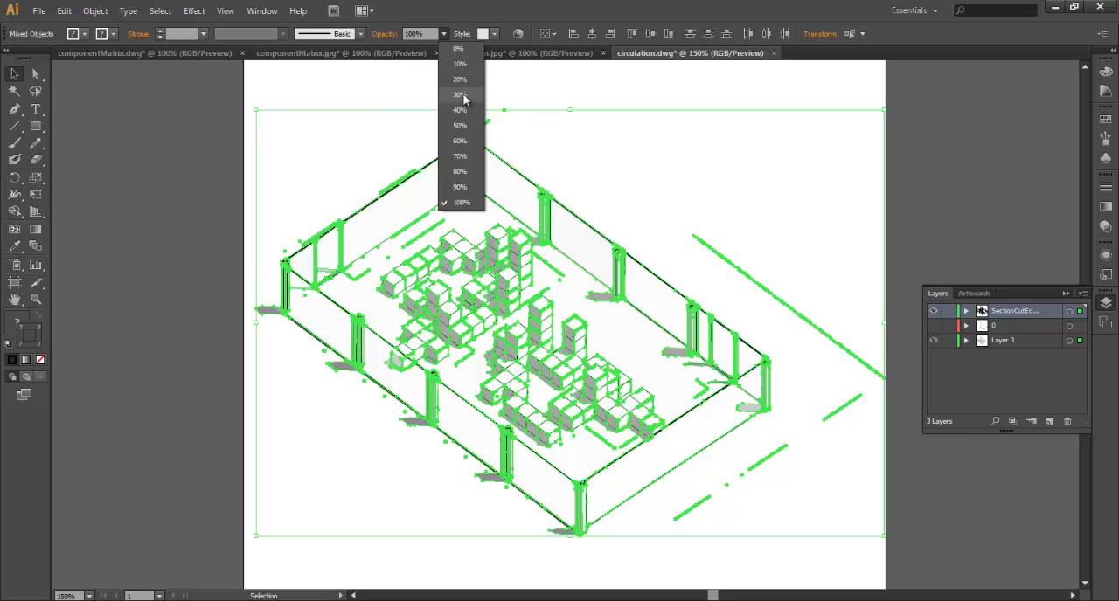
click(459, 94)
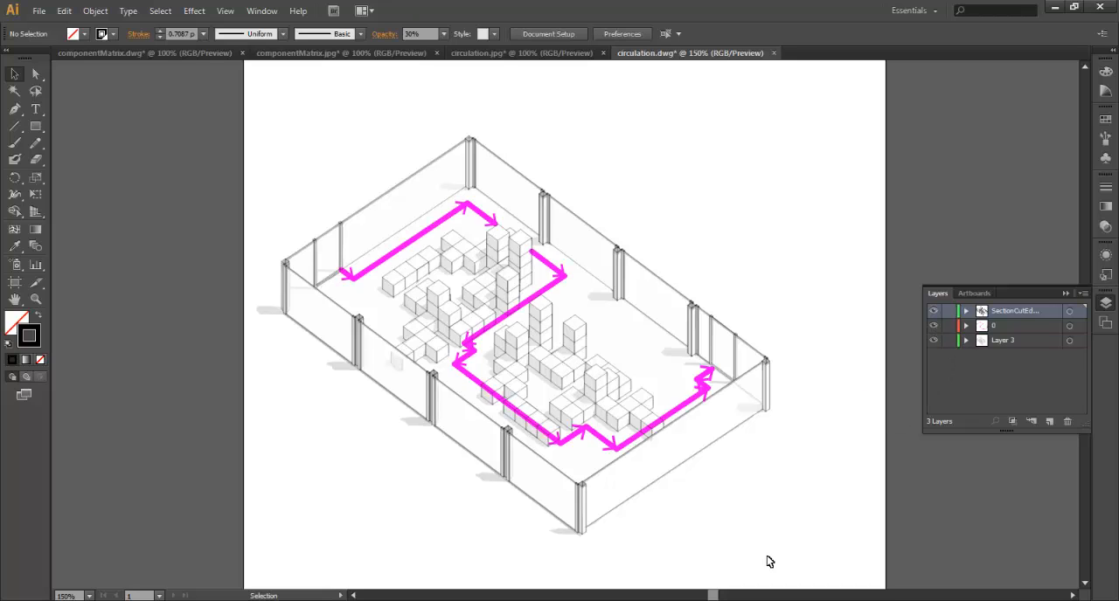
- Restore the magenta circulation path layer to 100% opacity
click(1014, 325)
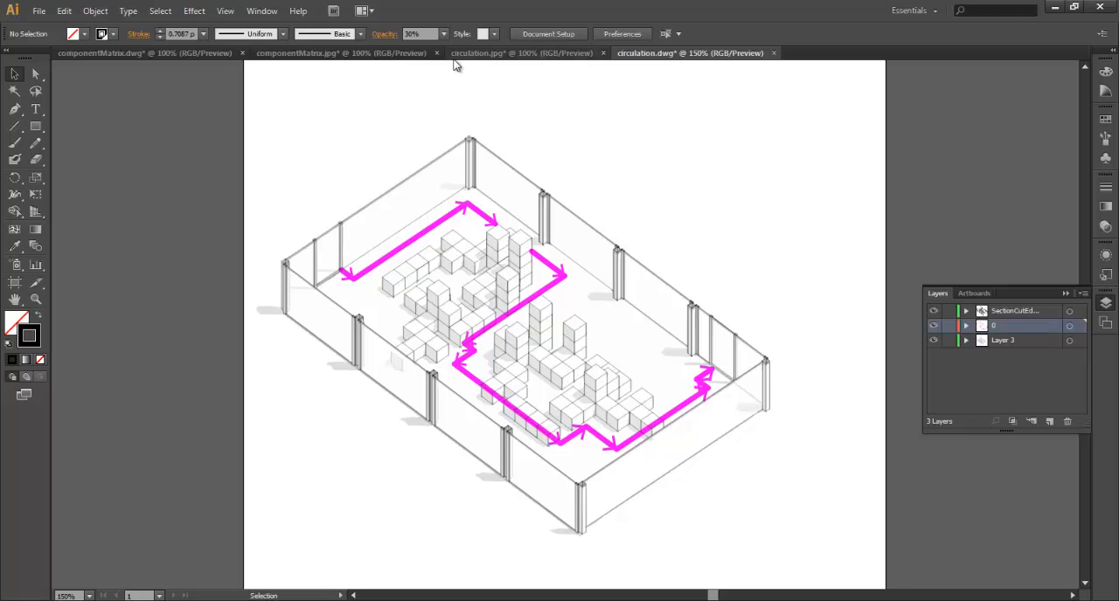
click(444, 35)
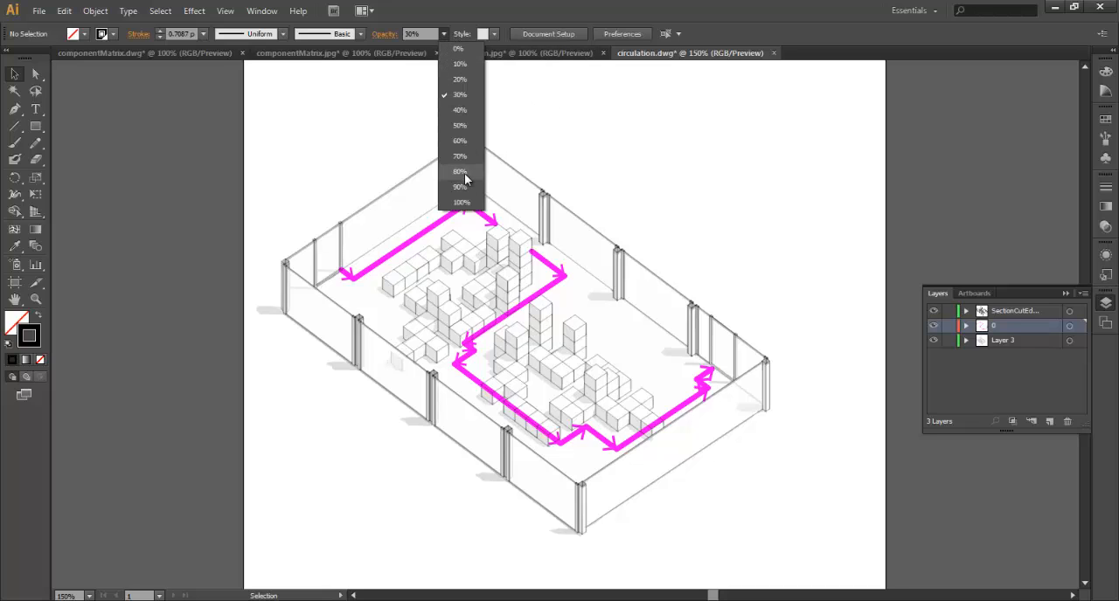
click(461, 203)
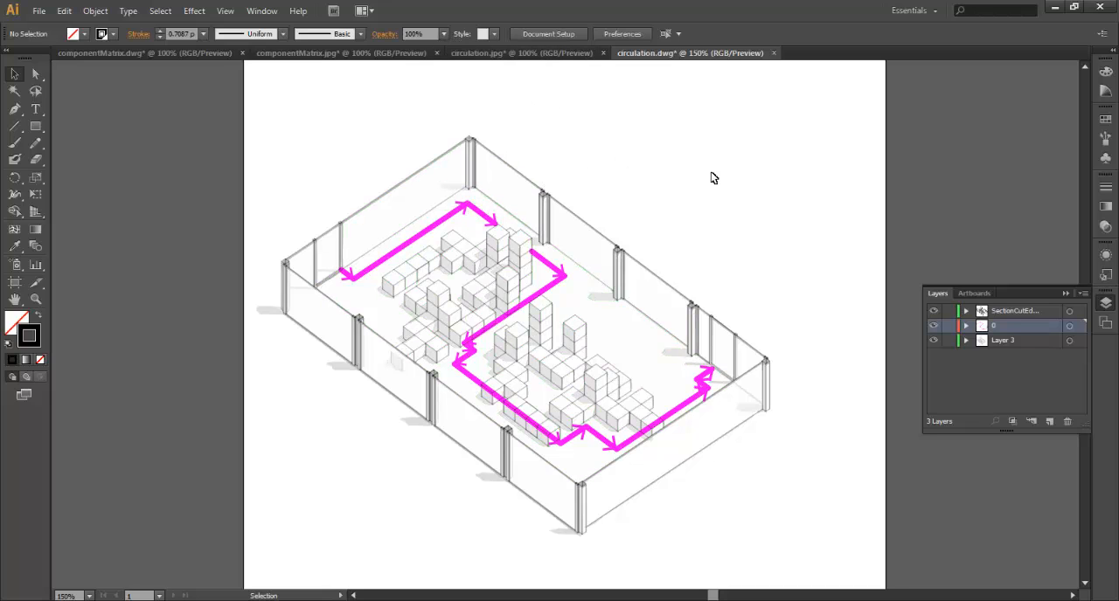
click(559, 284)
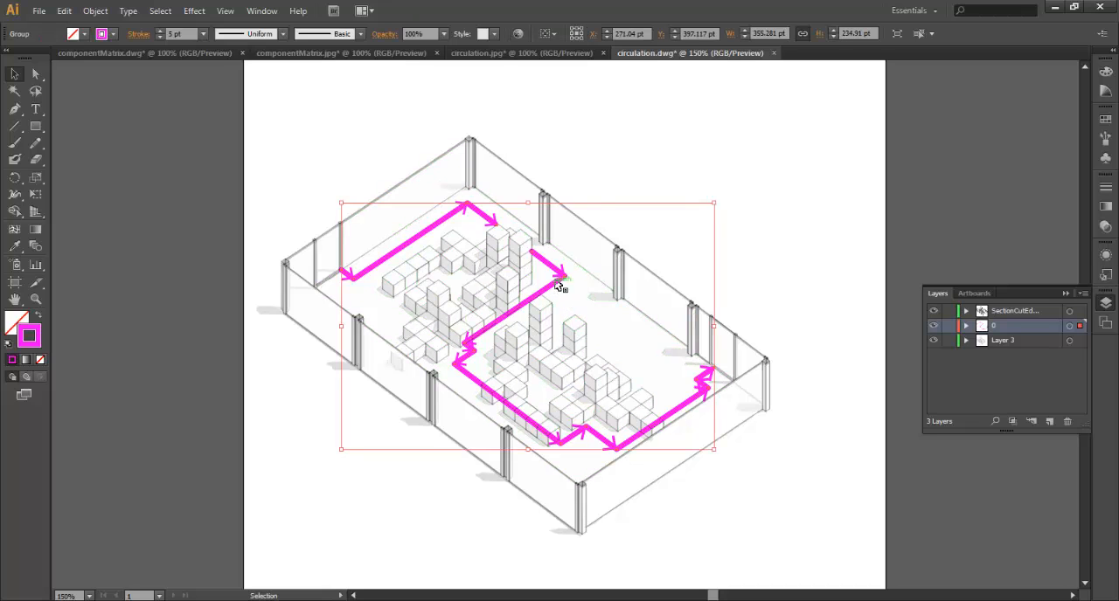
mouse_move(195, 287)
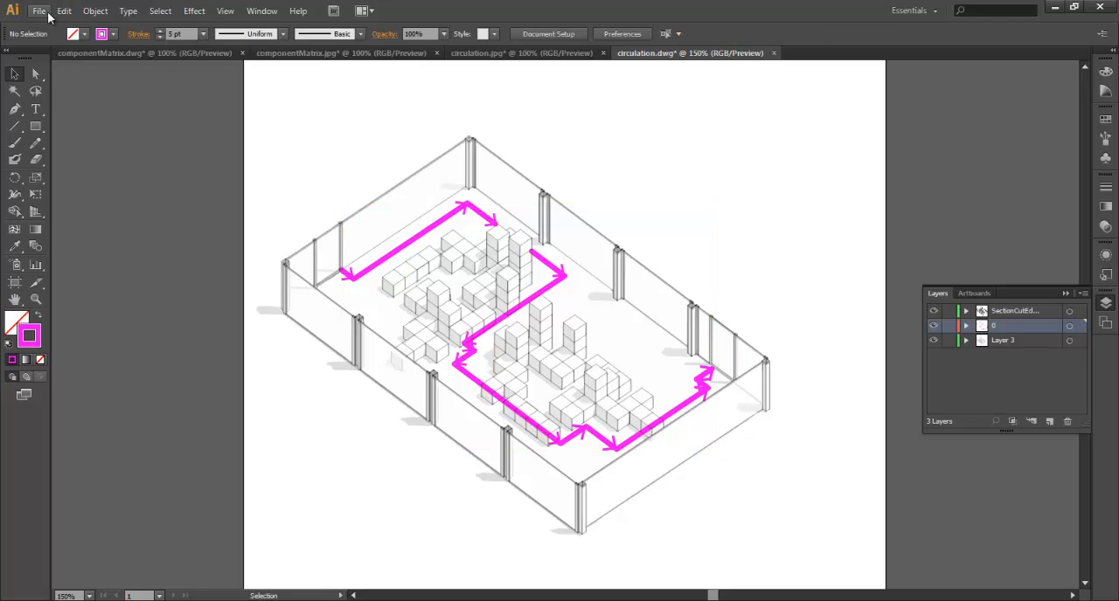
mouse_move(391, 152)
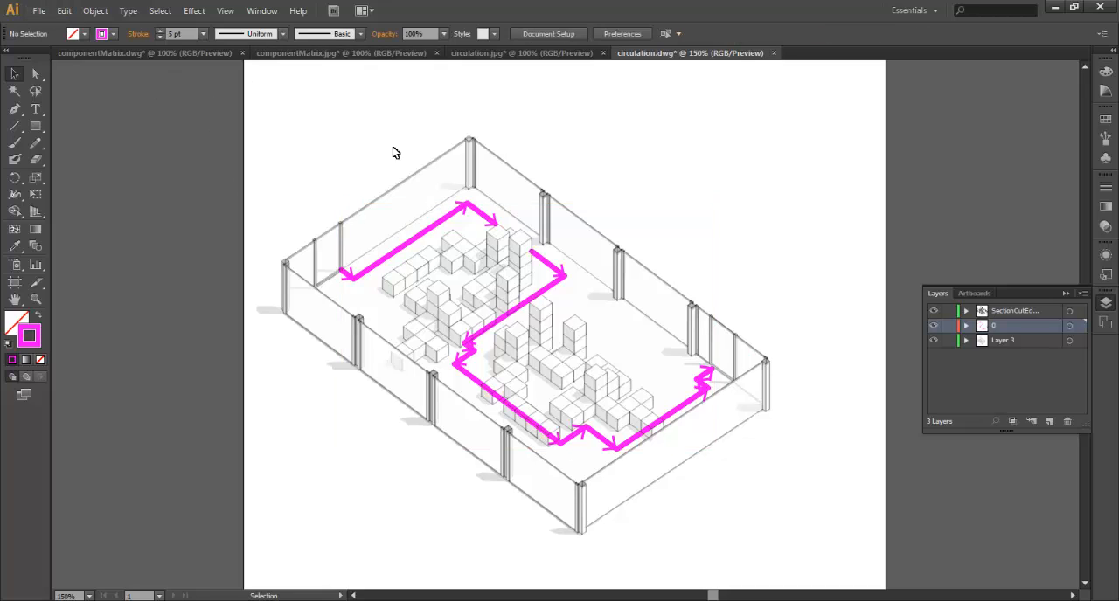
mouse_move(783, 504)
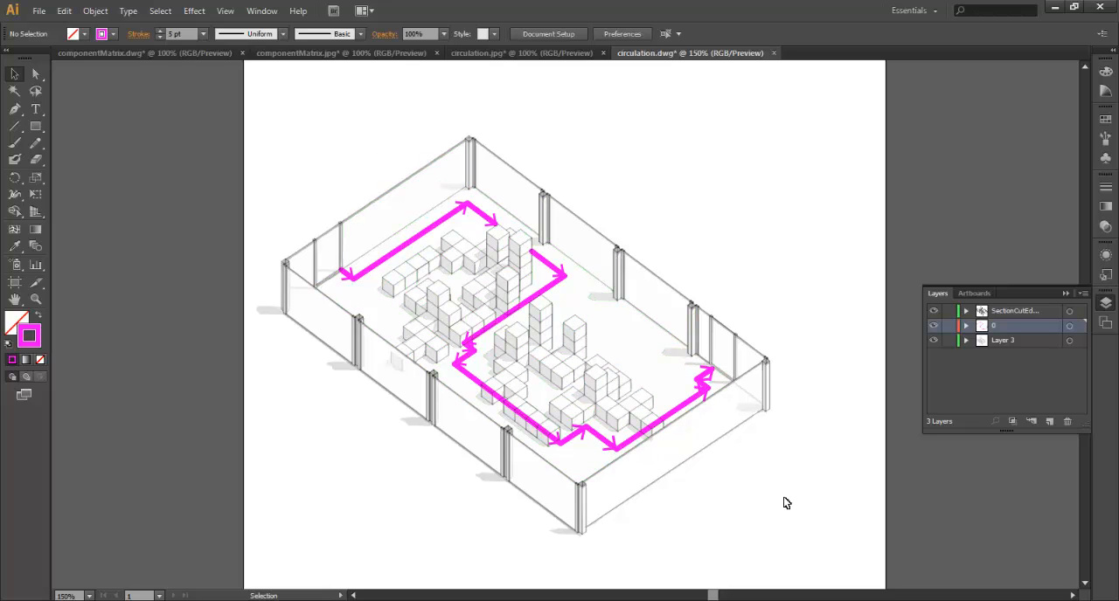
mouse_move(39, 10)
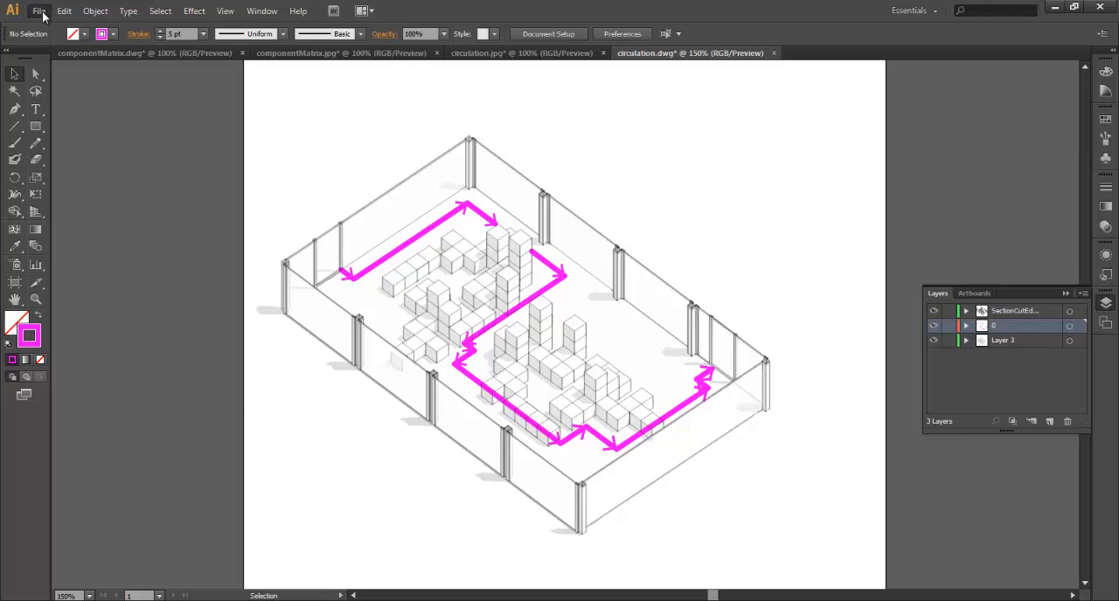
- Export the drawing as circulation.jpg to the Desktop, replacing the old file, with CMYK colour model
click(39, 10)
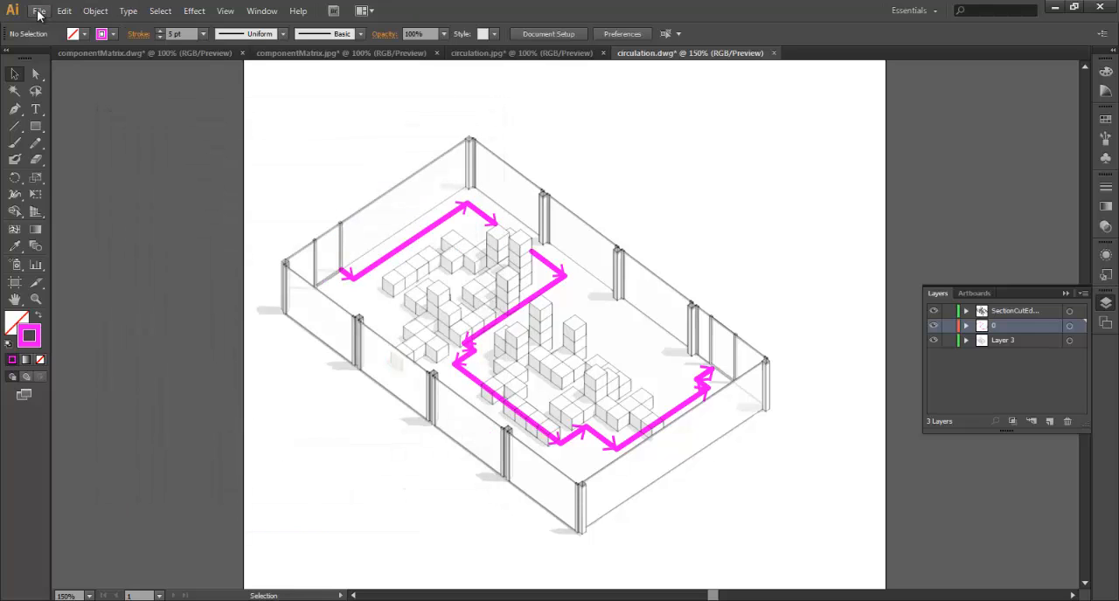
click(38, 10)
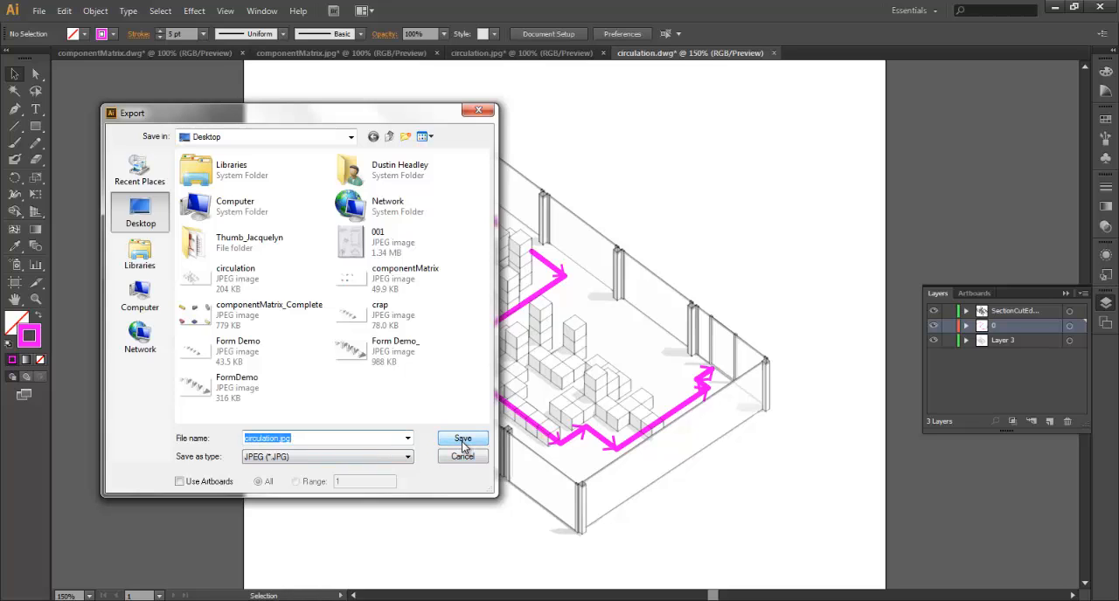
click(462, 437)
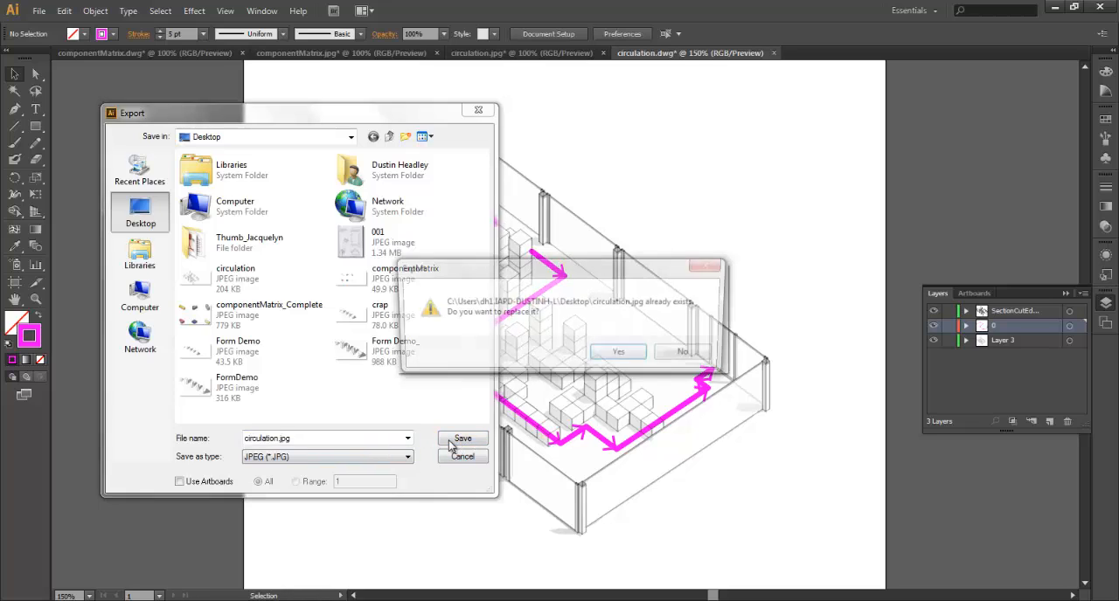
click(619, 351)
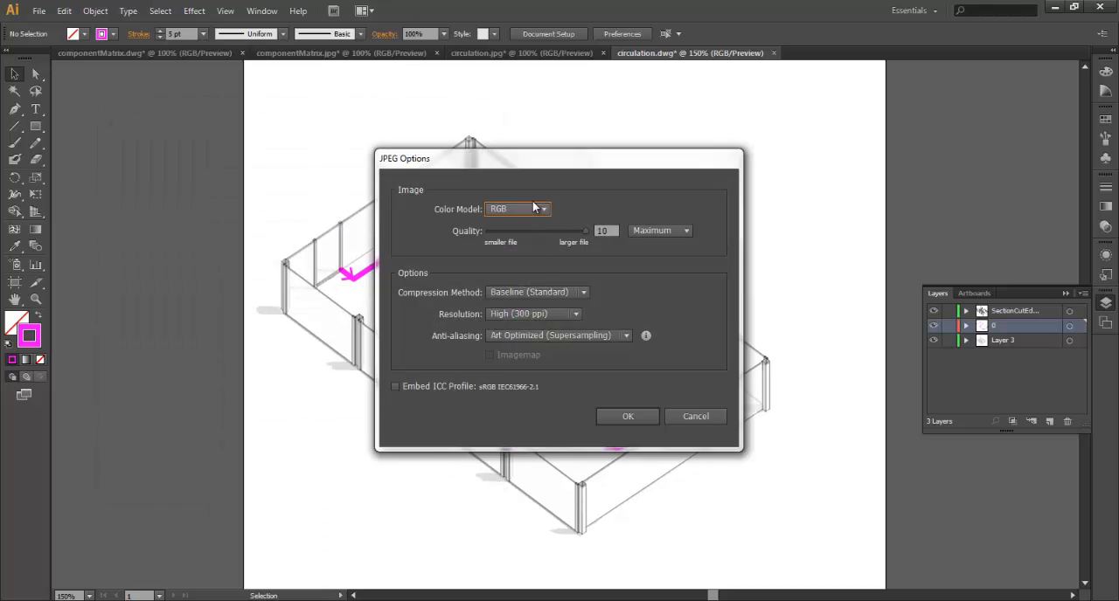
click(518, 210)
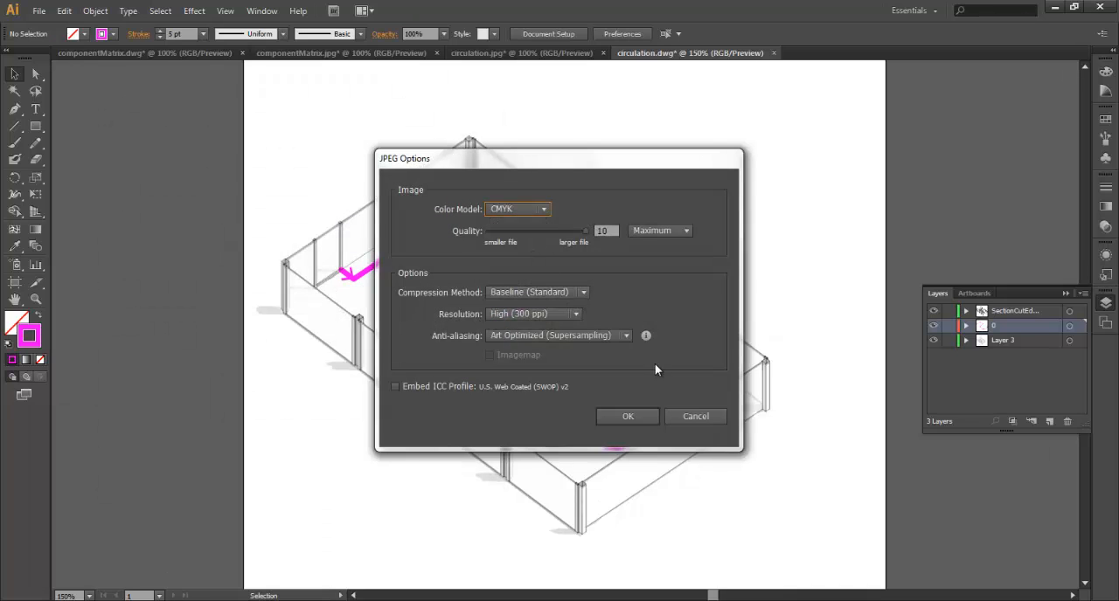
click(628, 416)
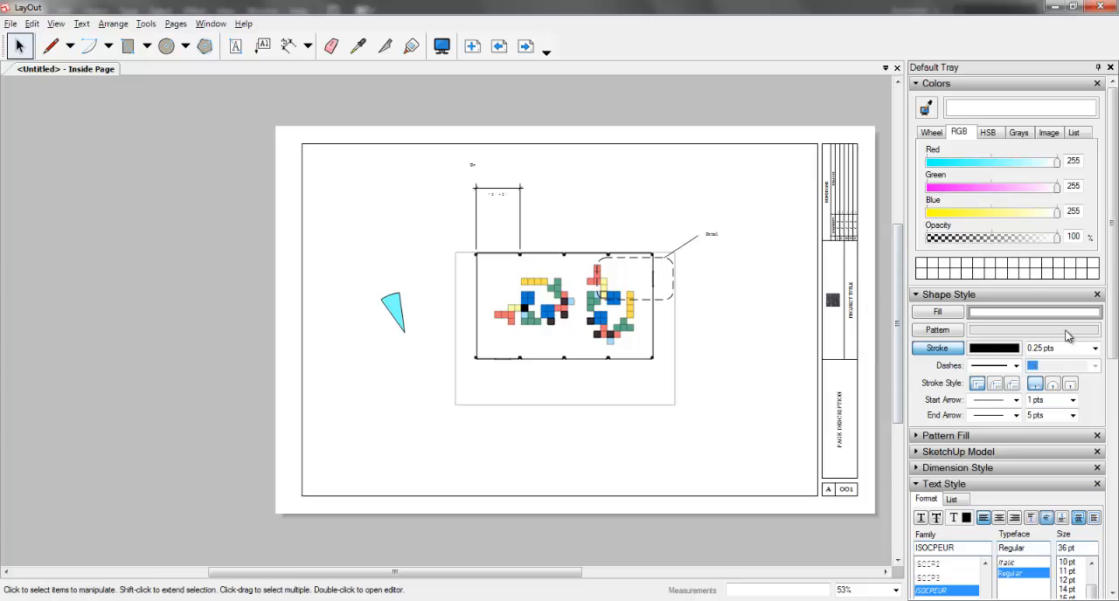
- Add a new blank Page 5 after Page 4 in the LayOut Pages tray
click(947, 294)
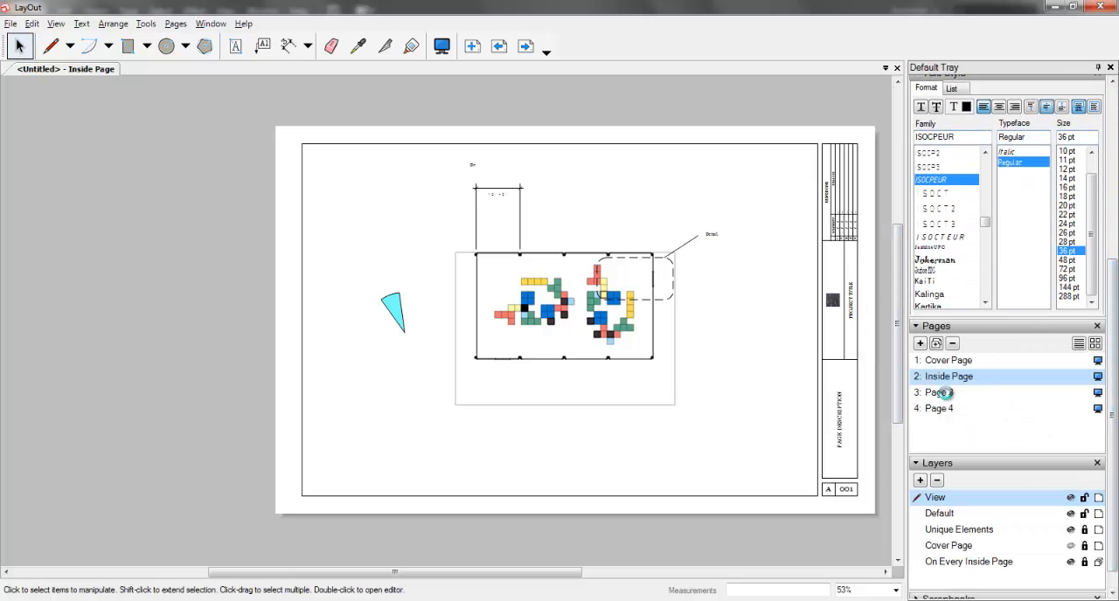
click(938, 409)
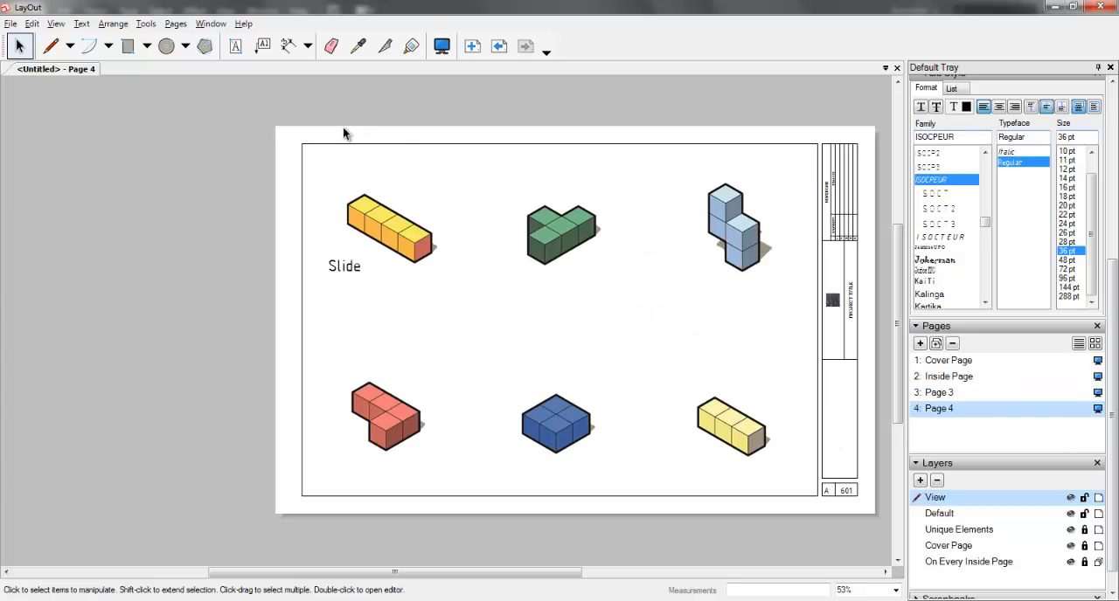
click(920, 343)
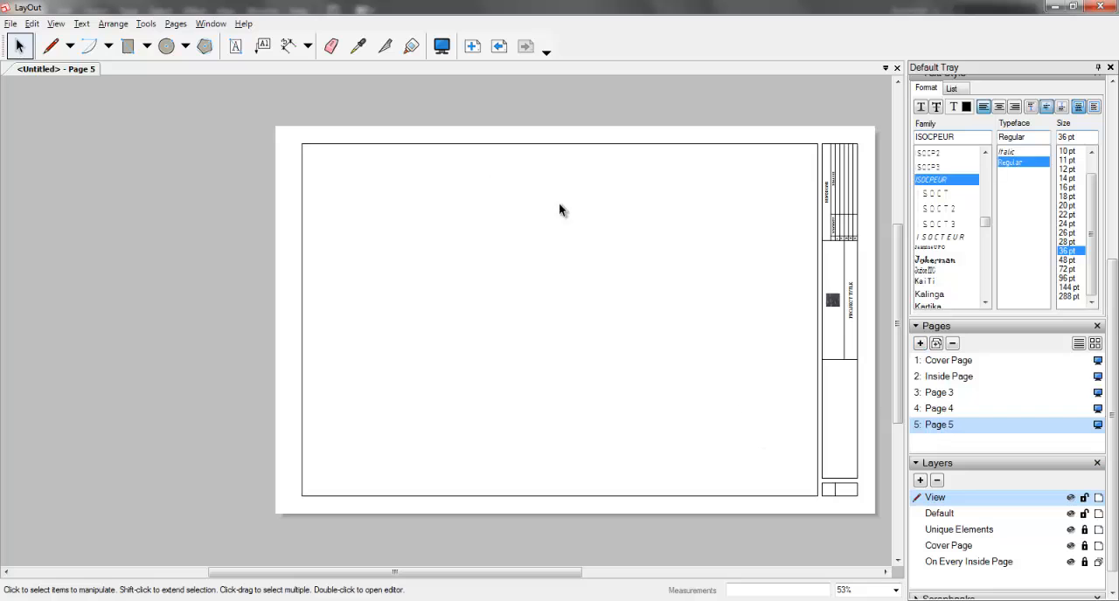
- Insert circulation.jpg from the Desktop onto Page 5 via File > Insert
click(10, 25)
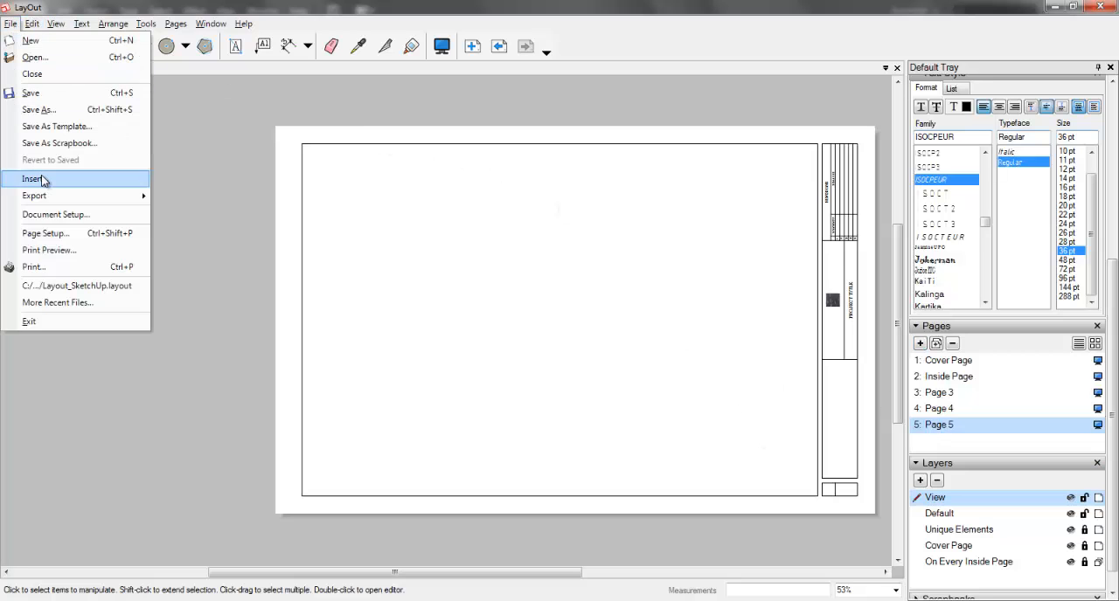
click(33, 178)
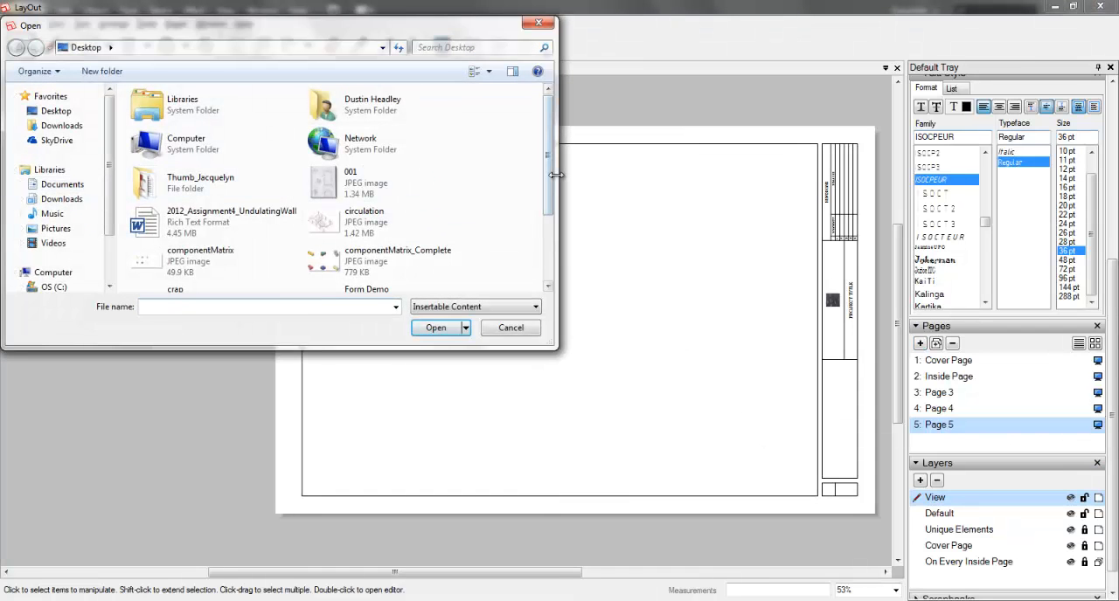
scroll(down, 3)
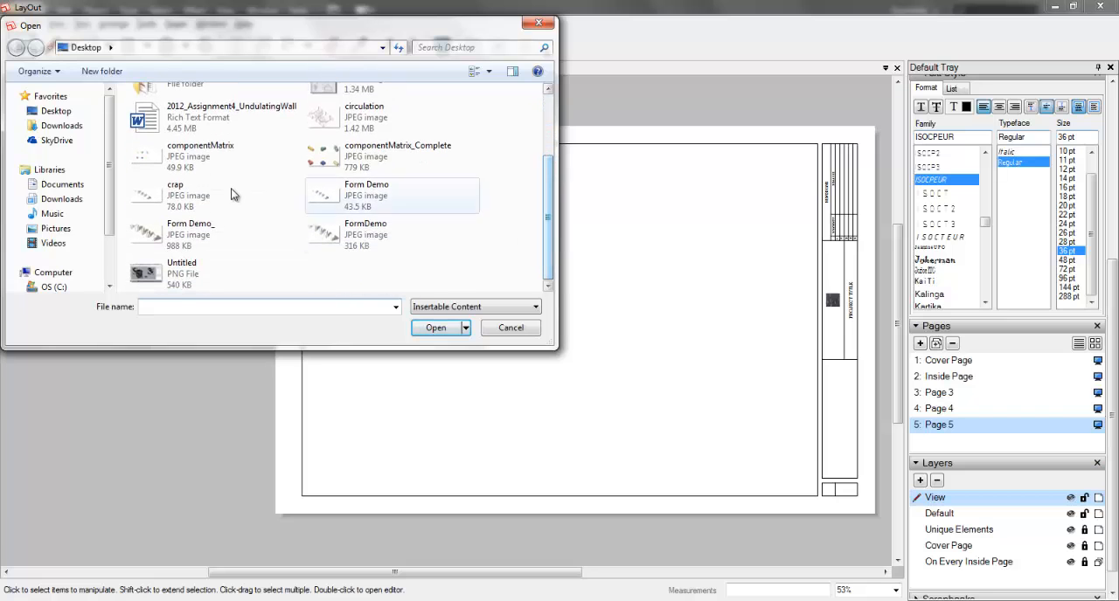
click(363, 115)
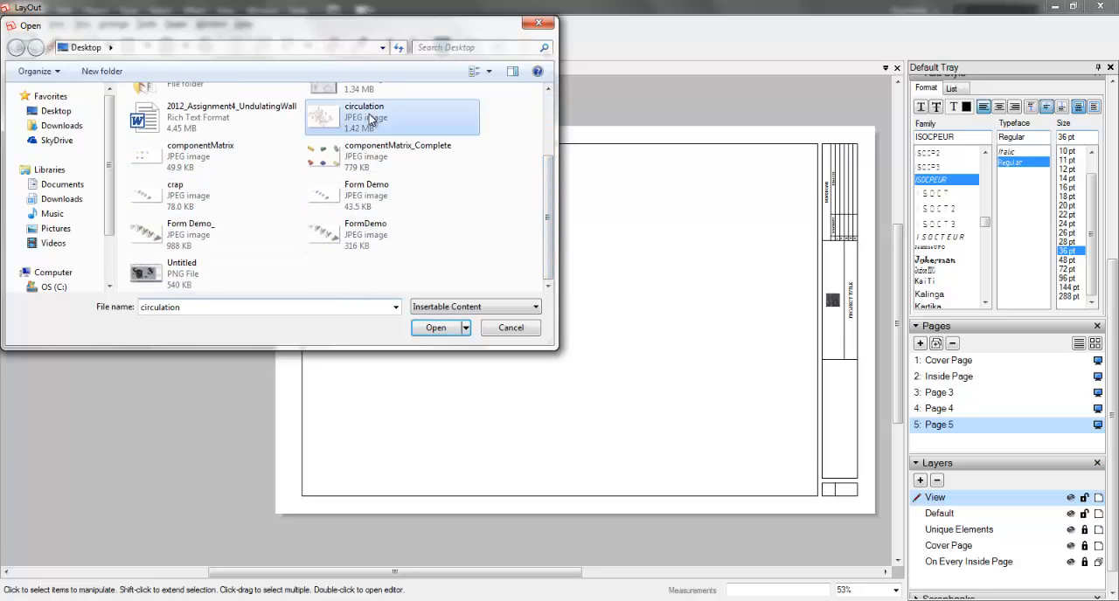
click(433, 327)
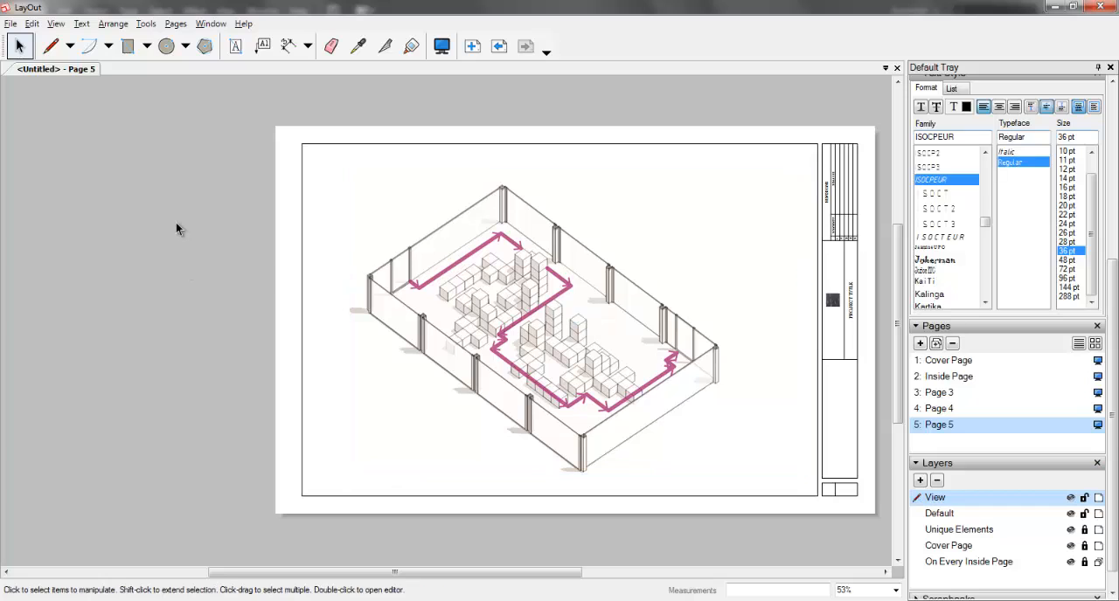
mouse_move(497, 287)
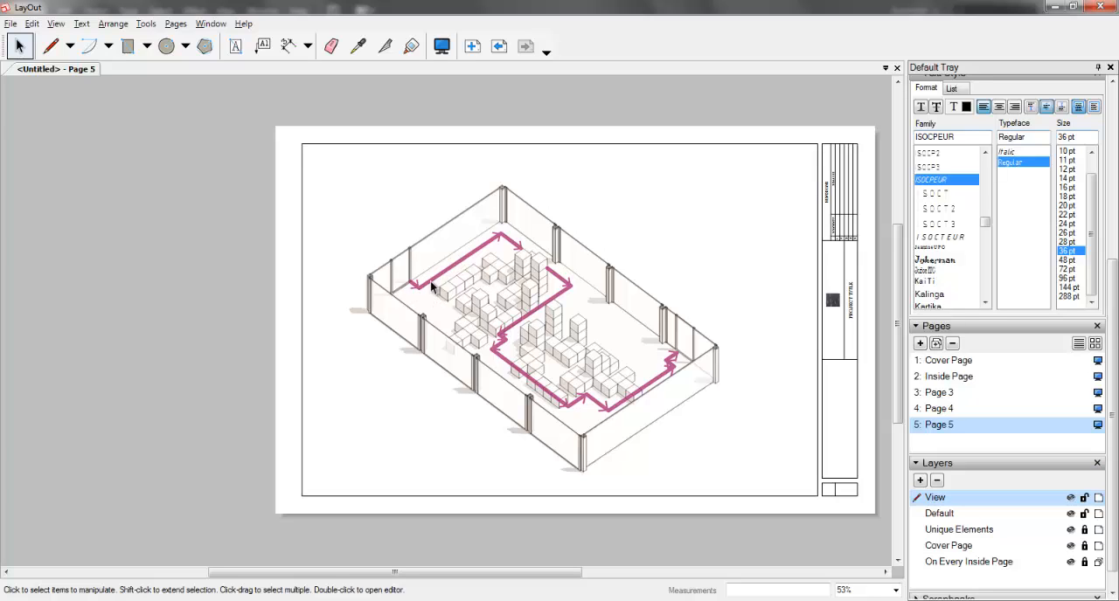
mouse_move(499, 346)
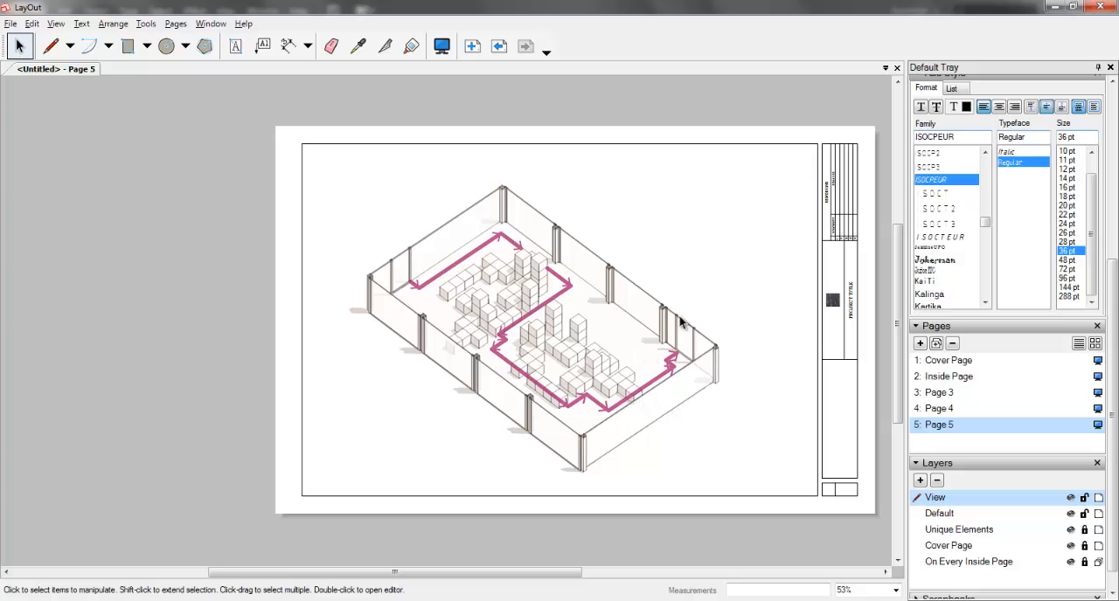
mouse_move(638, 411)
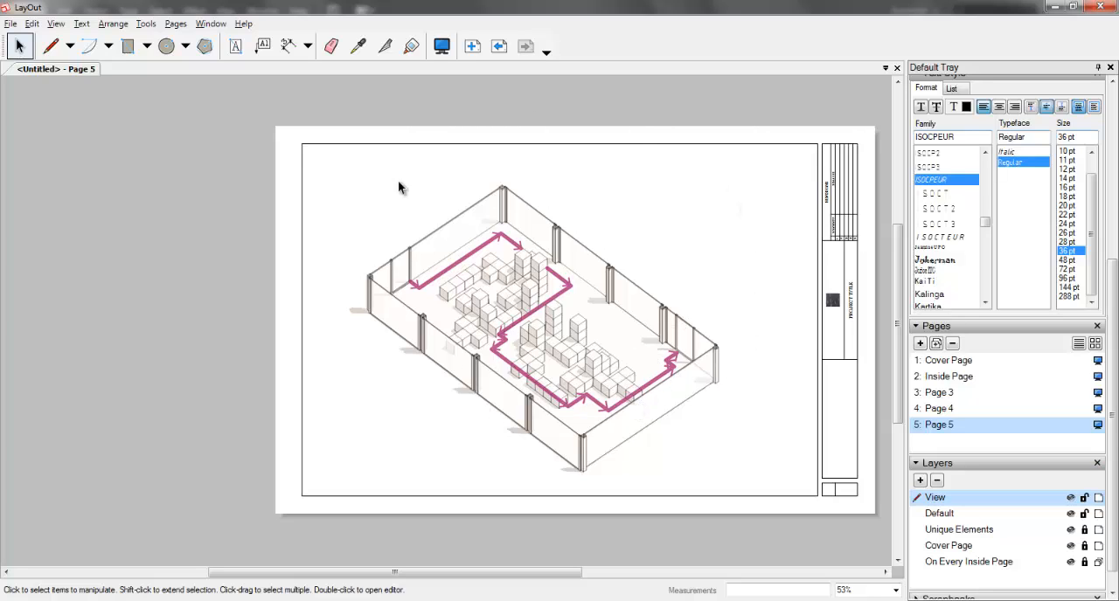
mouse_move(673, 402)
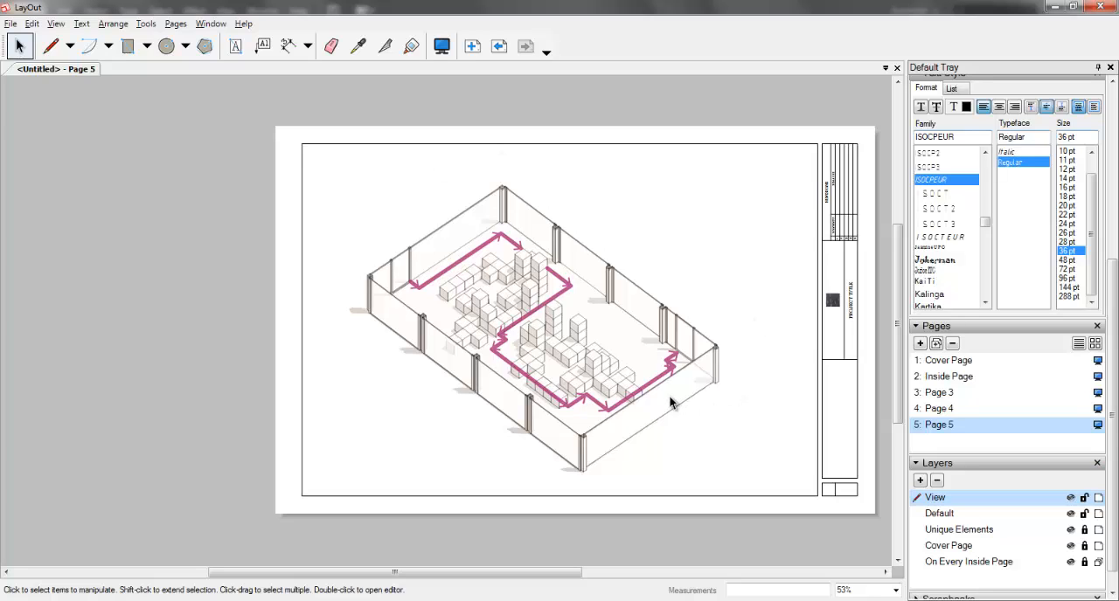